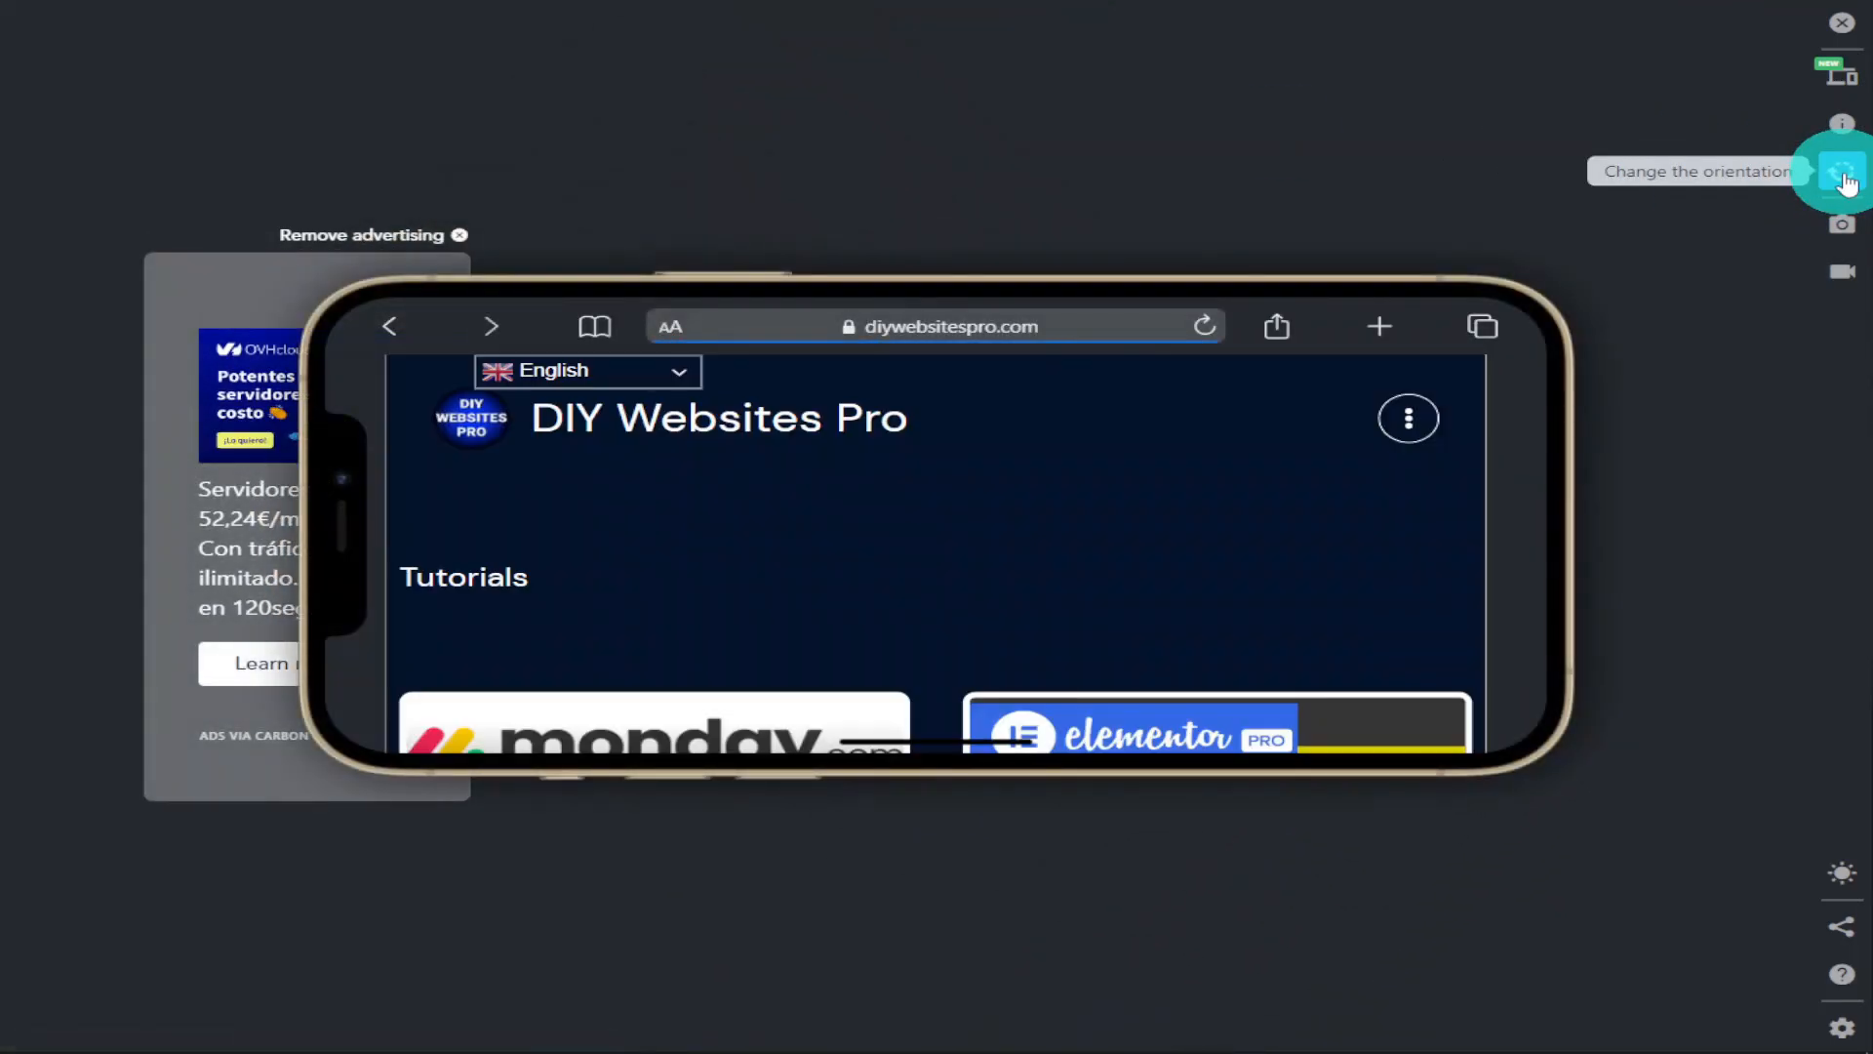
Preview diywebsitespro.com in iPhone 12 Pro Max, iPhone 11 Pro, and Apple Watch Serie 6 frames
click(1843, 171)
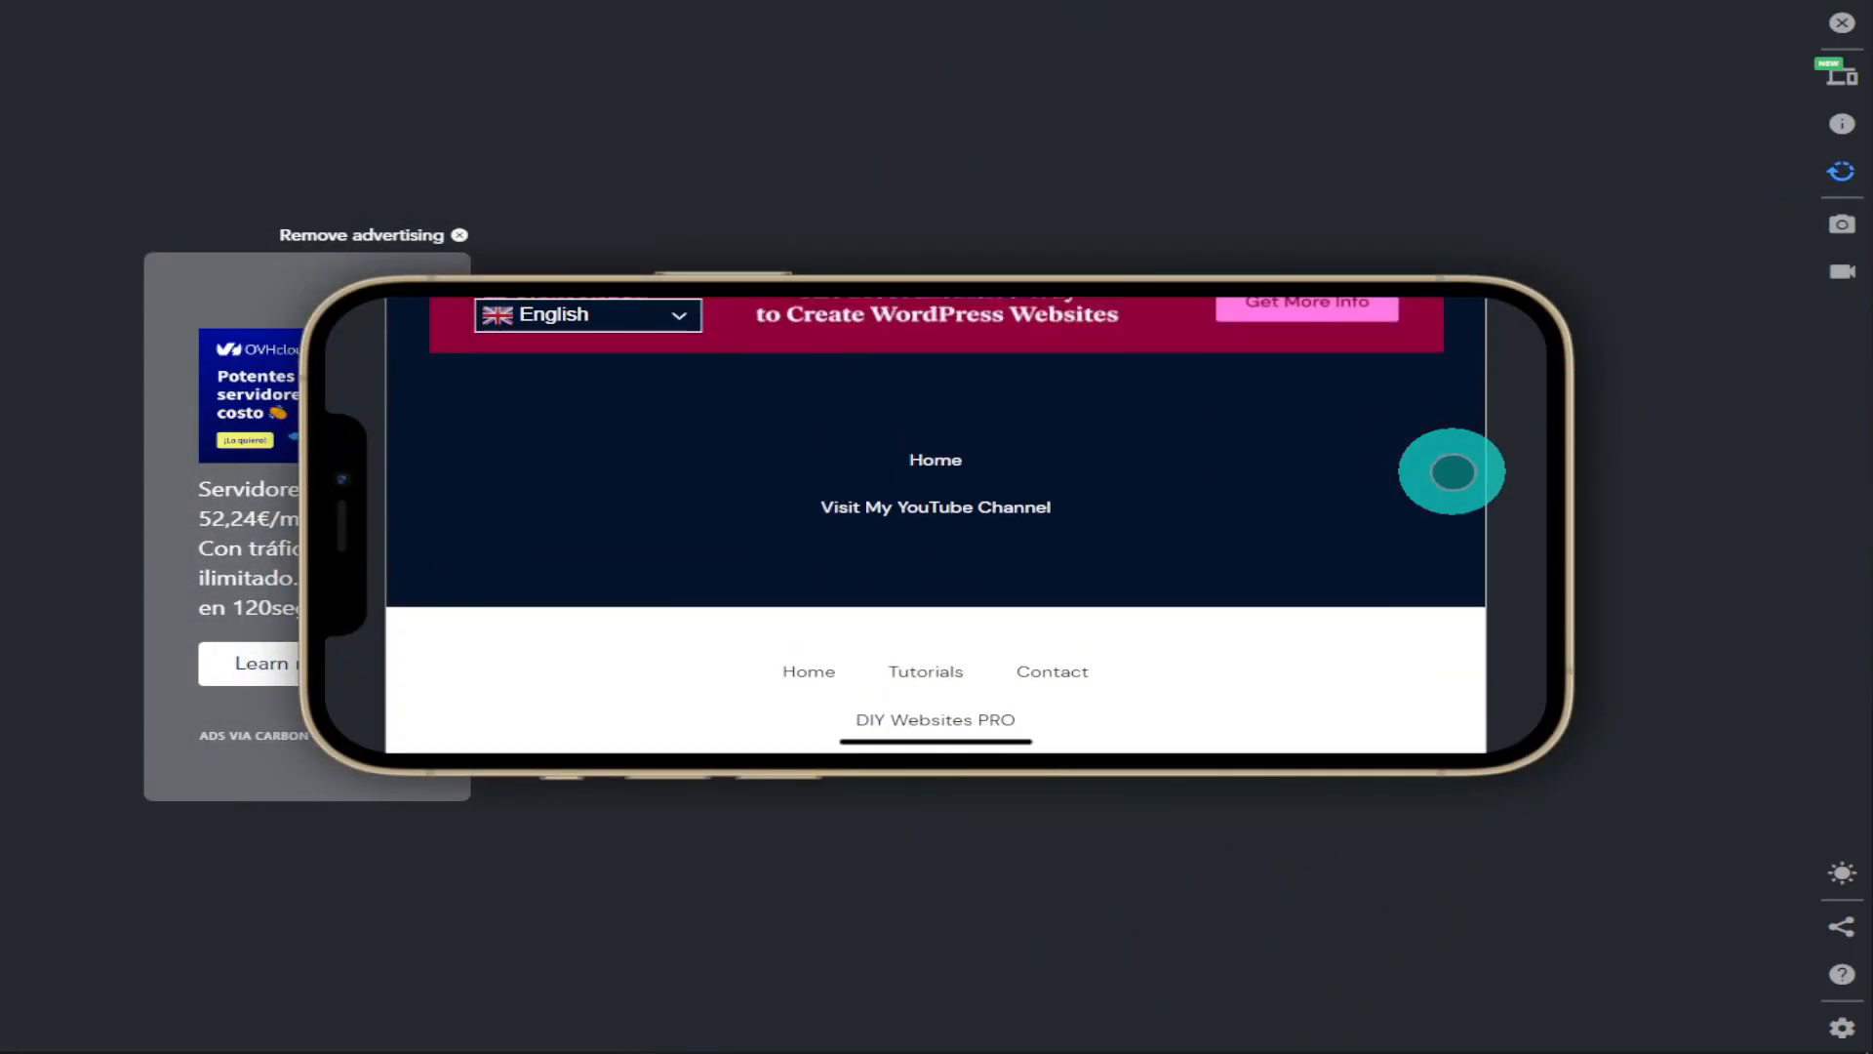
scroll(down, 3)
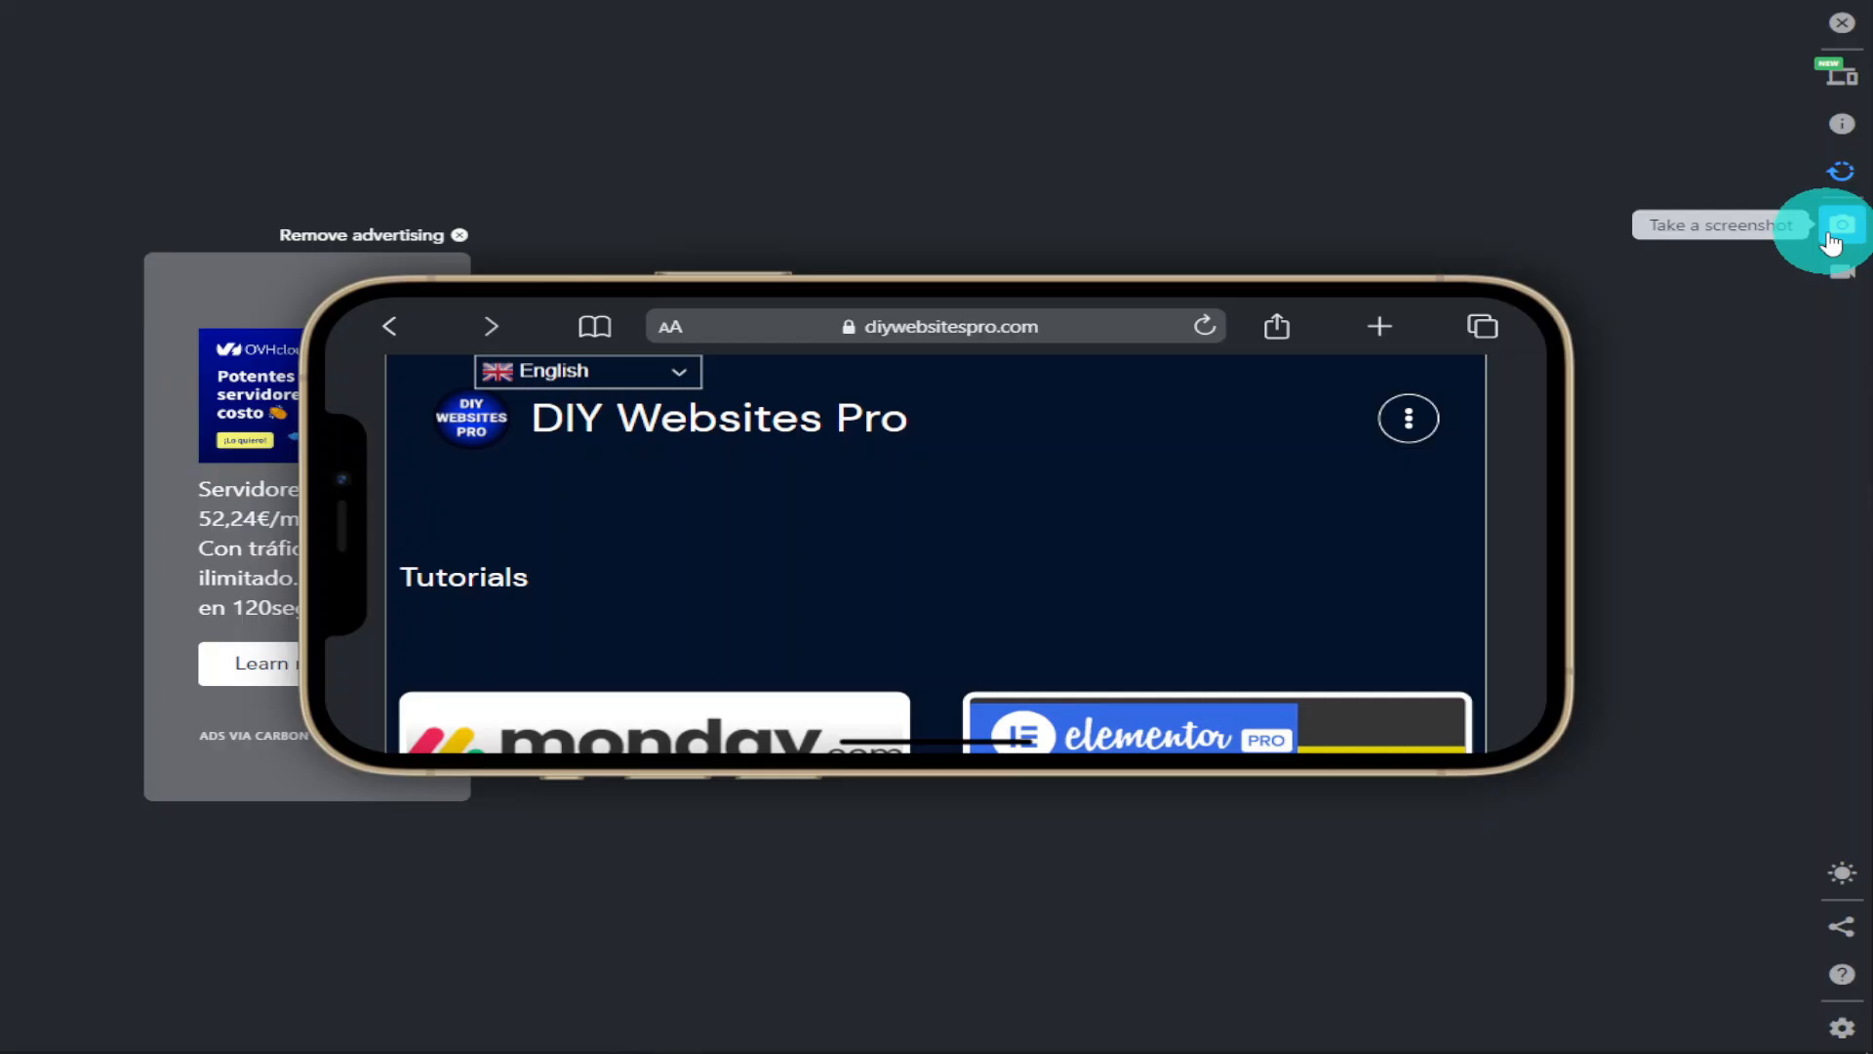
click(1830, 74)
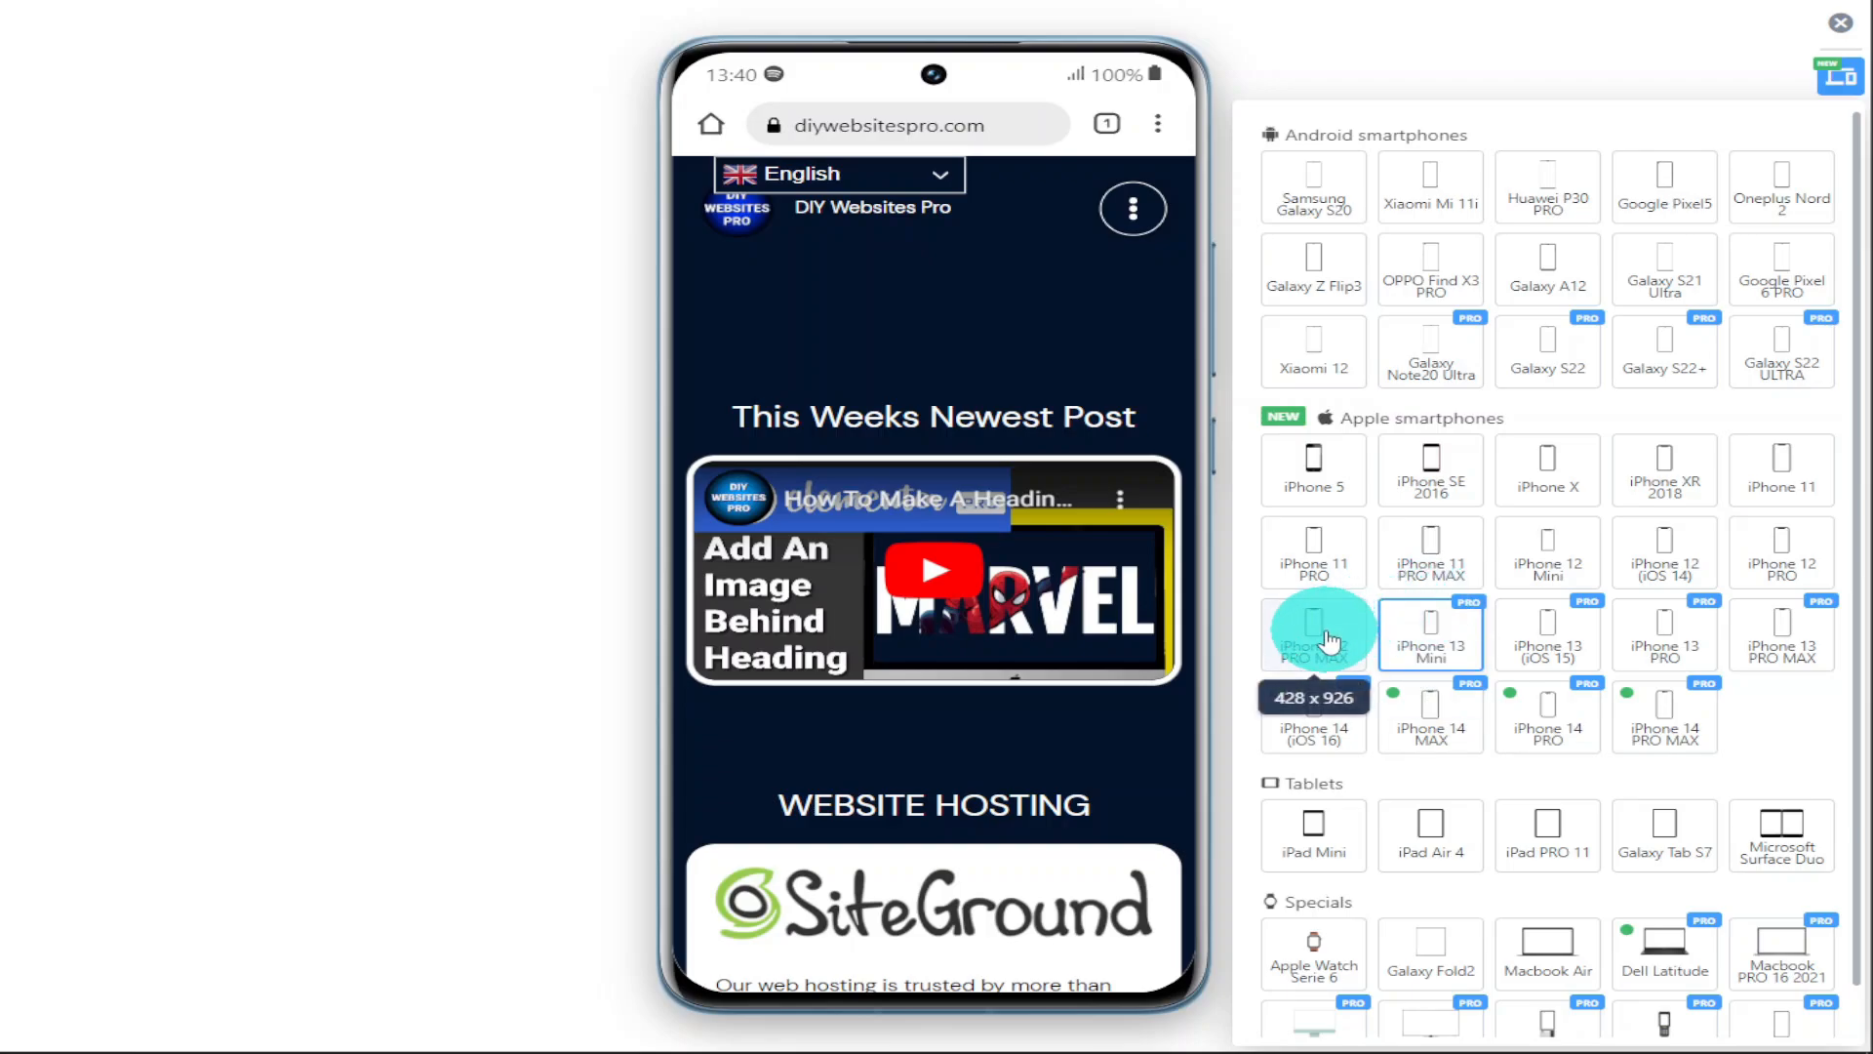
click(1313, 633)
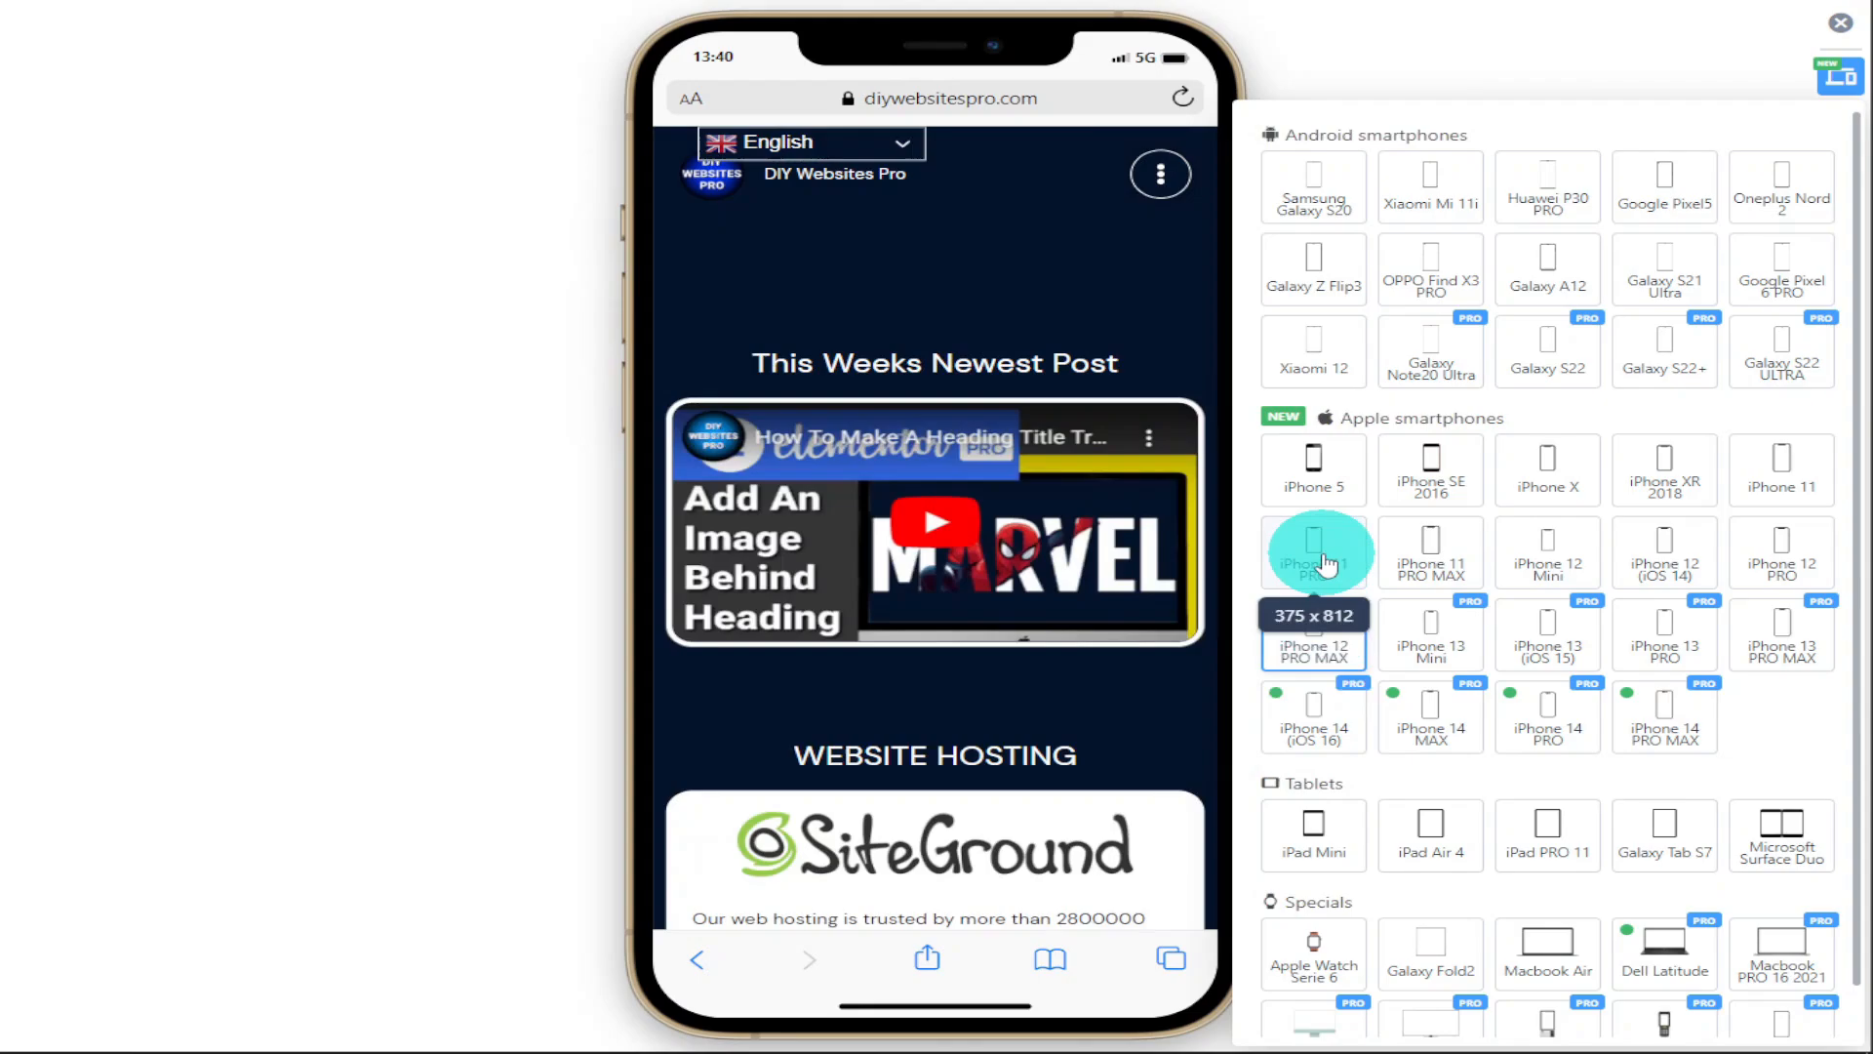
click(1313, 553)
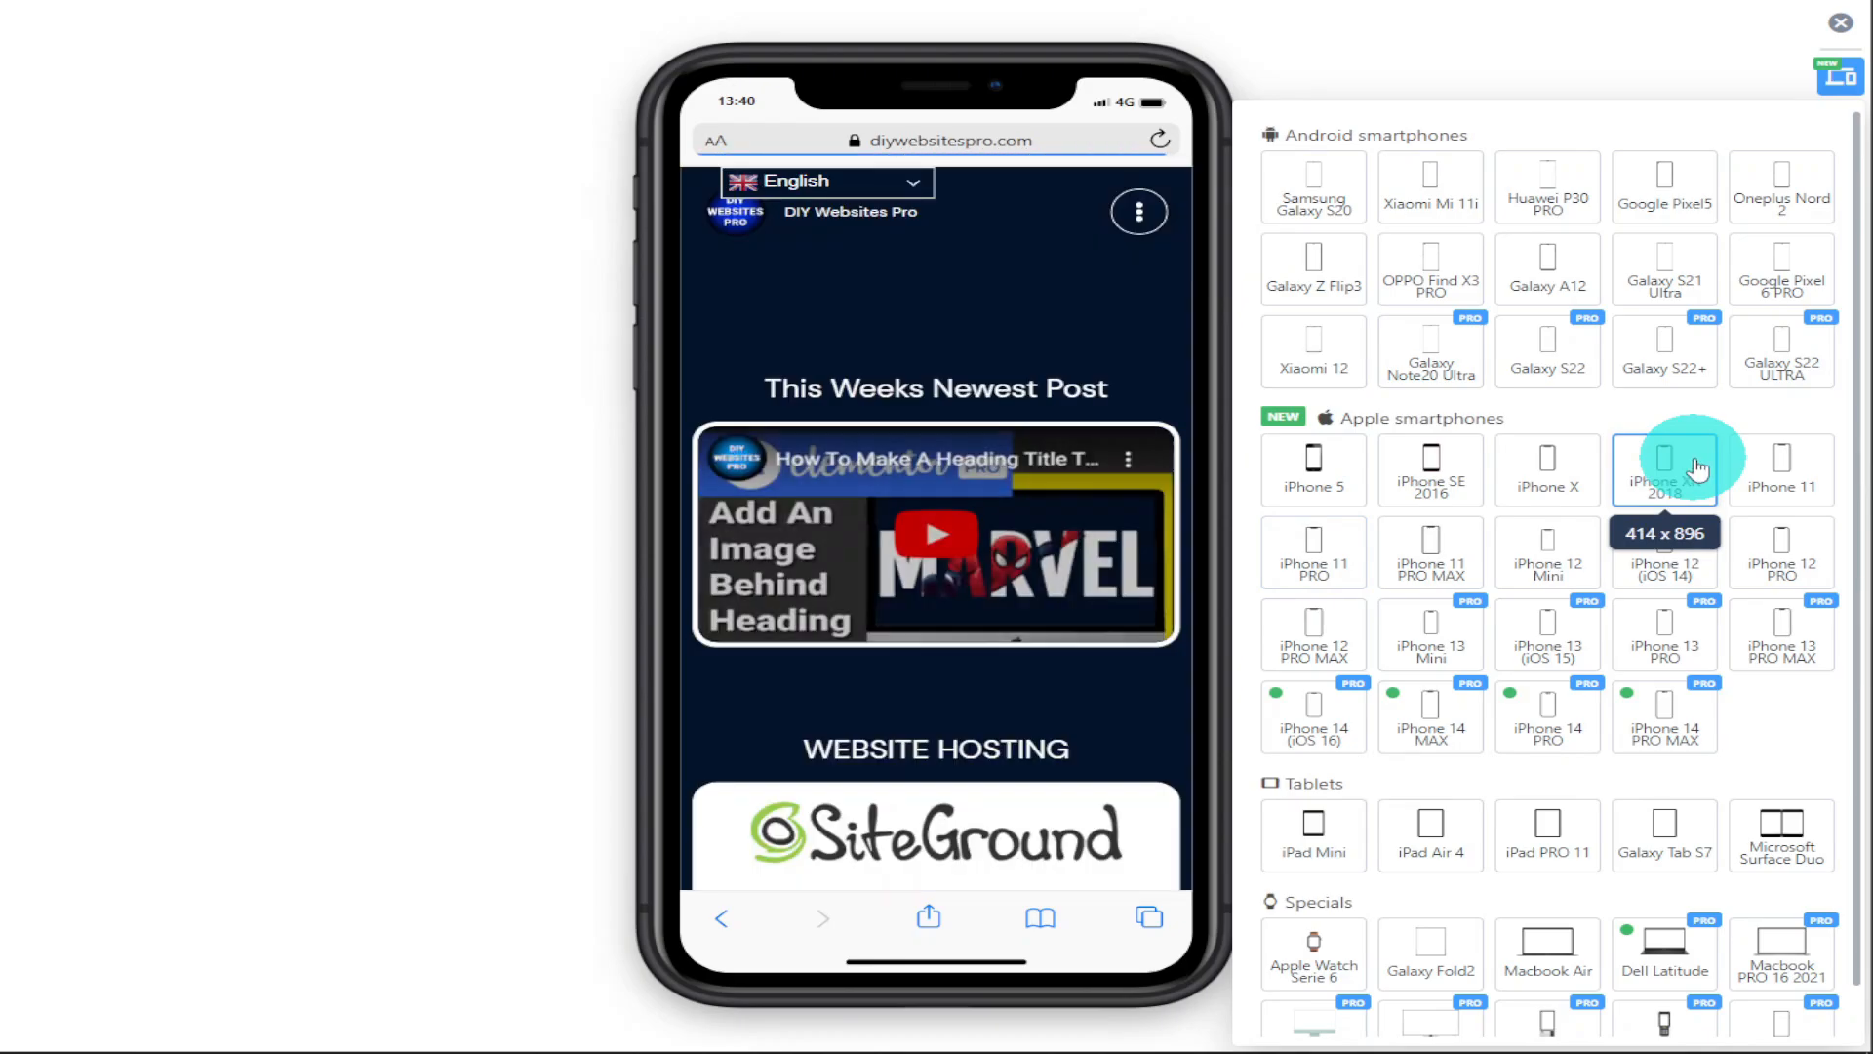
scroll(down, 3)
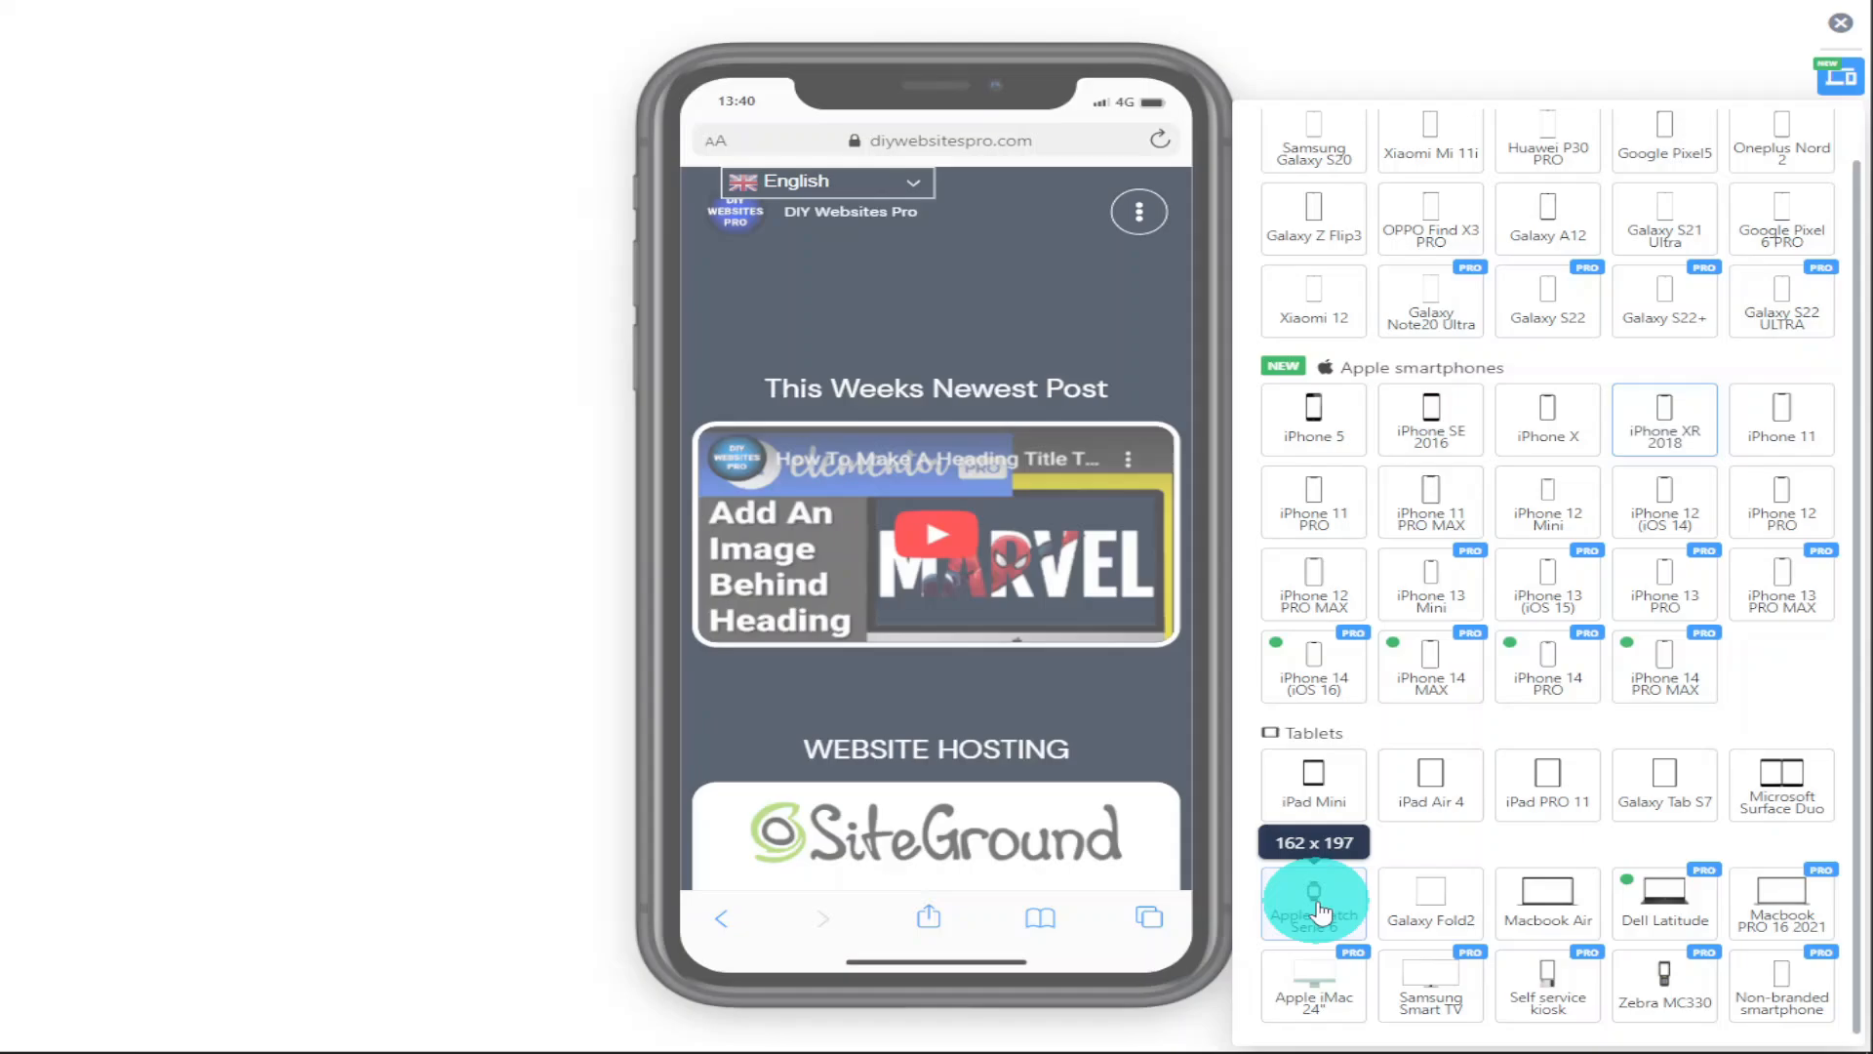
click(1313, 901)
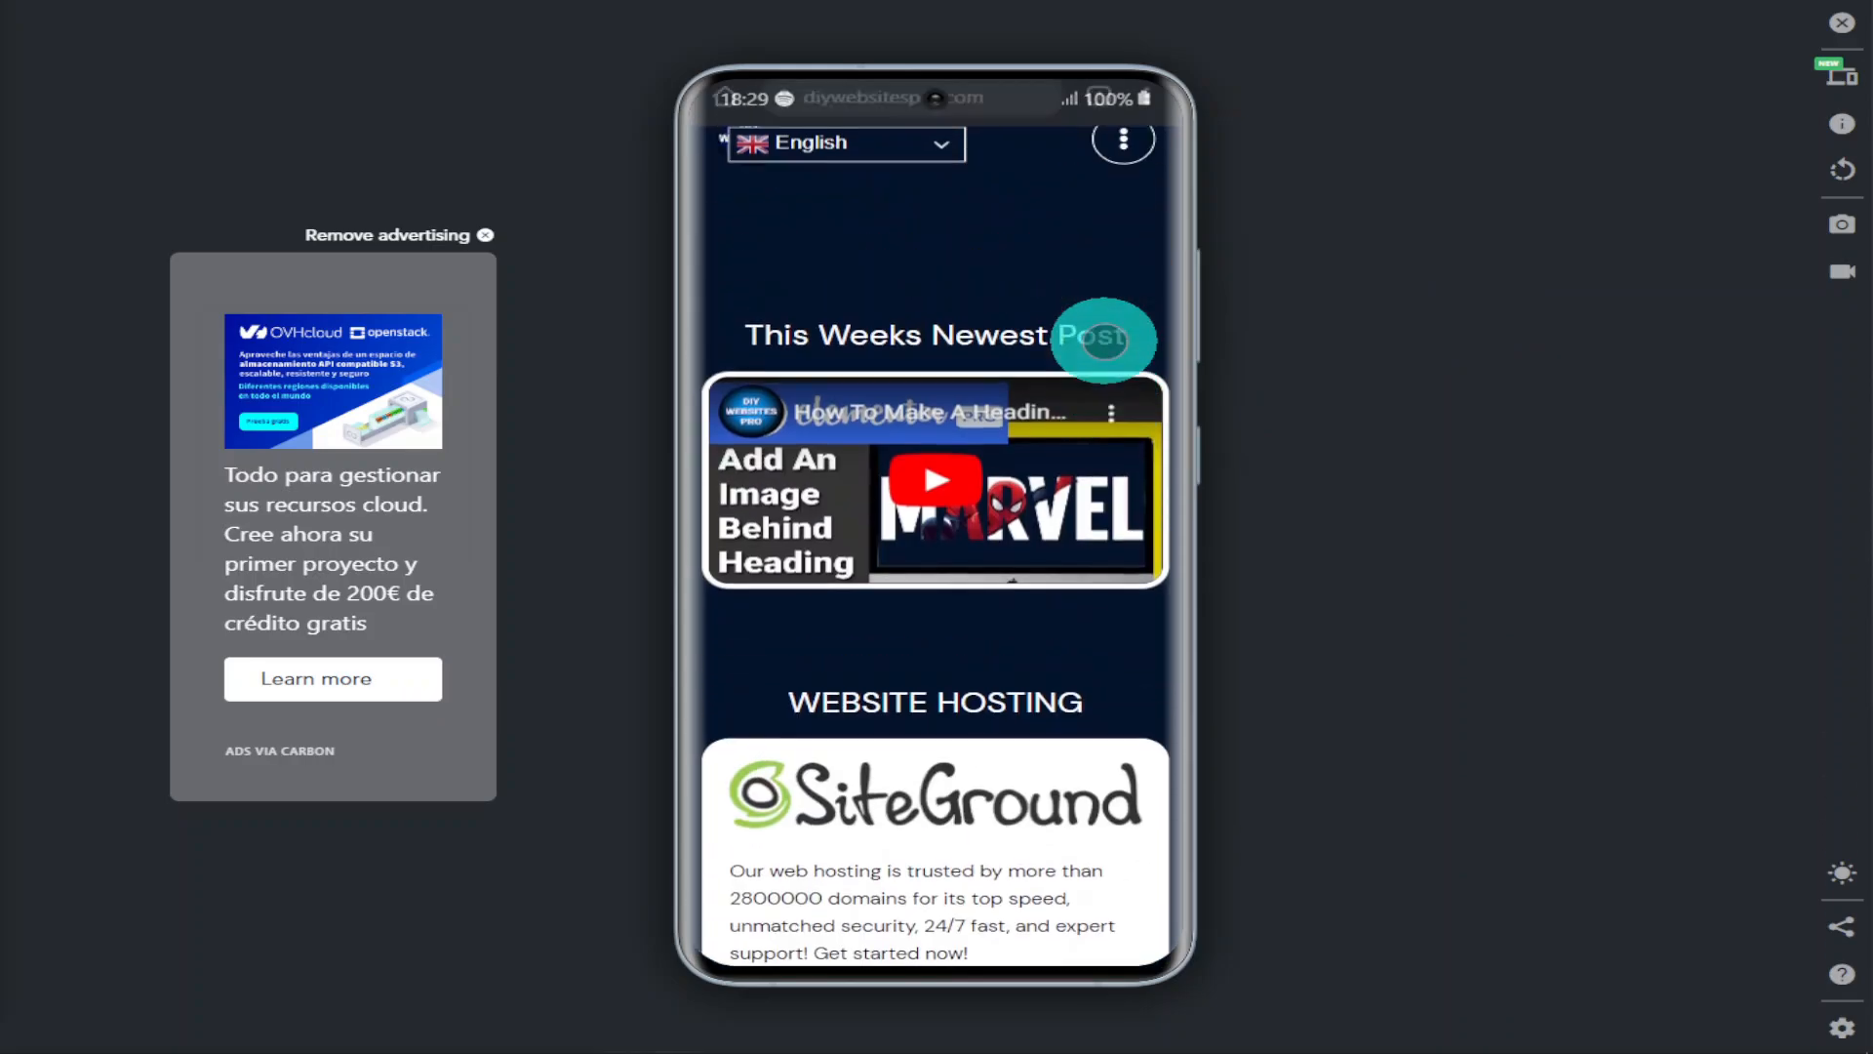
Switch the preview to OPPO Find X3 Pro, then iPhone 12 Pro Max, and scroll the site
click(1838, 74)
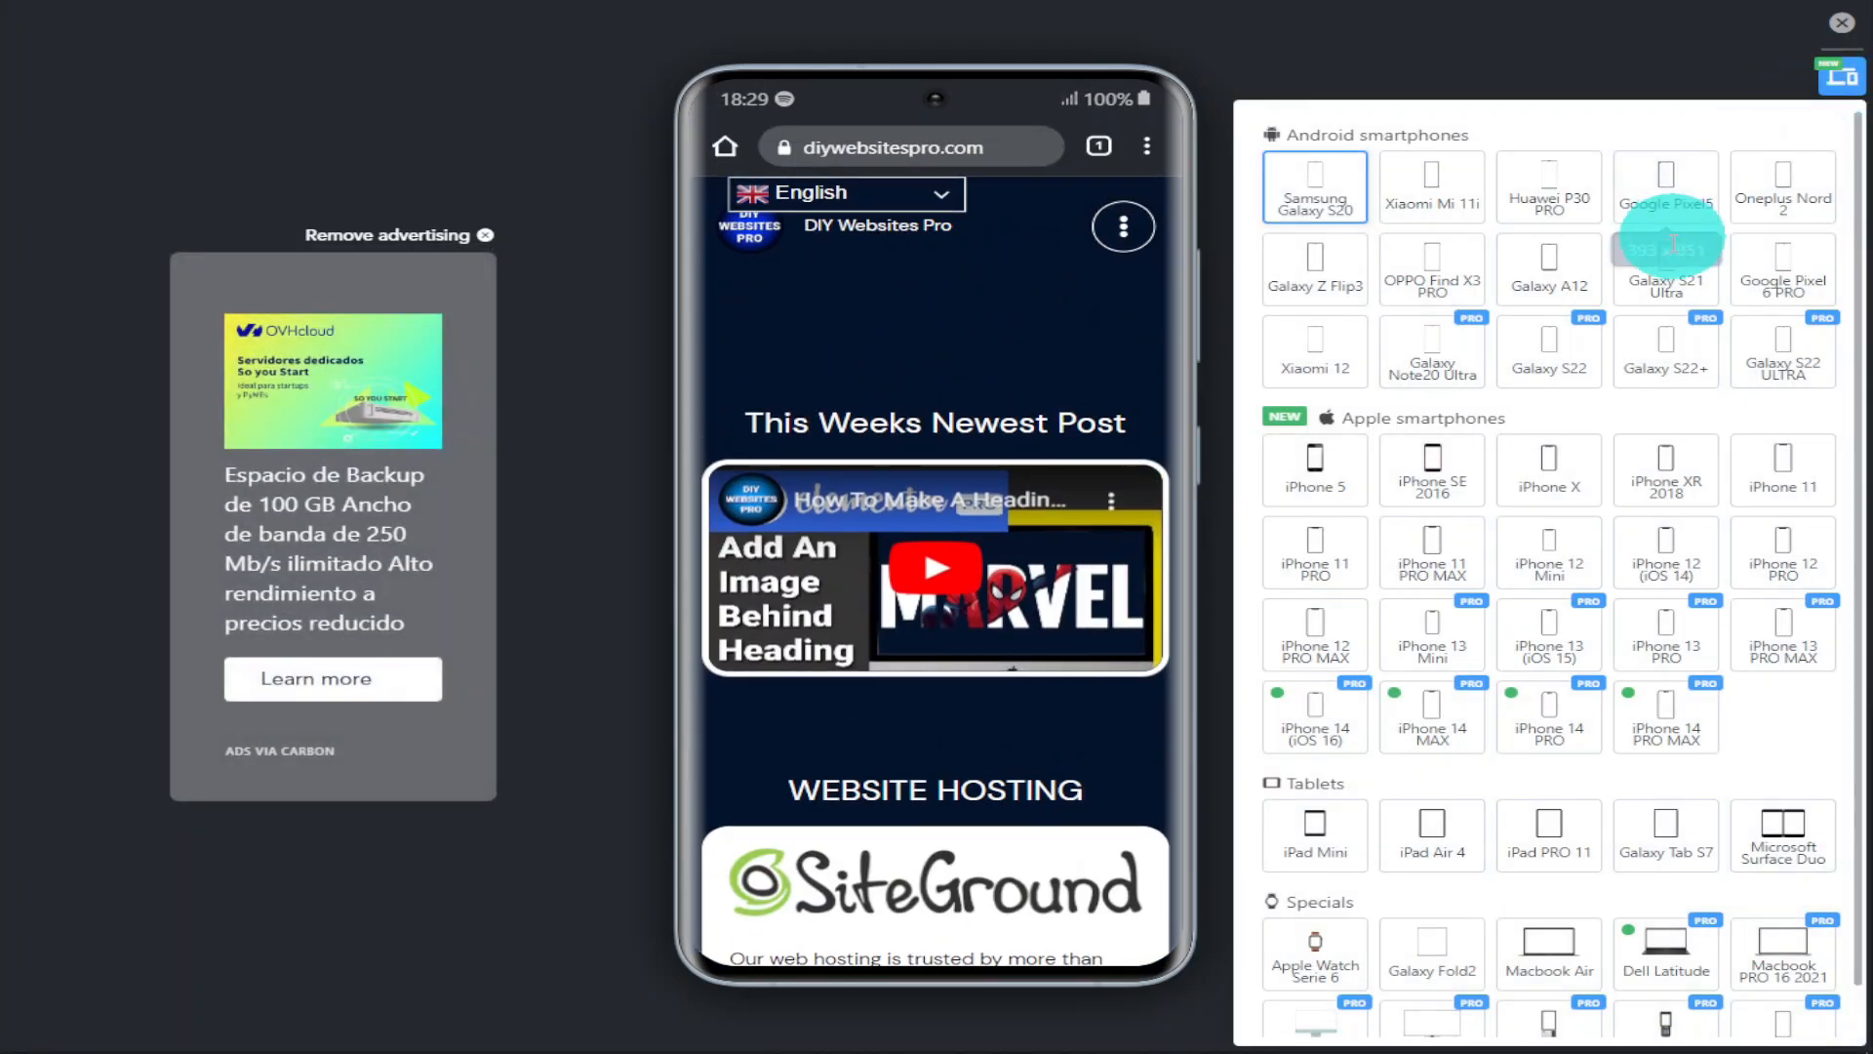
click(1430, 266)
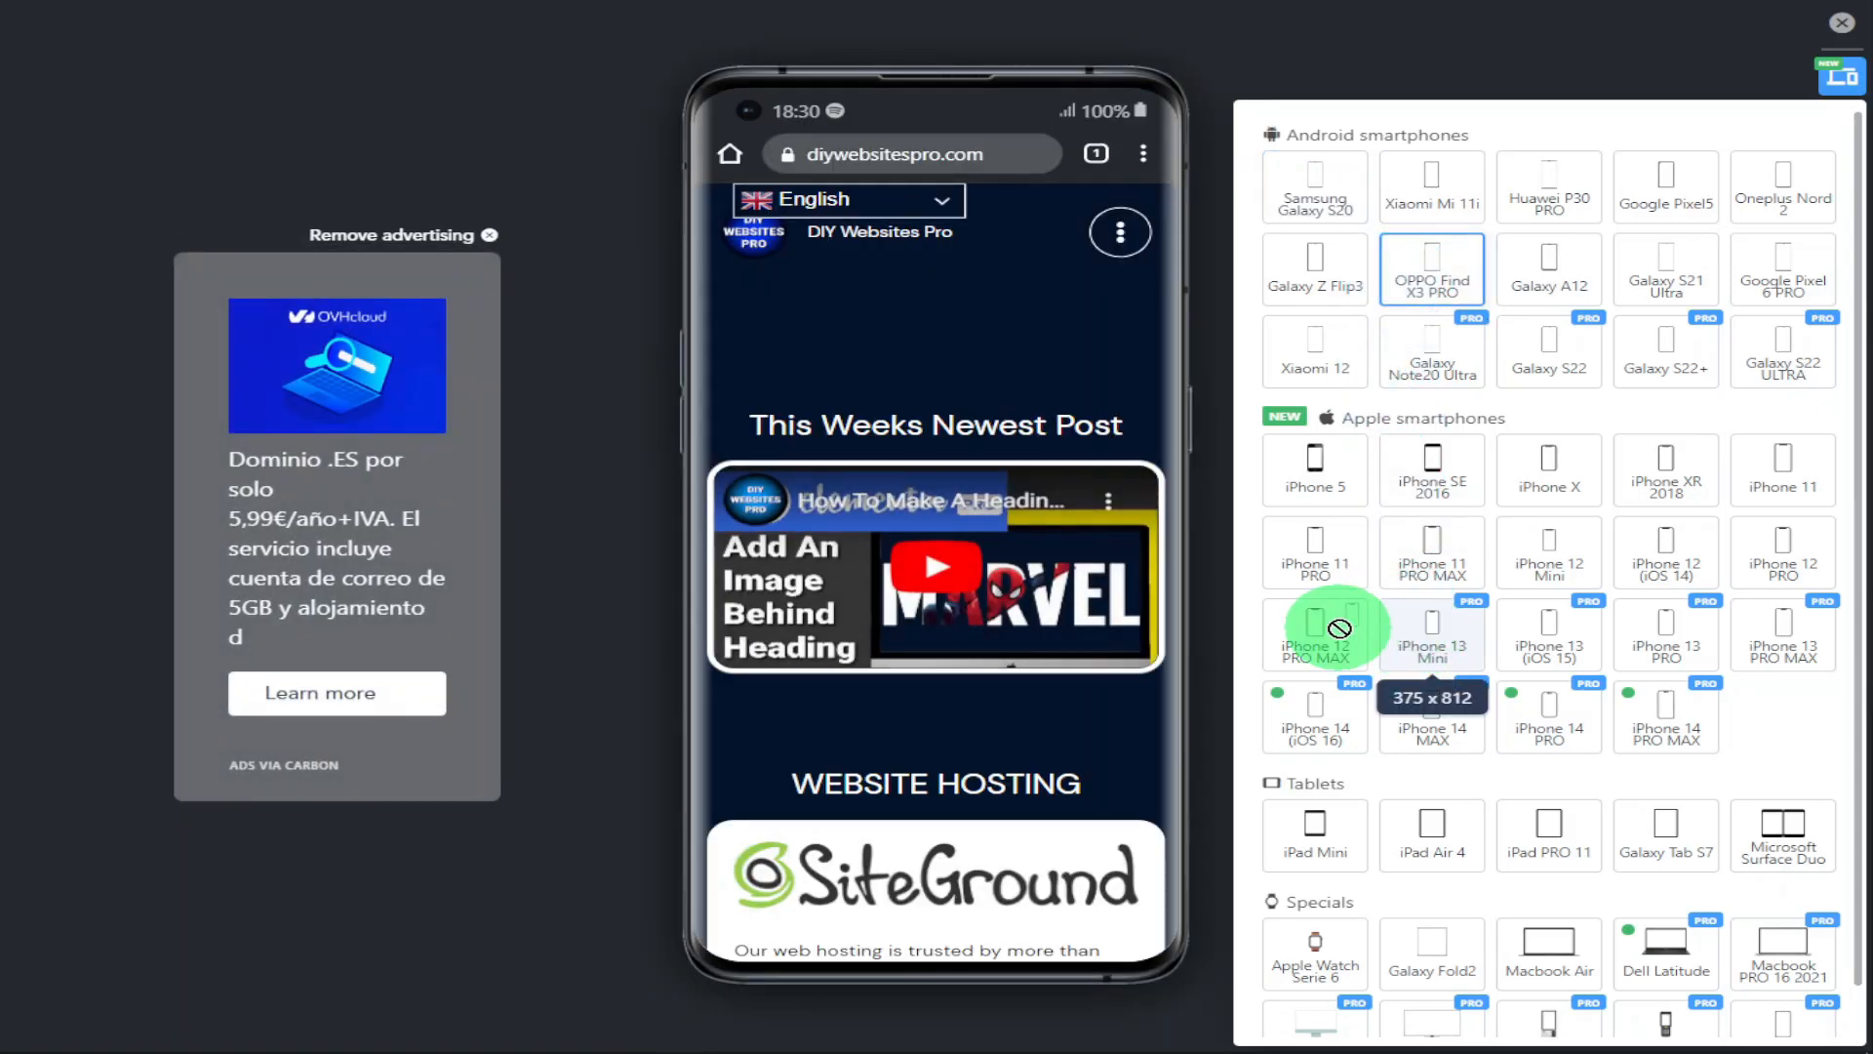
click(1315, 632)
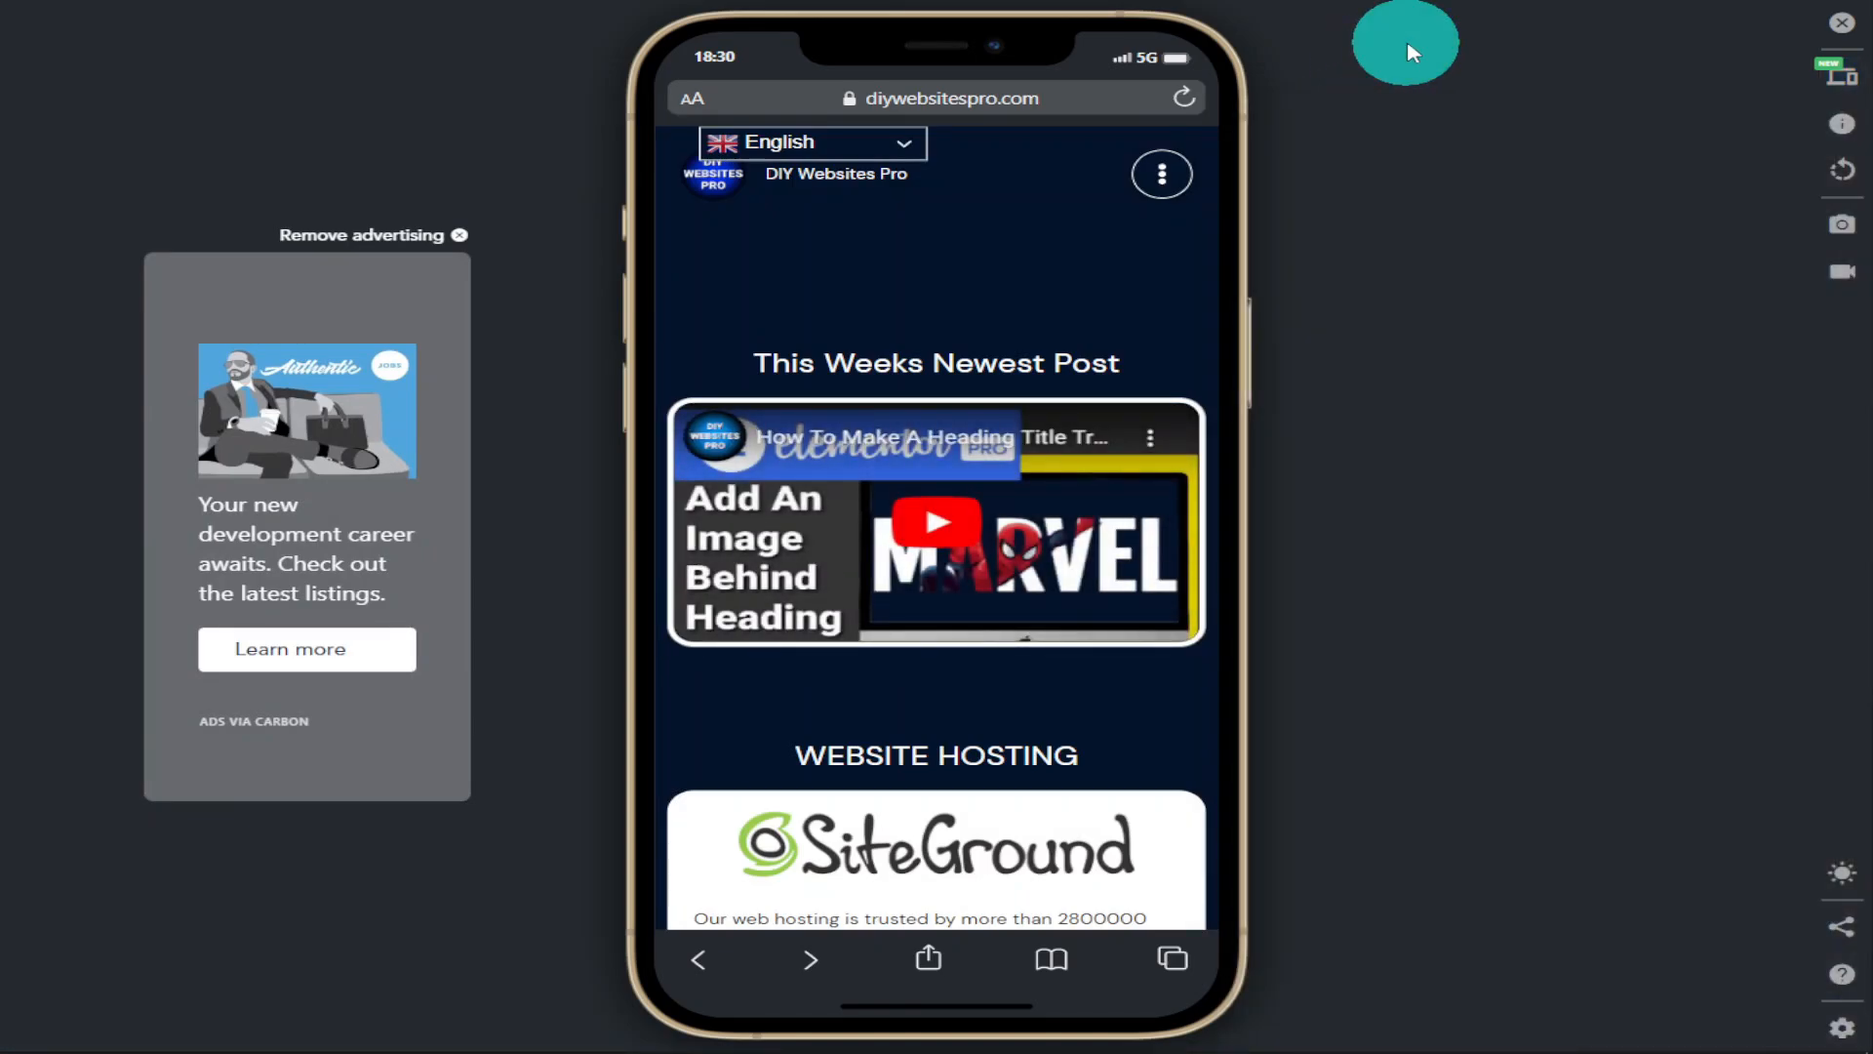
mouse_move(1487, 66)
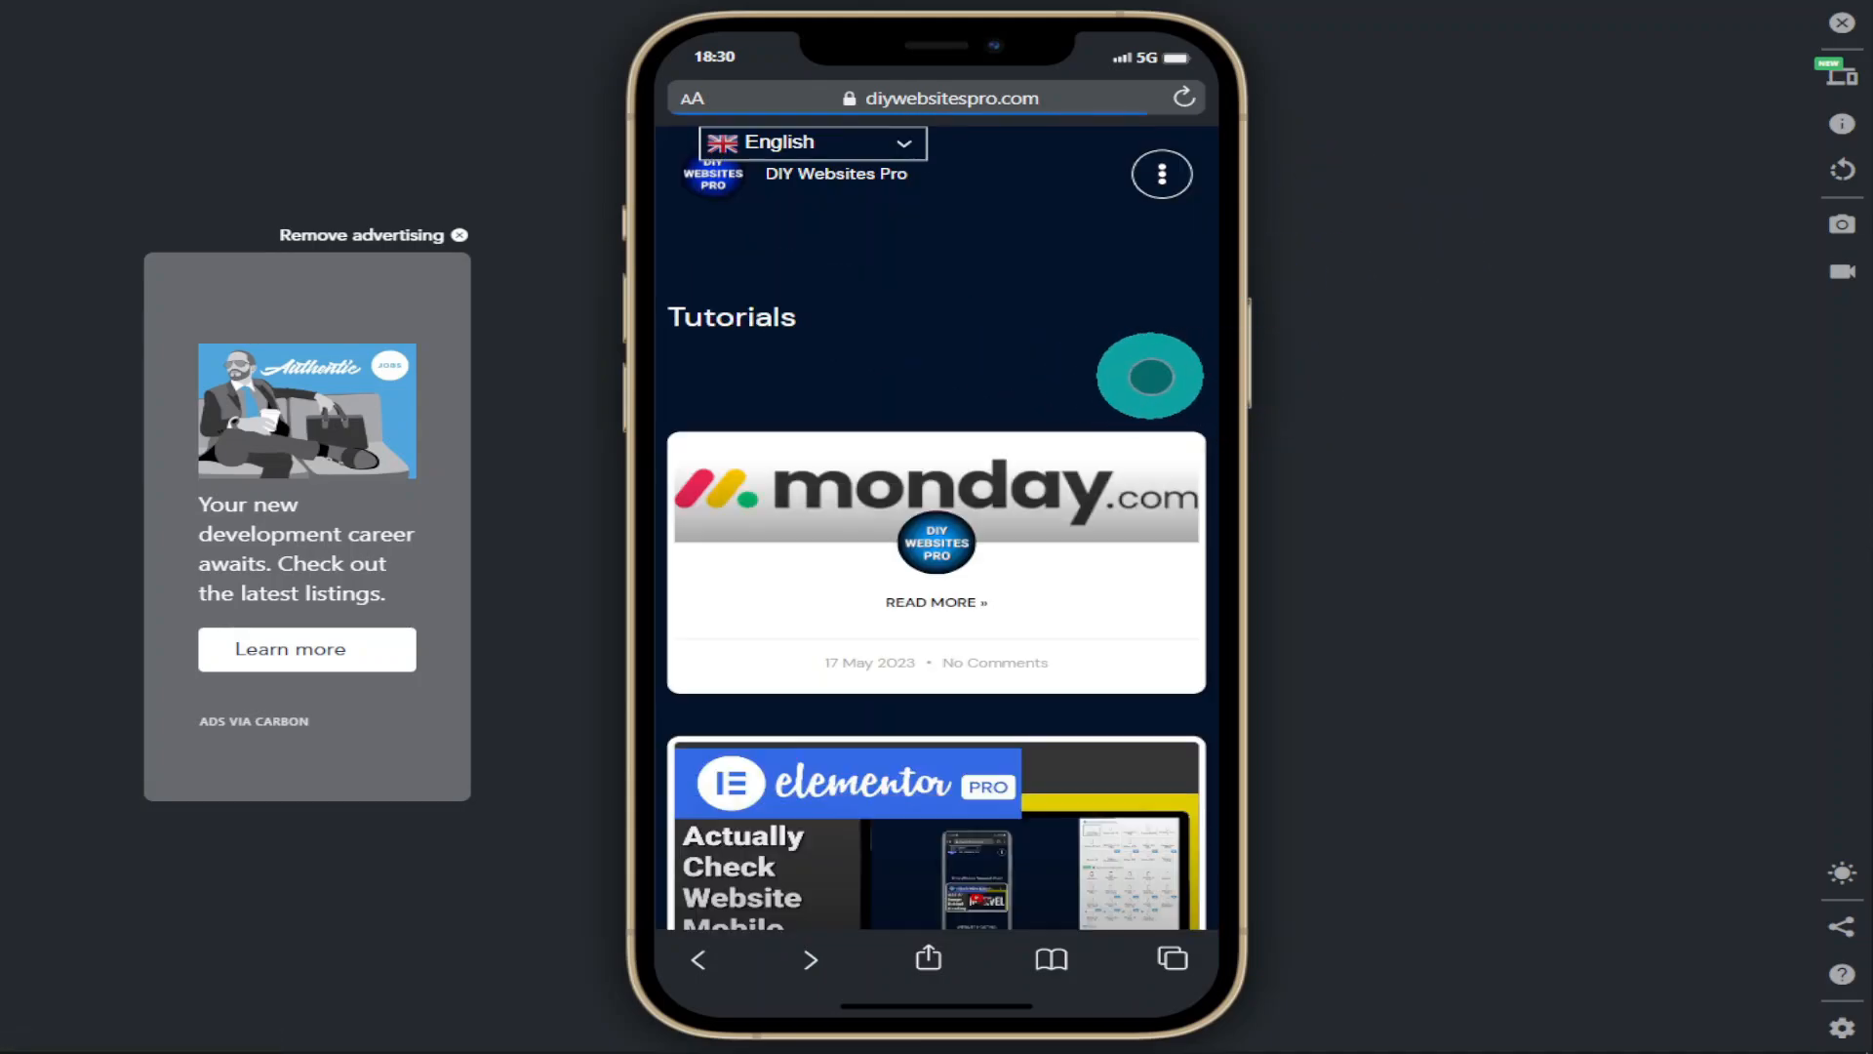
scroll(down, 3)
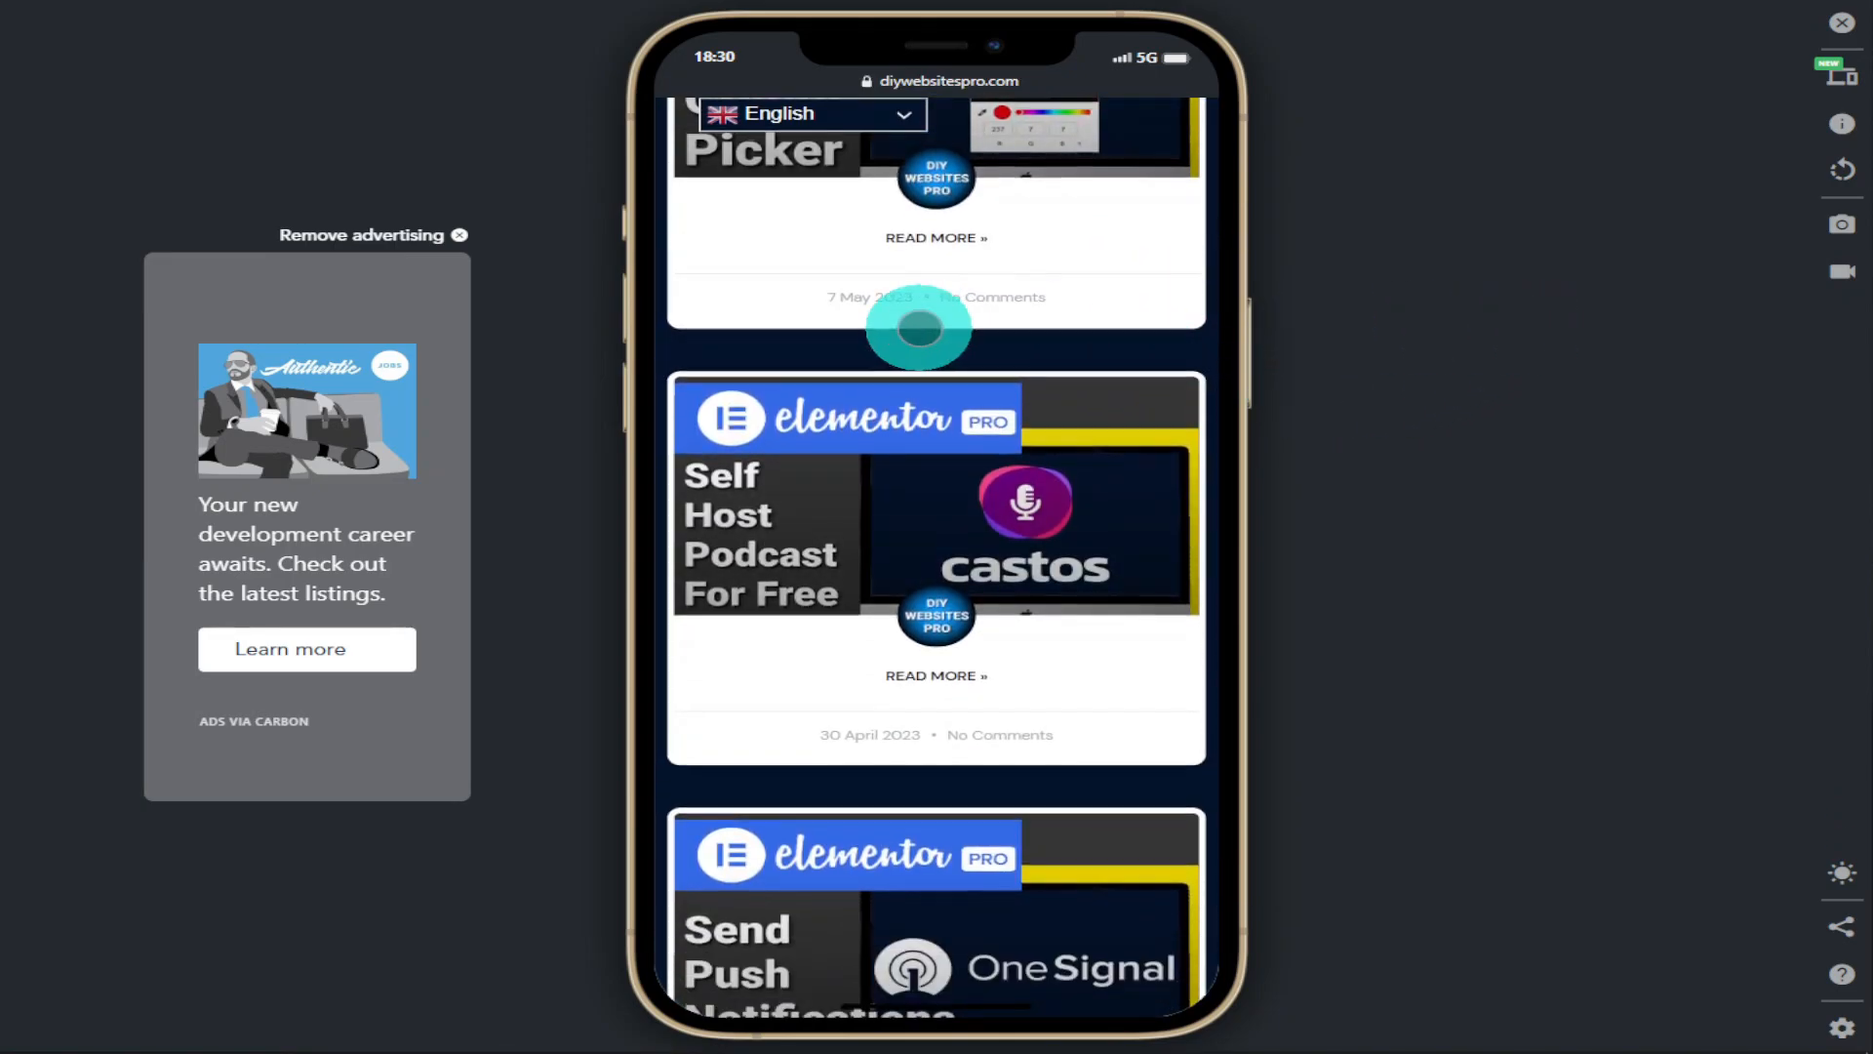
click(1840, 170)
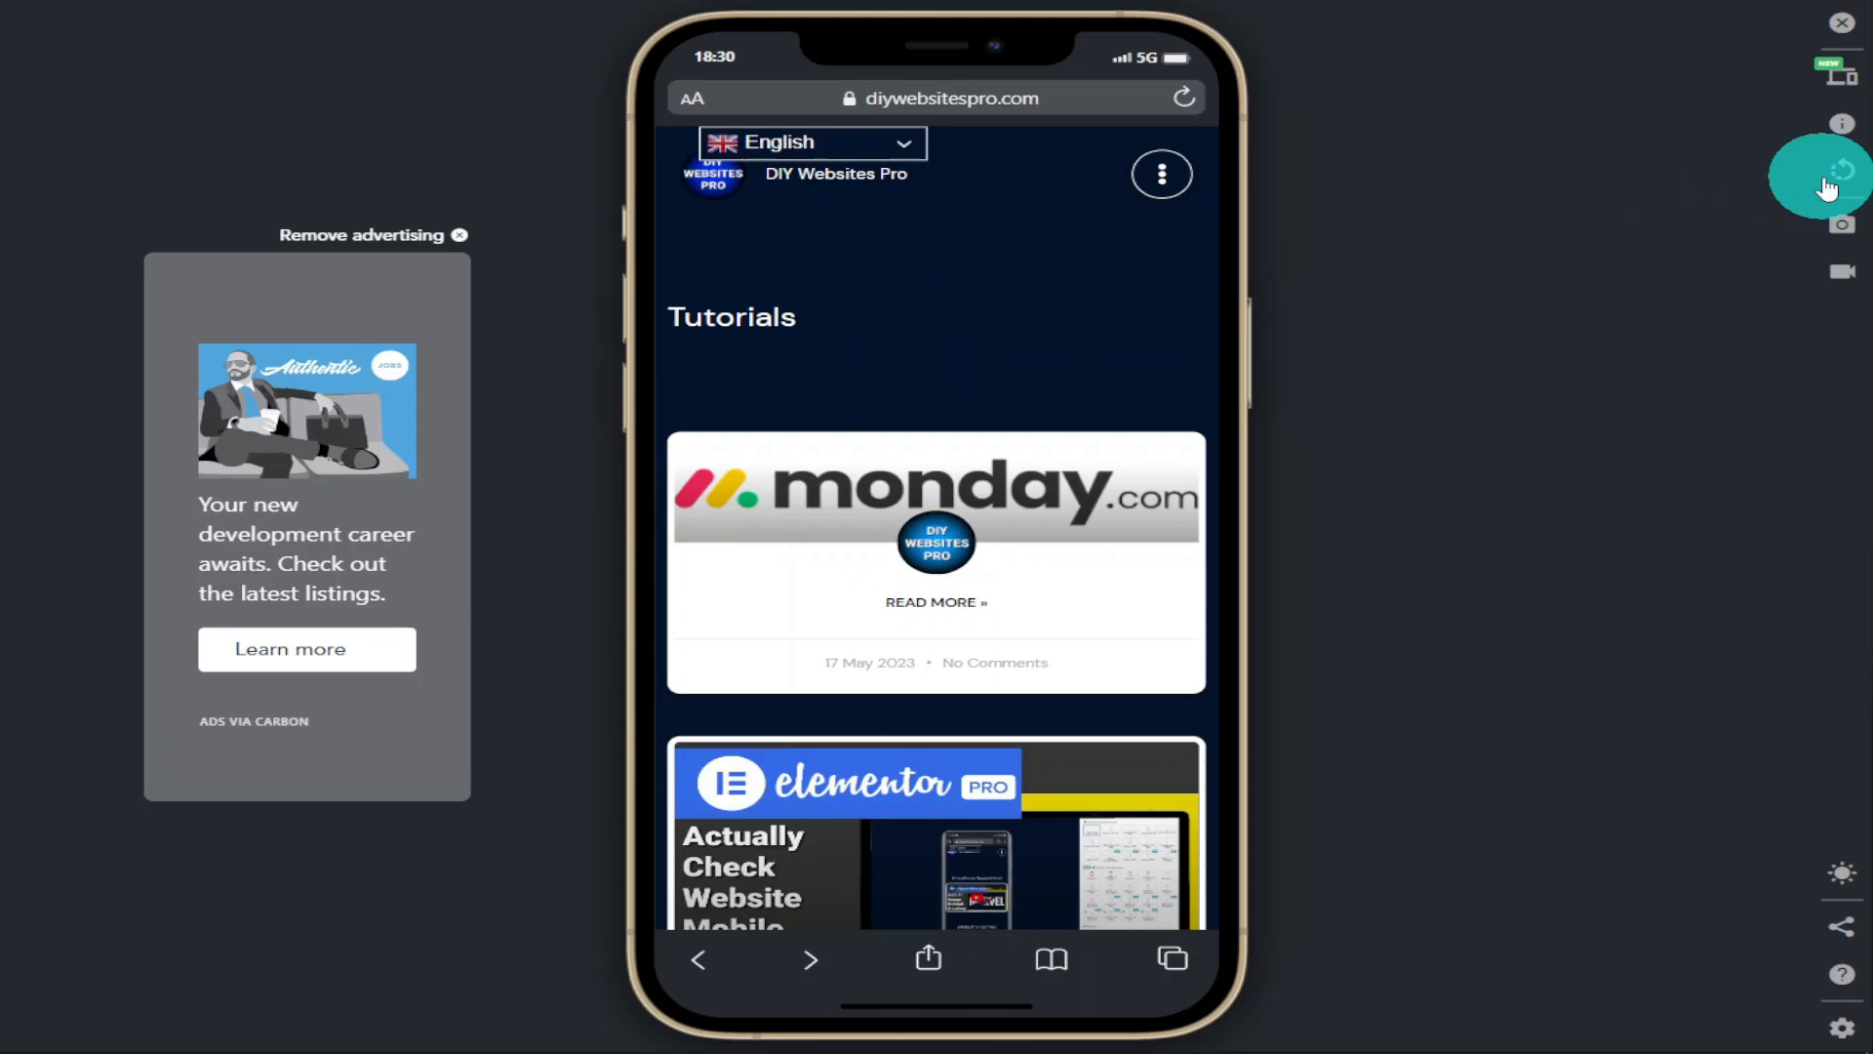
View the iPhone 12 Pro Max features page down to its Free HQ mockup PNG section
click(1841, 123)
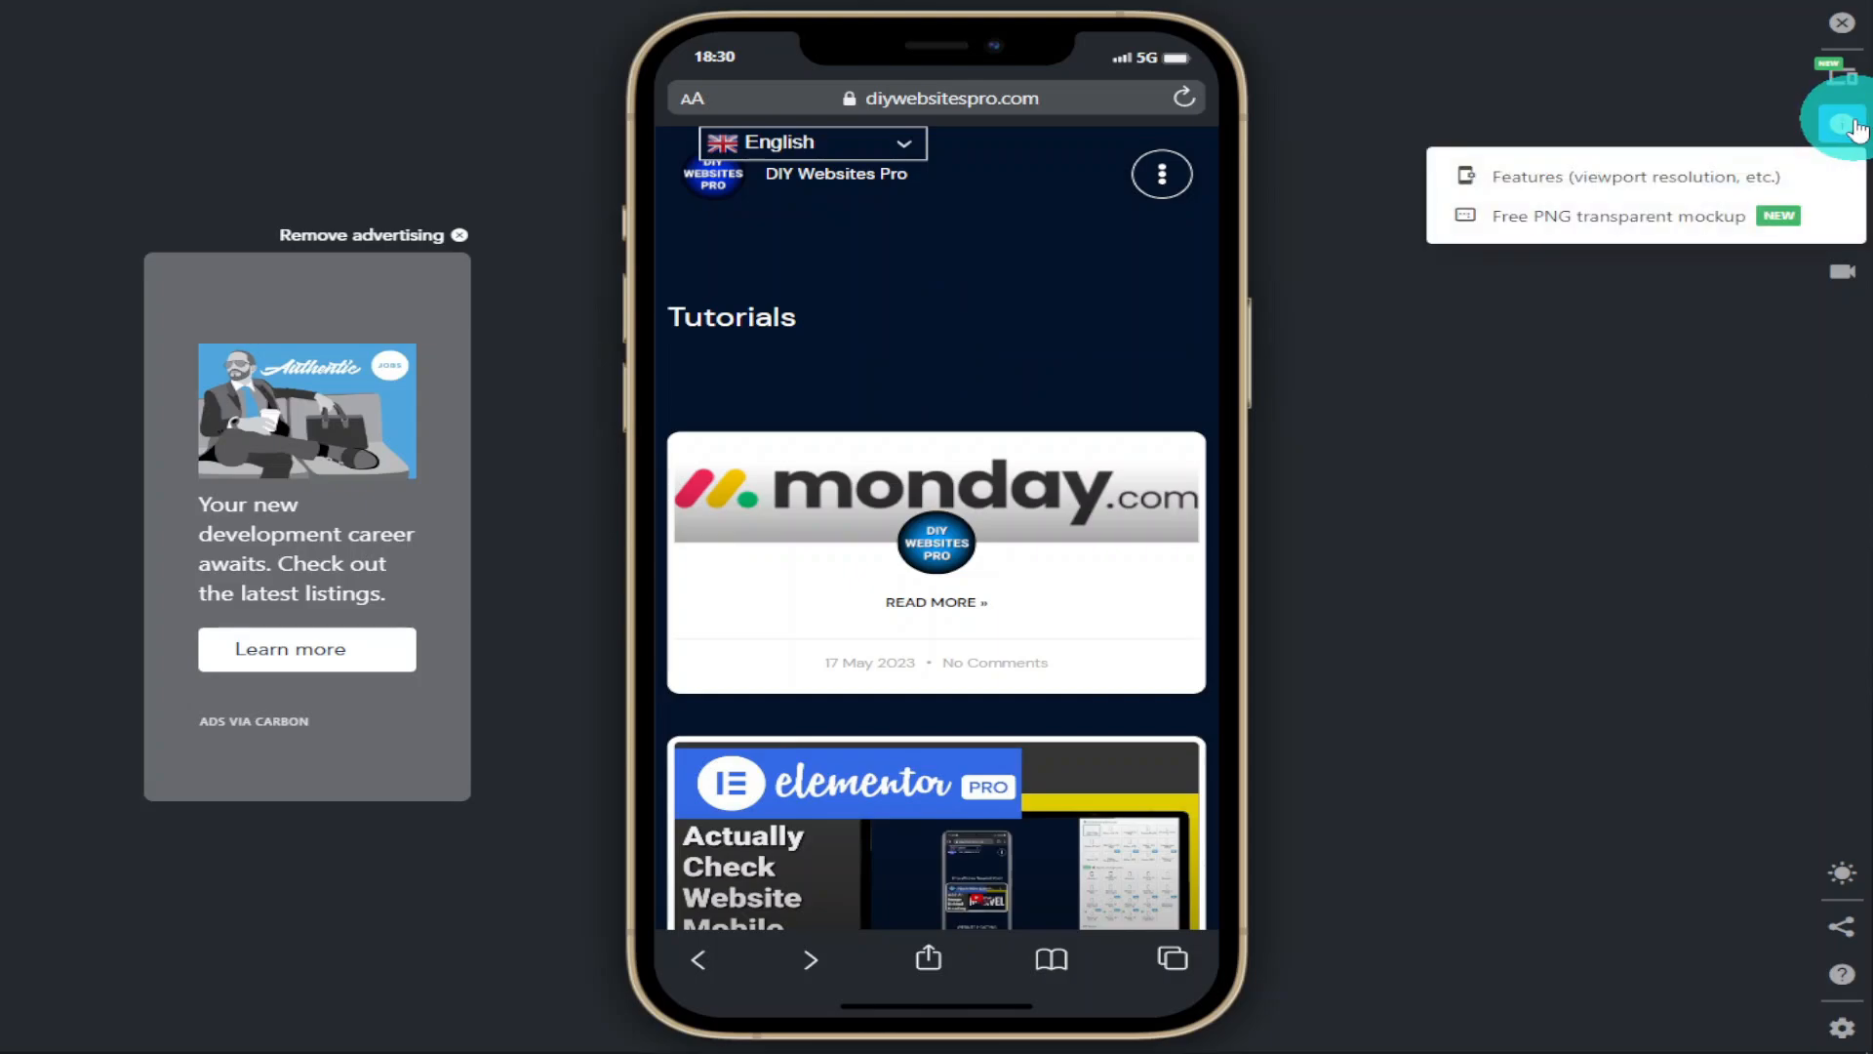
click(1635, 177)
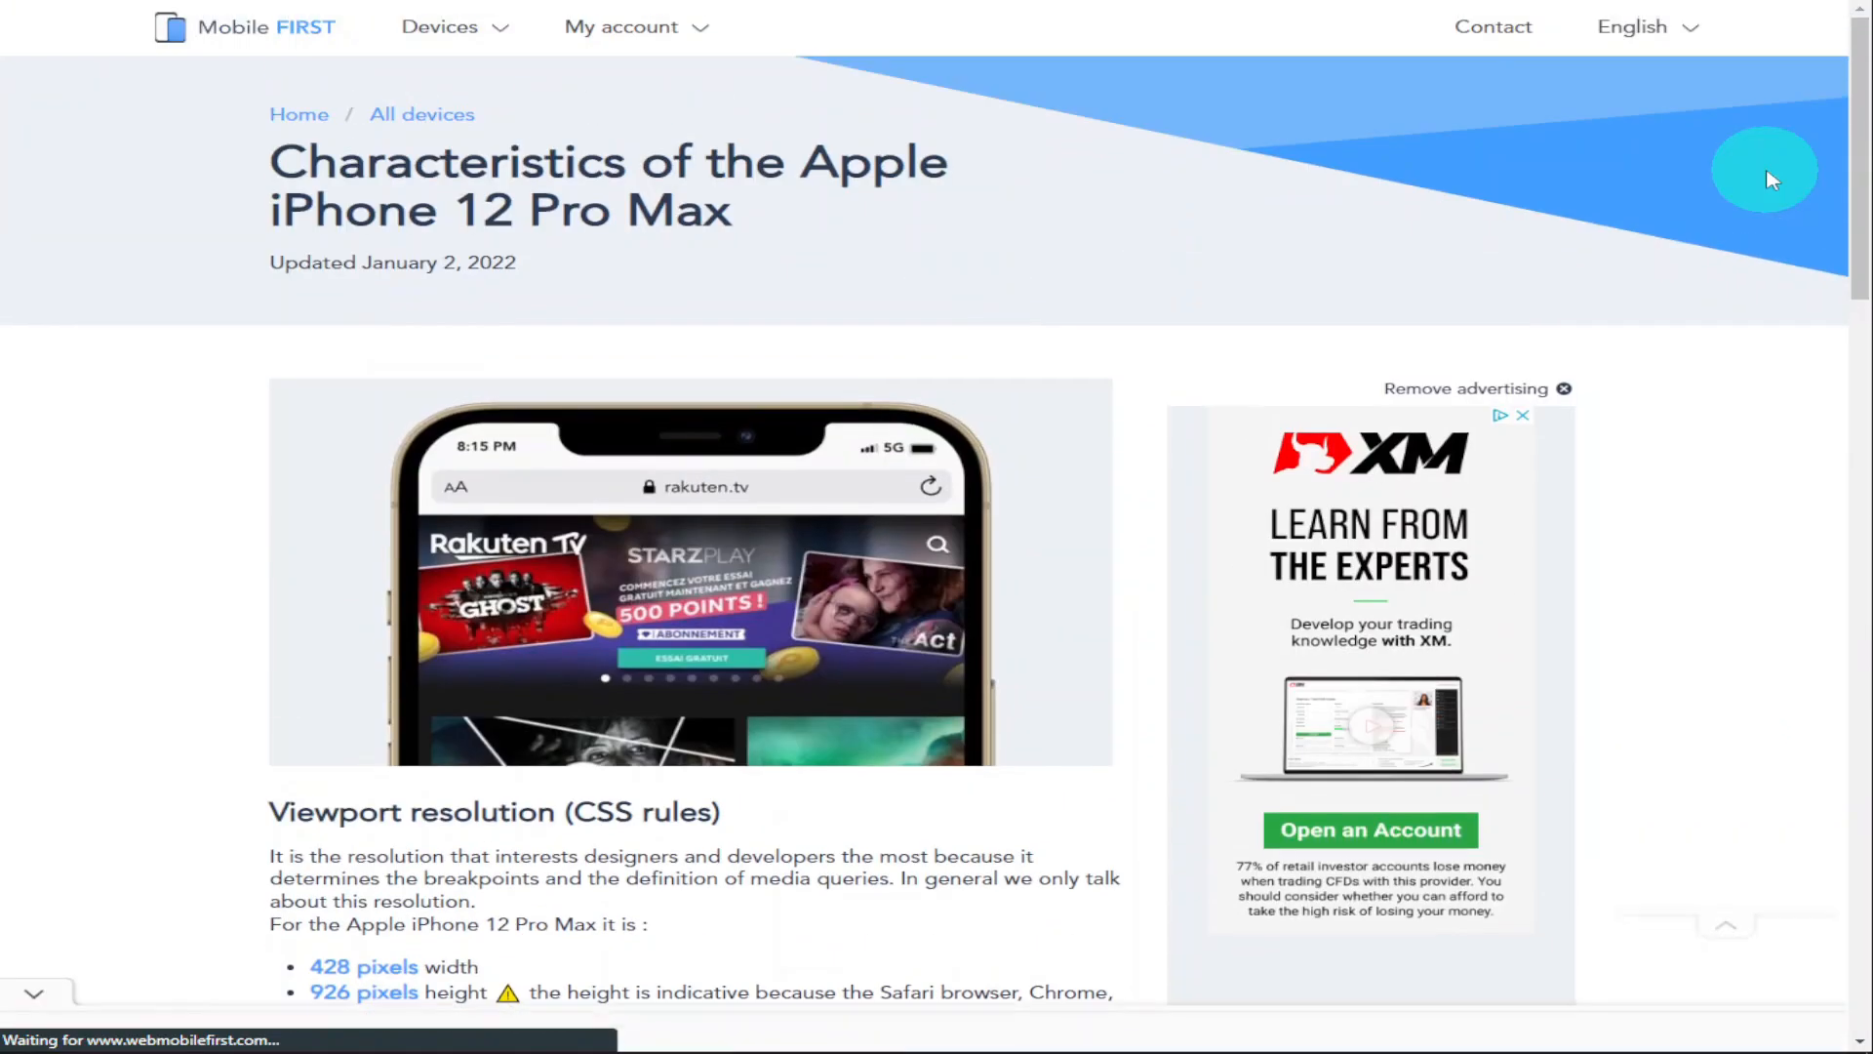
scroll(down, 3)
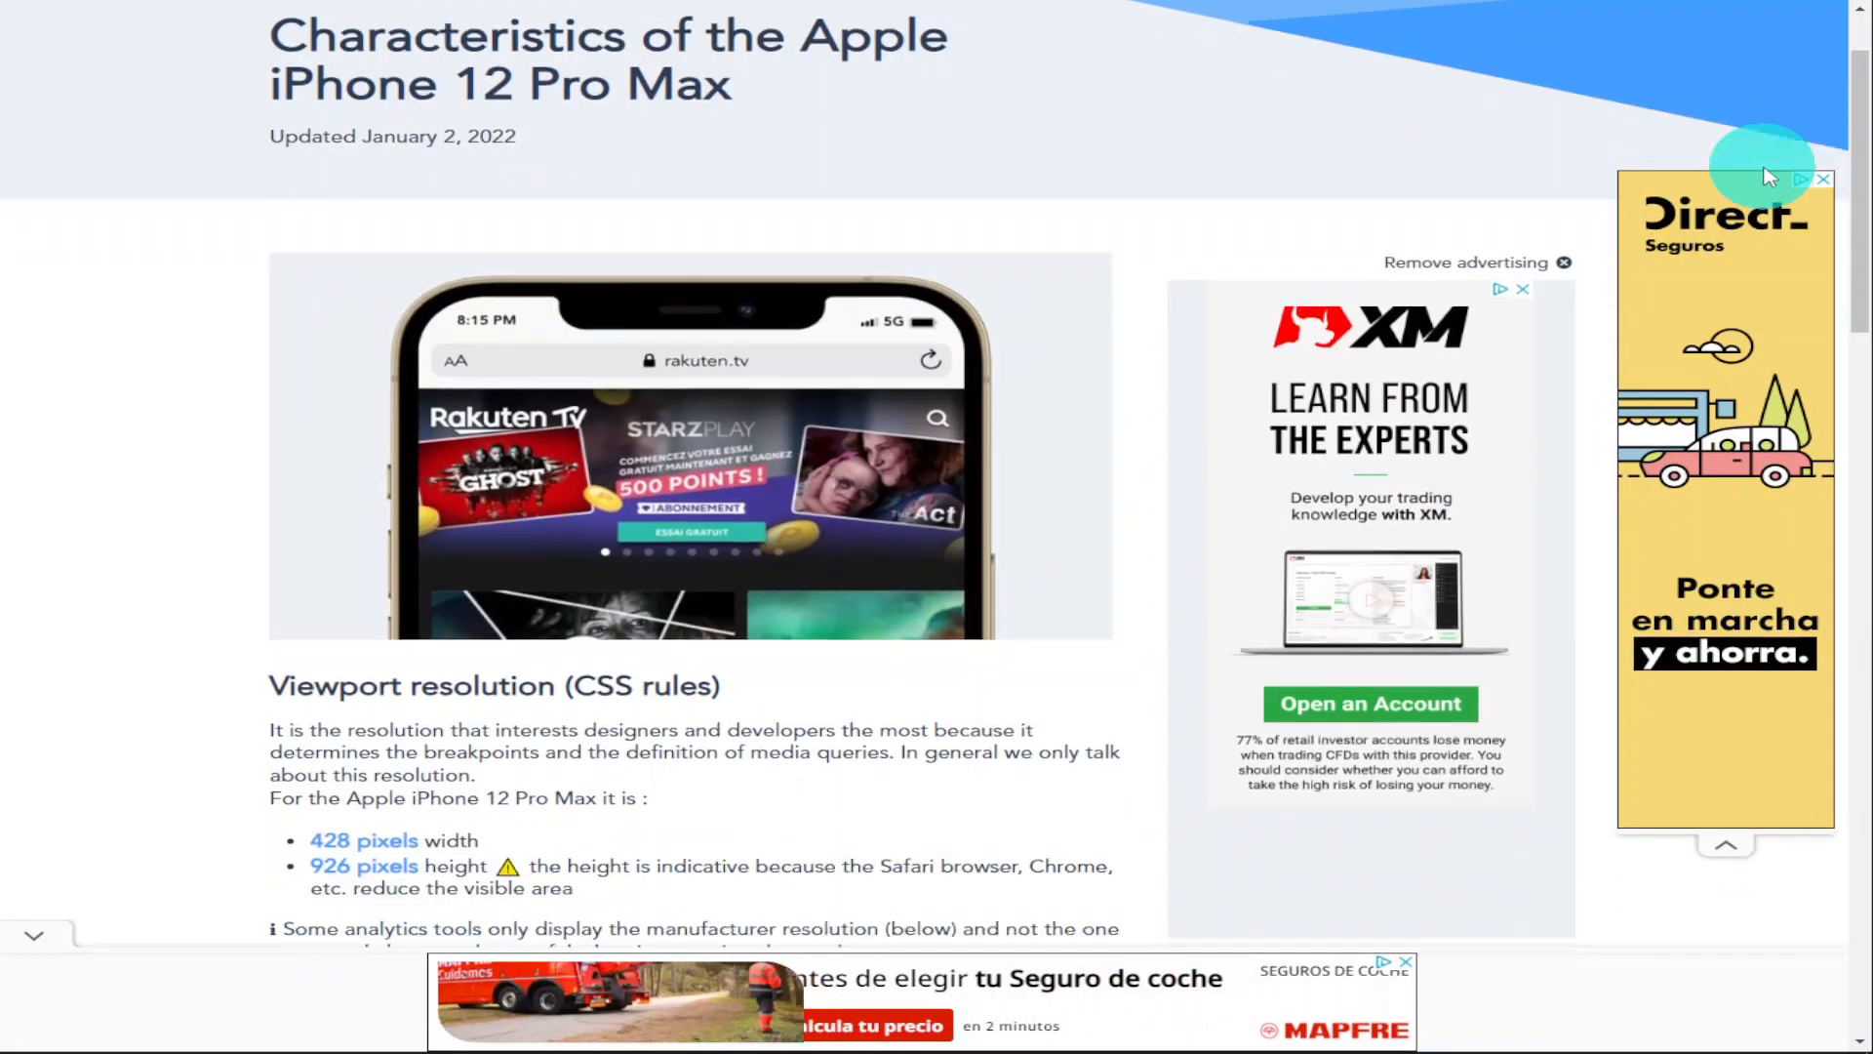
scroll(down, 3)
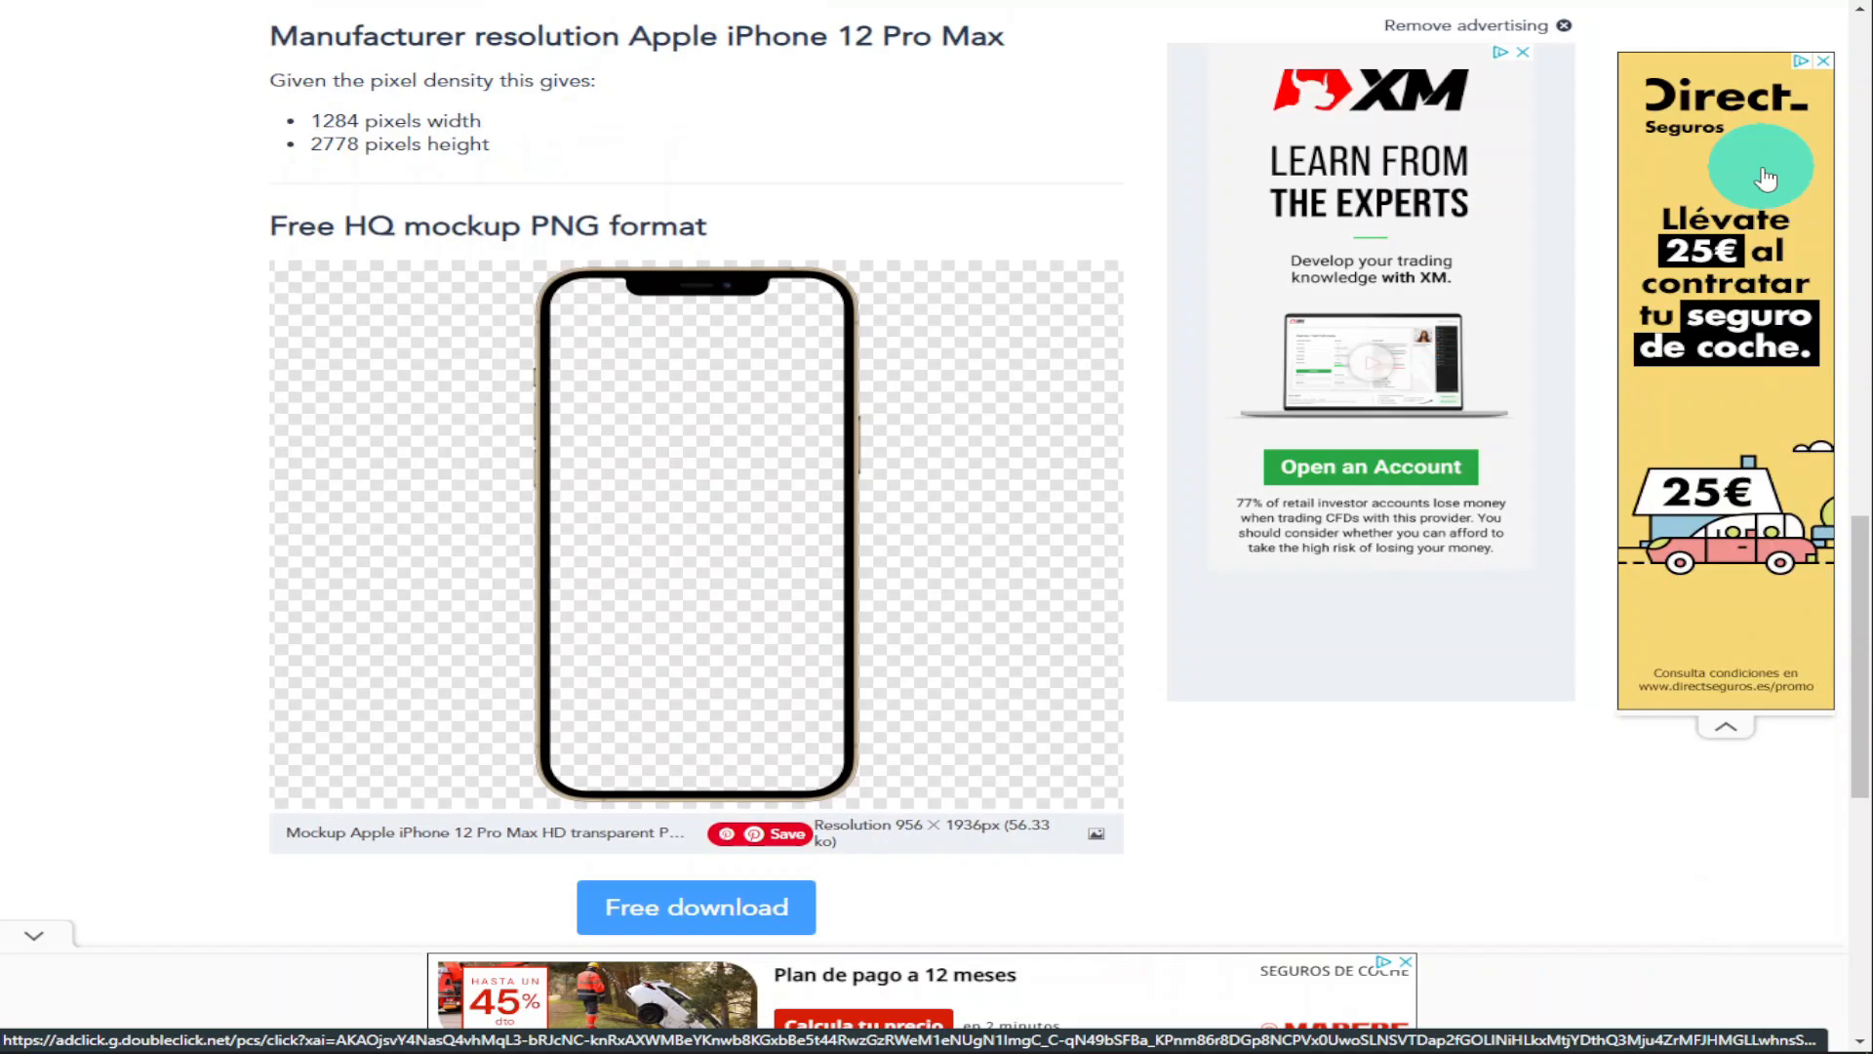
click(697, 536)
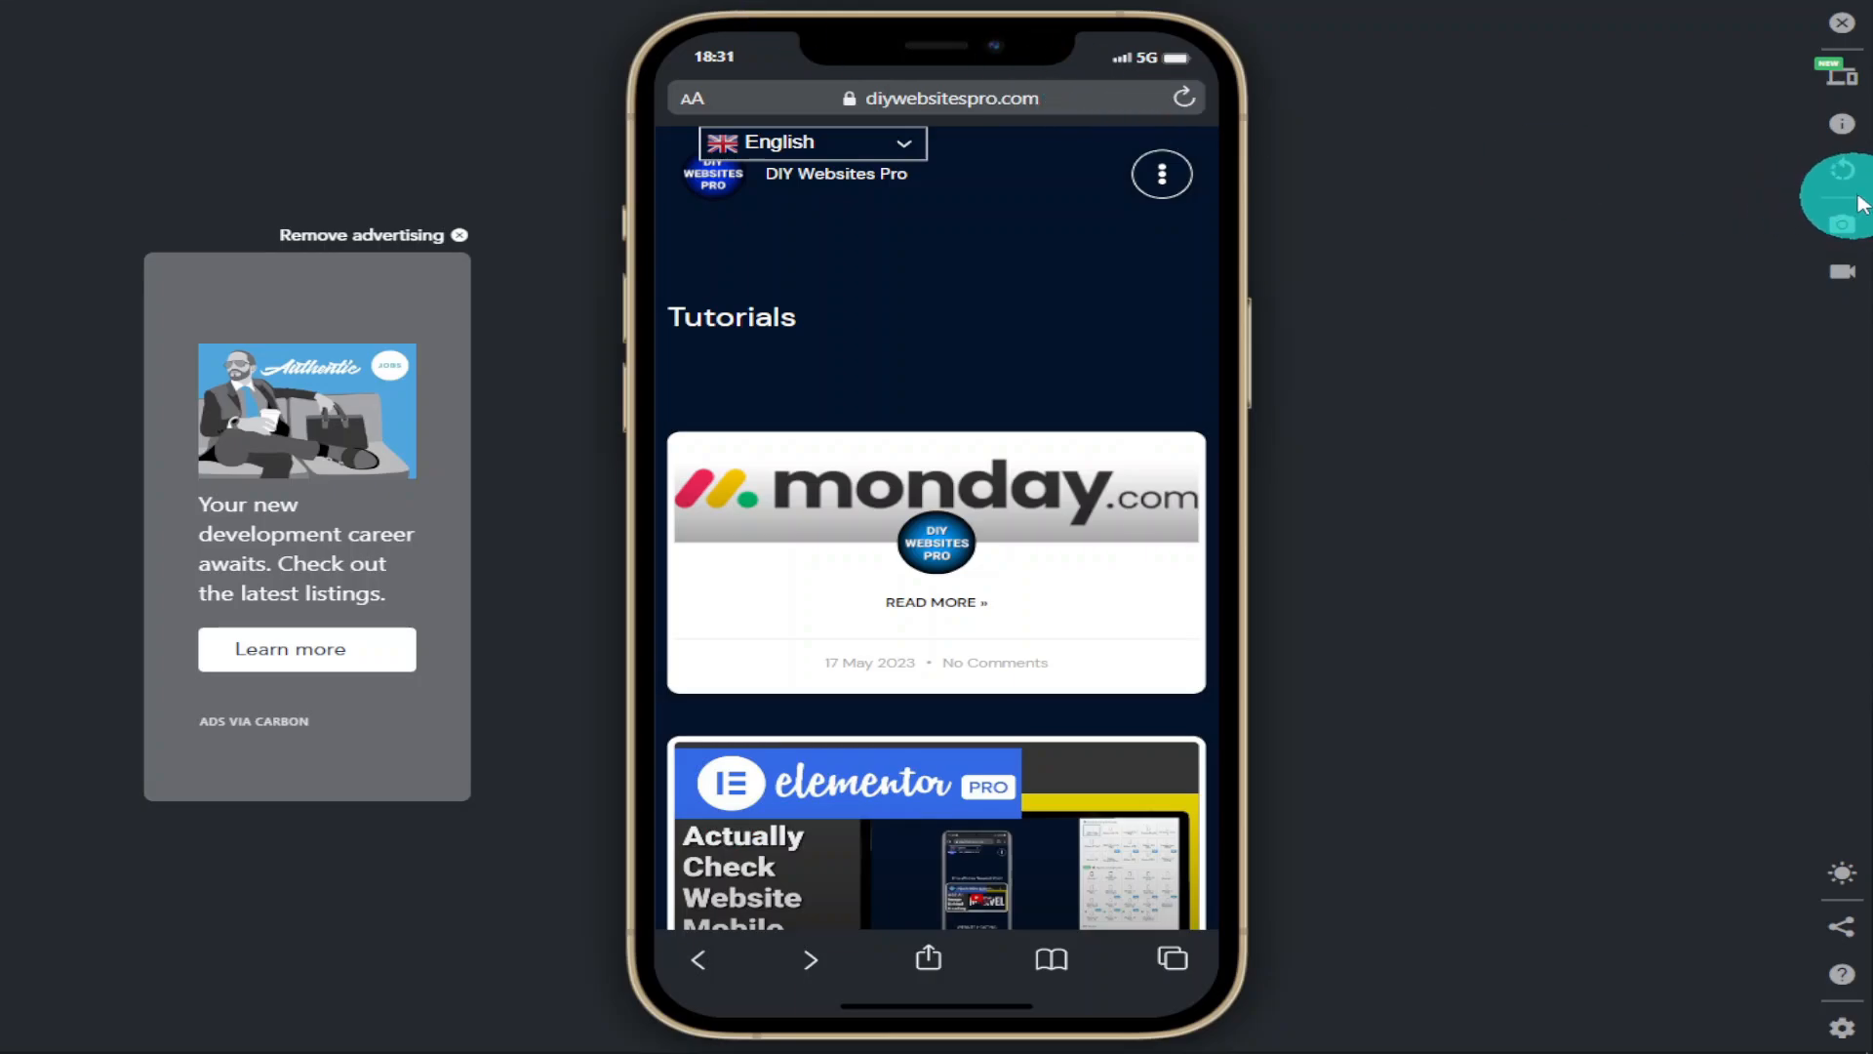
mouse_move(1843, 171)
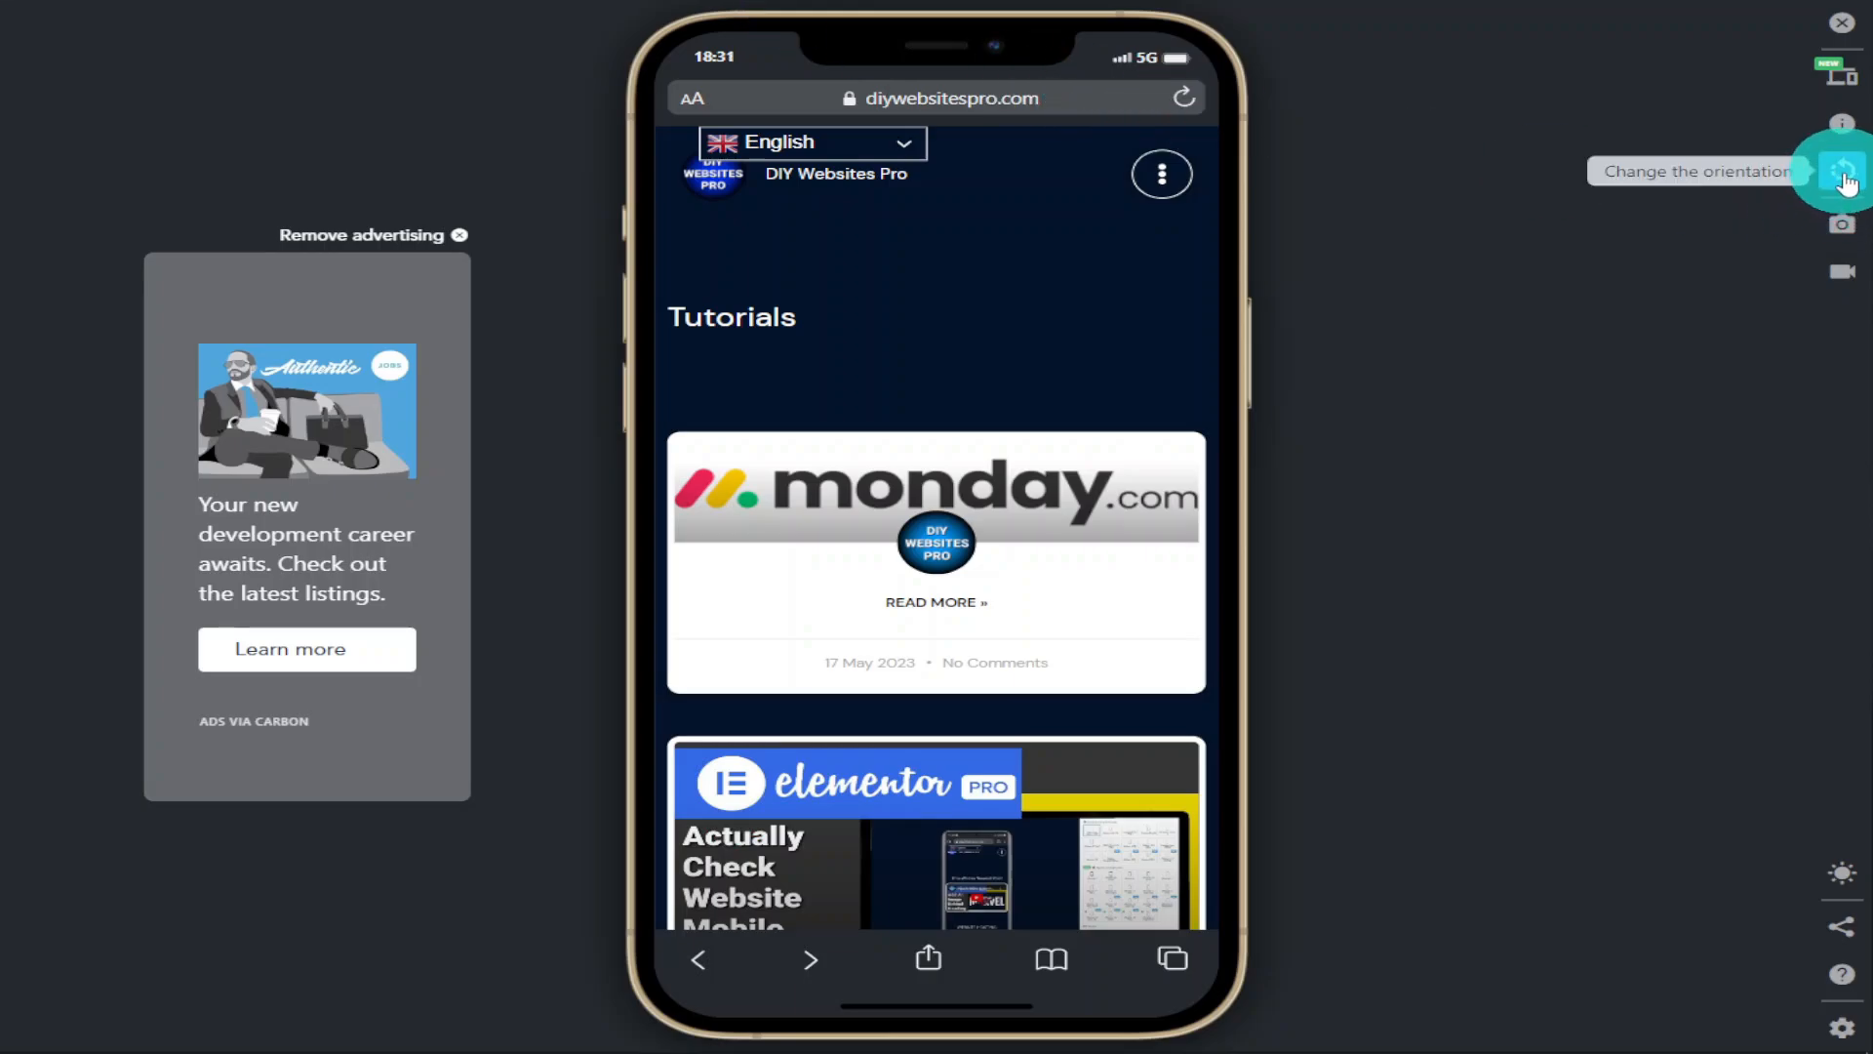
Rotate the iPhone 12 Pro Max preview of diywebsitespro.com to landscape
click(1846, 170)
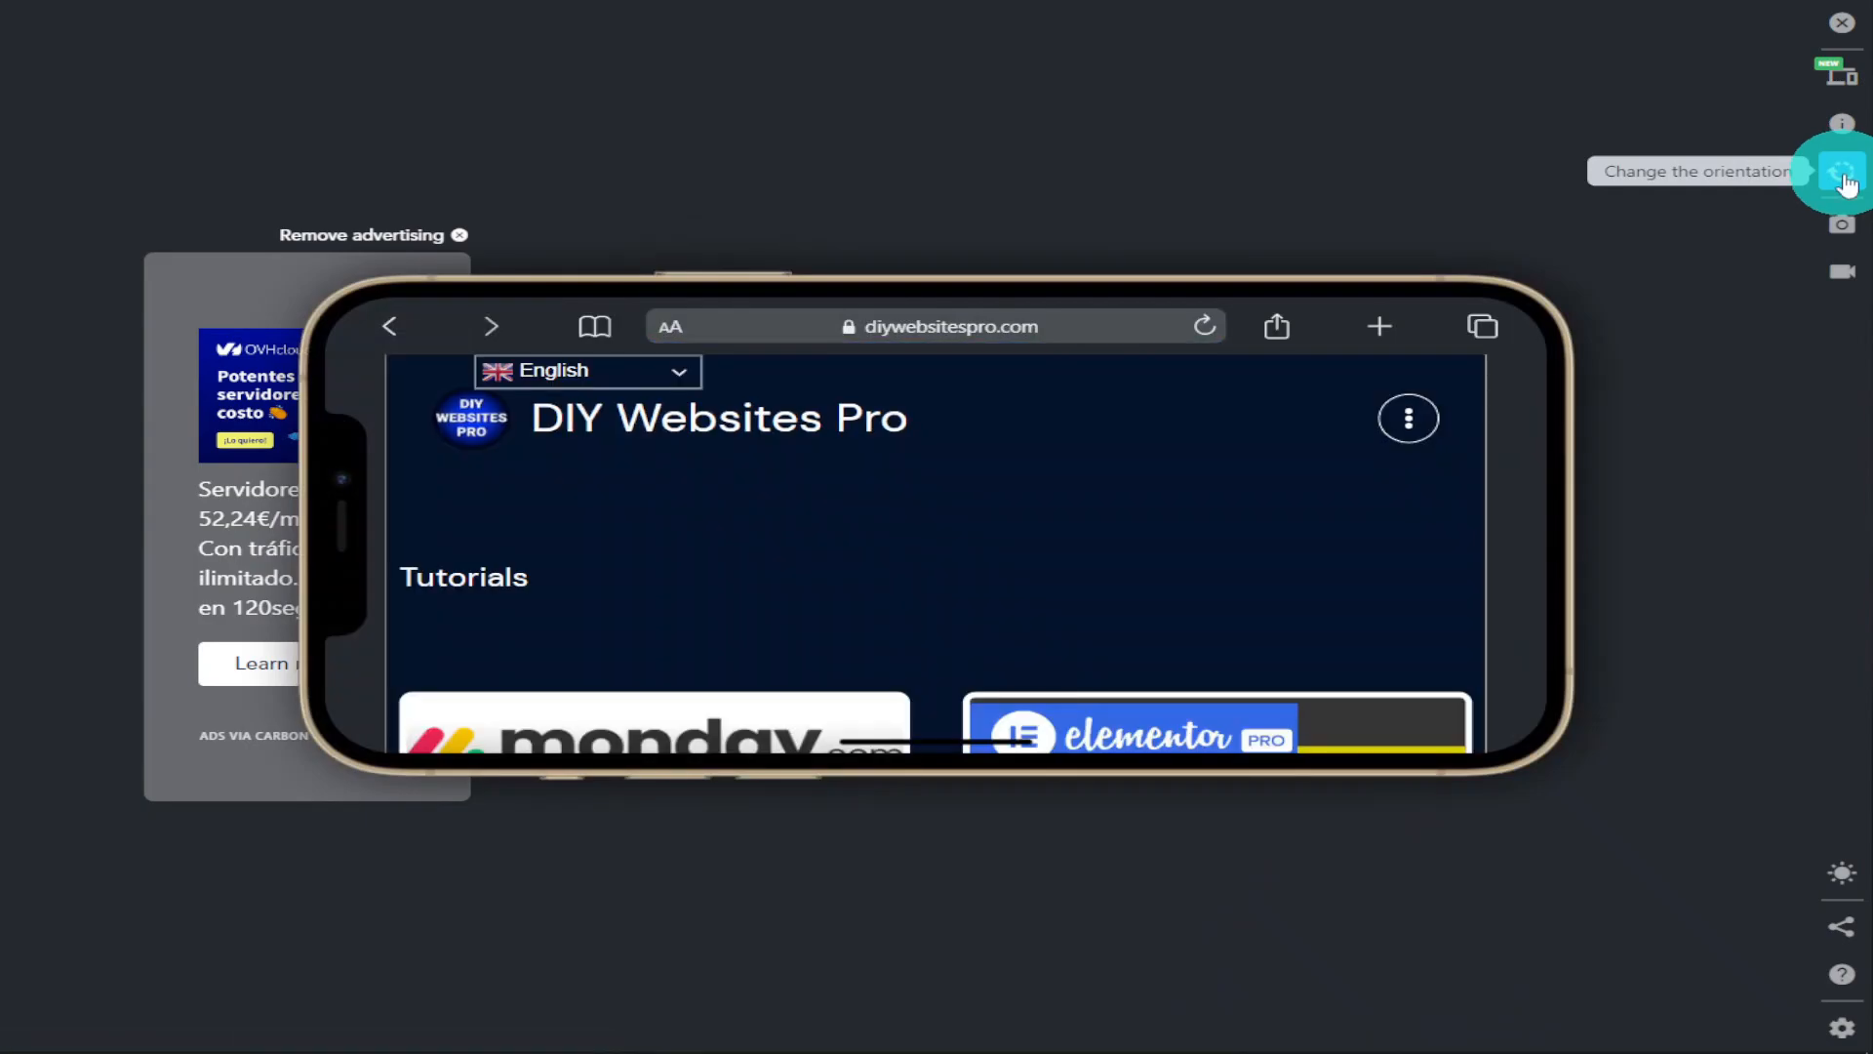
click(1843, 171)
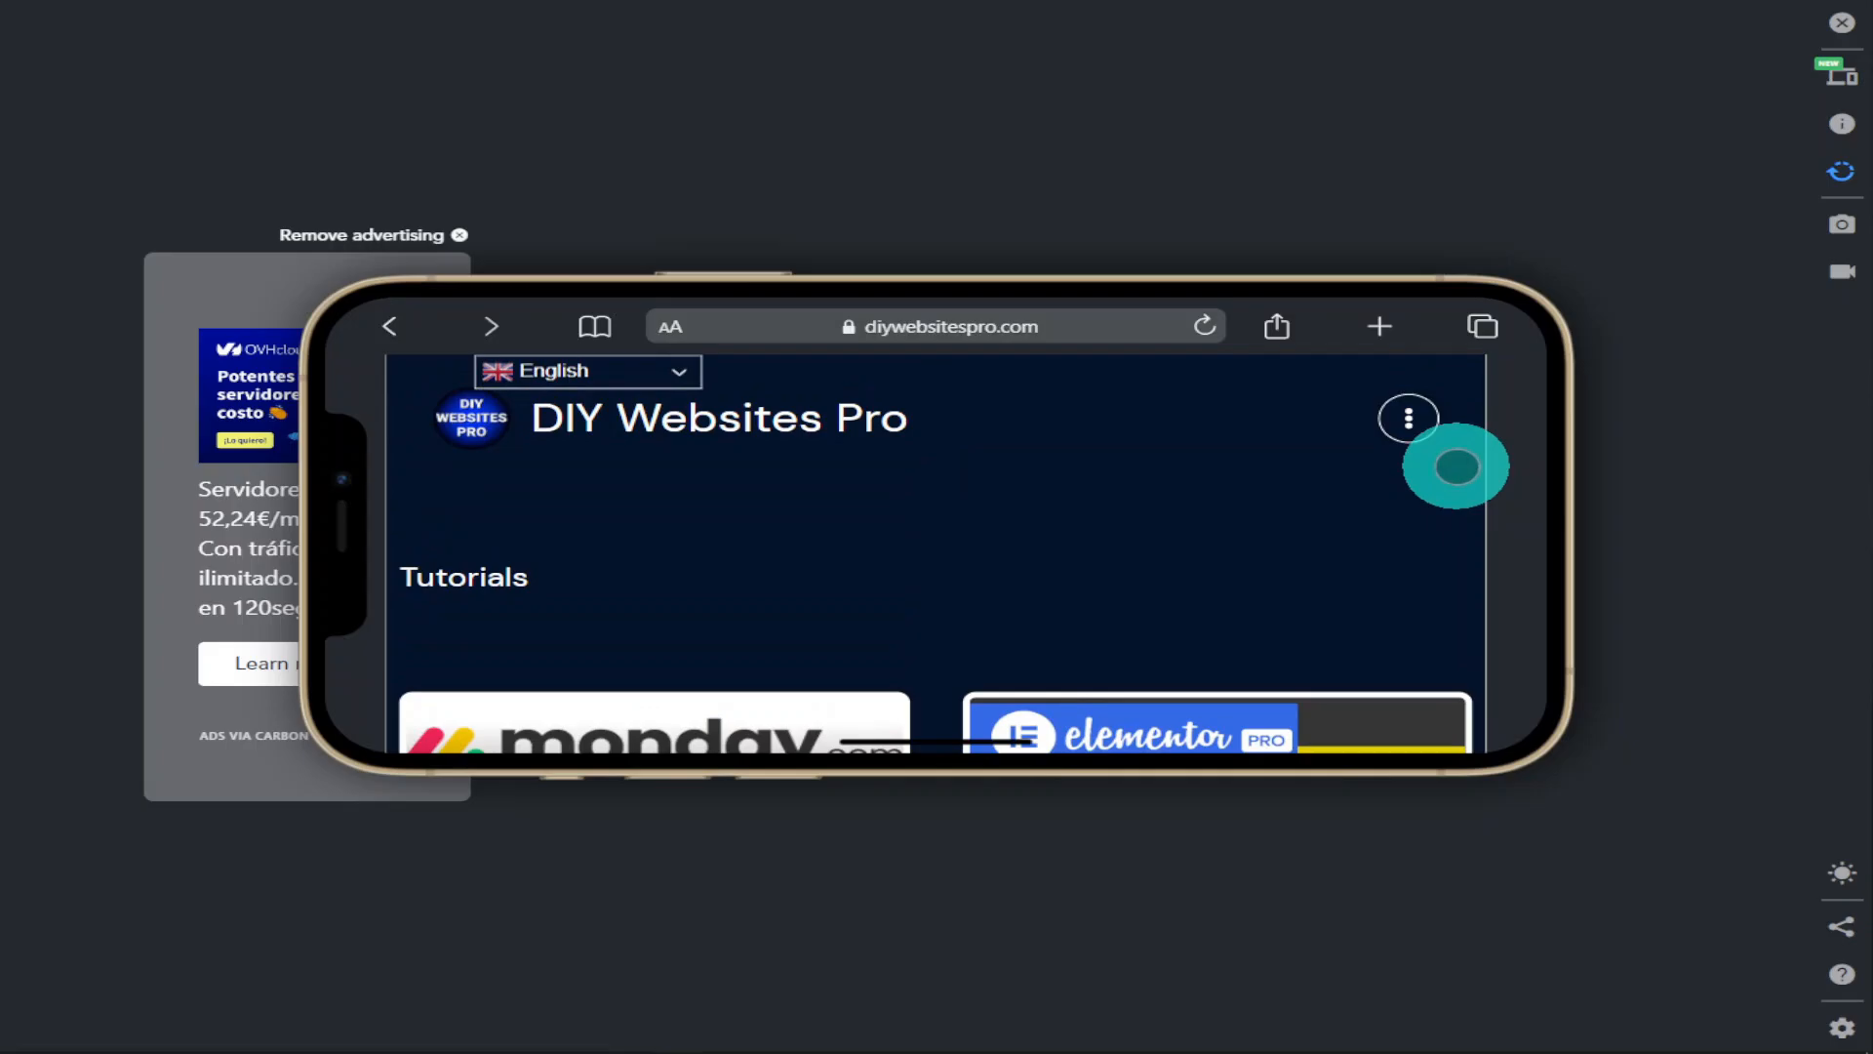
mouse_move(1842, 225)
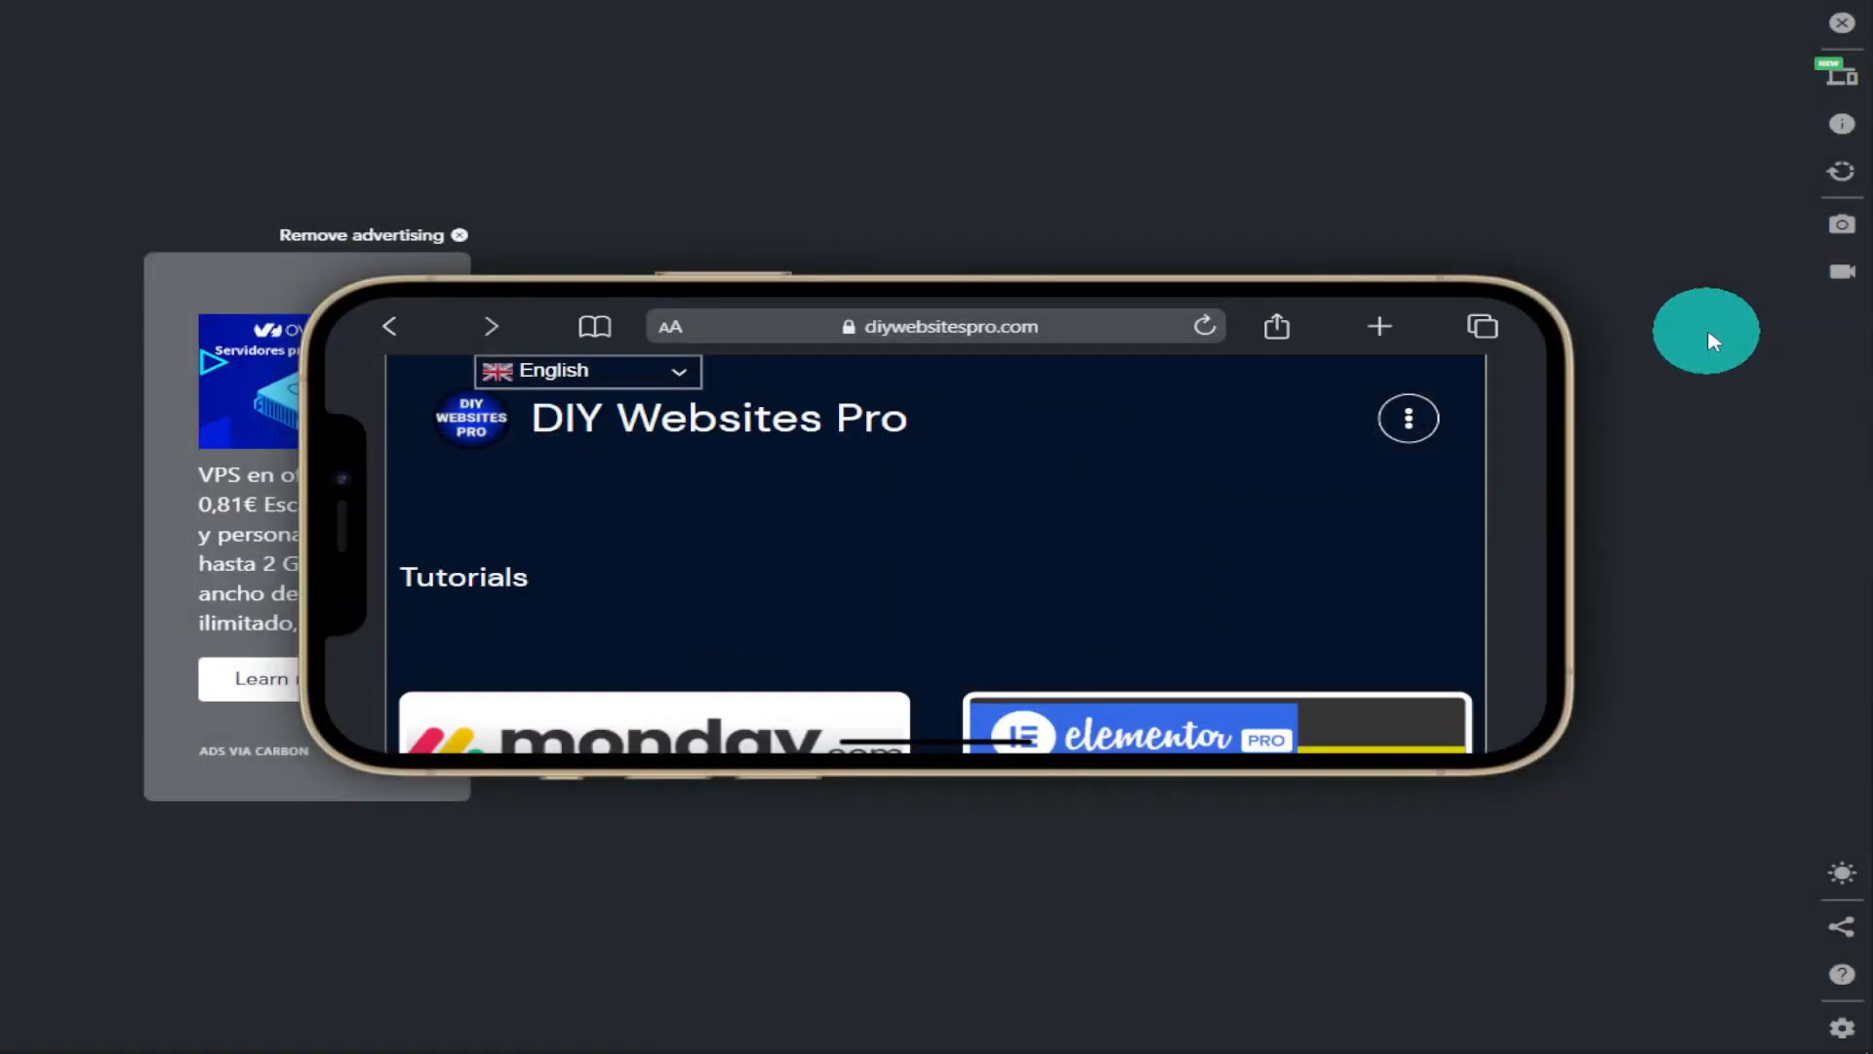
Start a capture of the landscape iPhone preview from the camera icon's options
click(1841, 224)
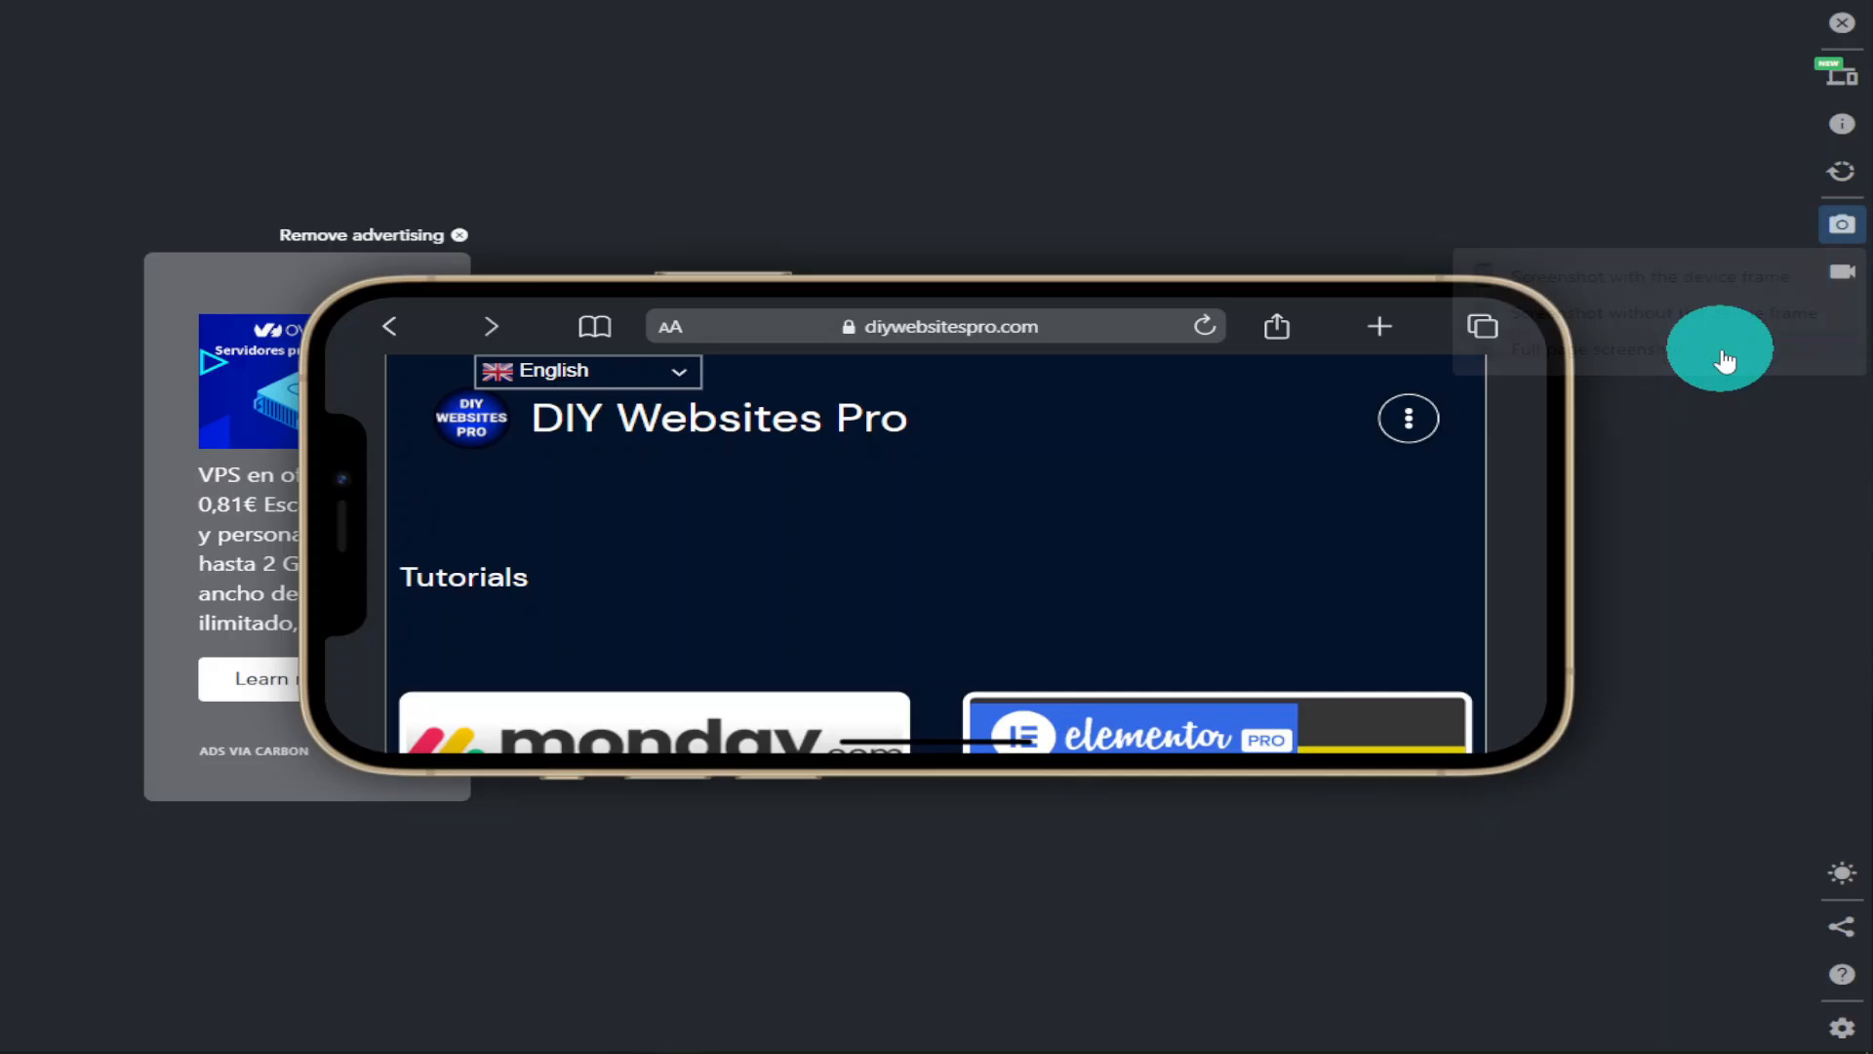
click(1841, 272)
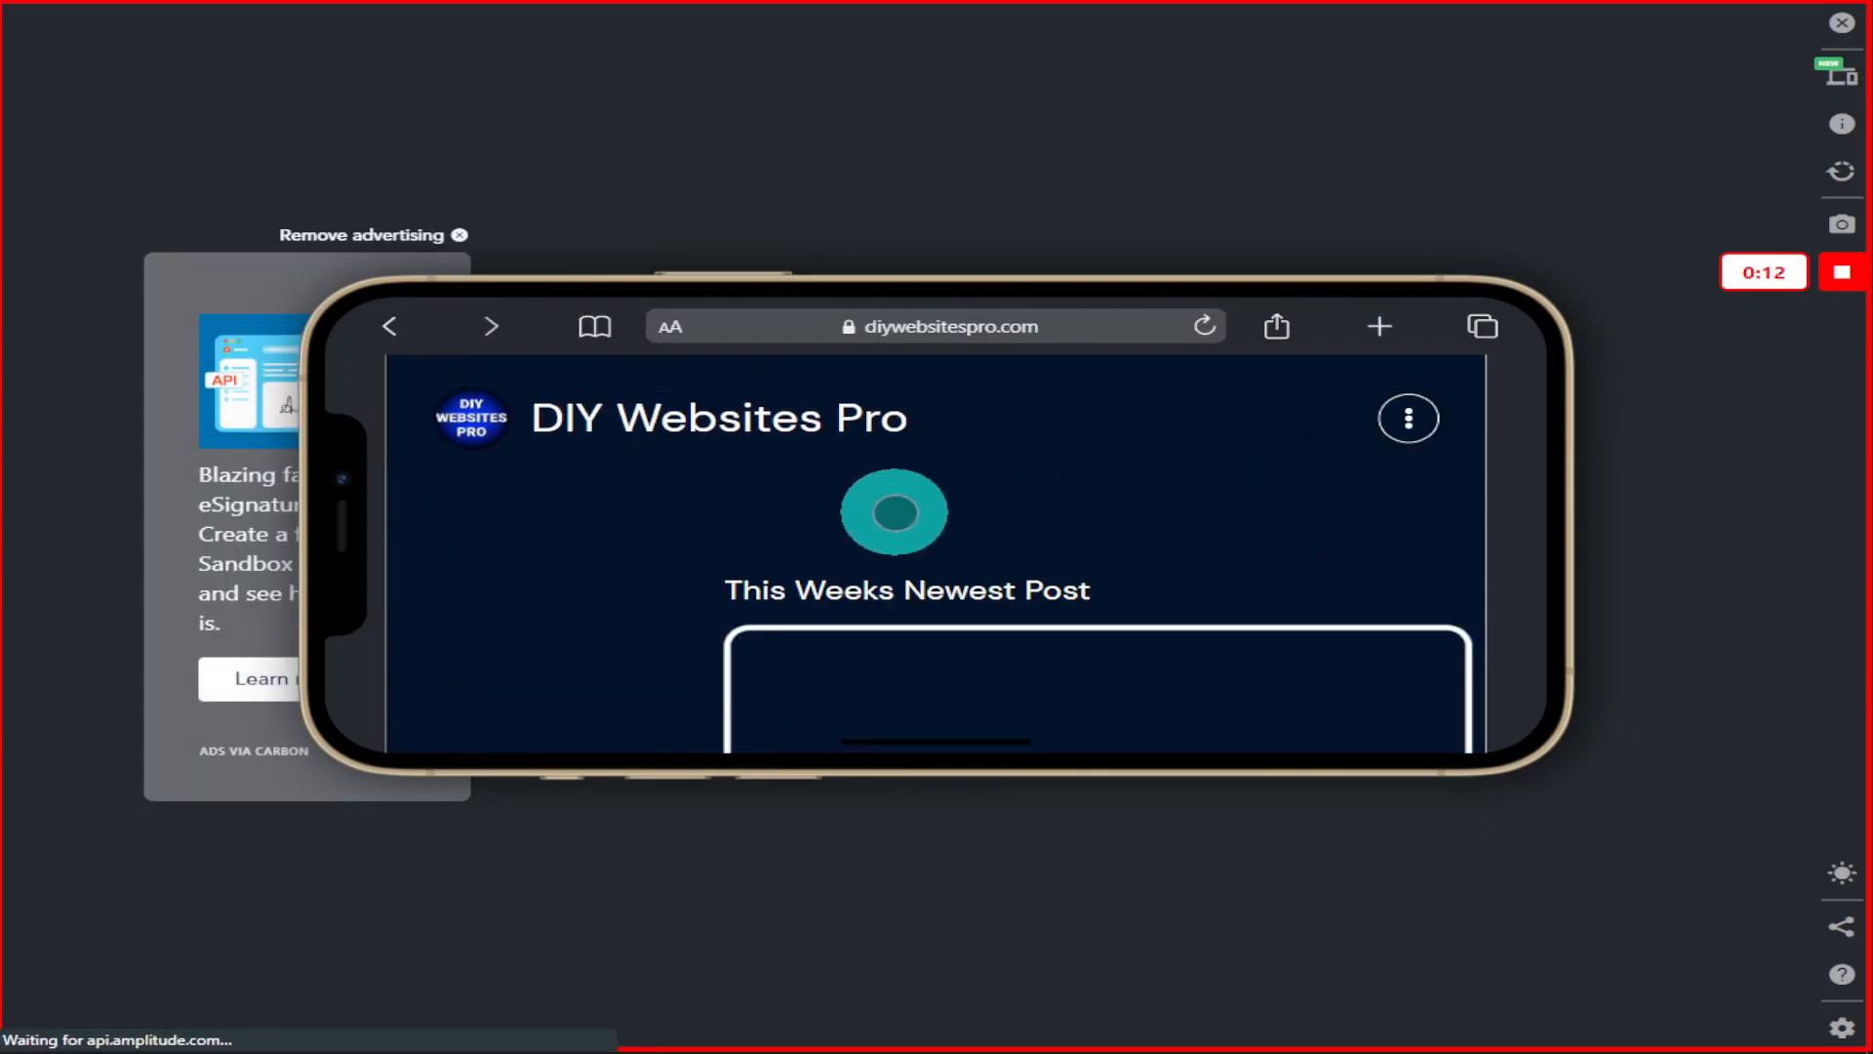
Stop the landscape recording and close the Screencast result popup
click(1843, 170)
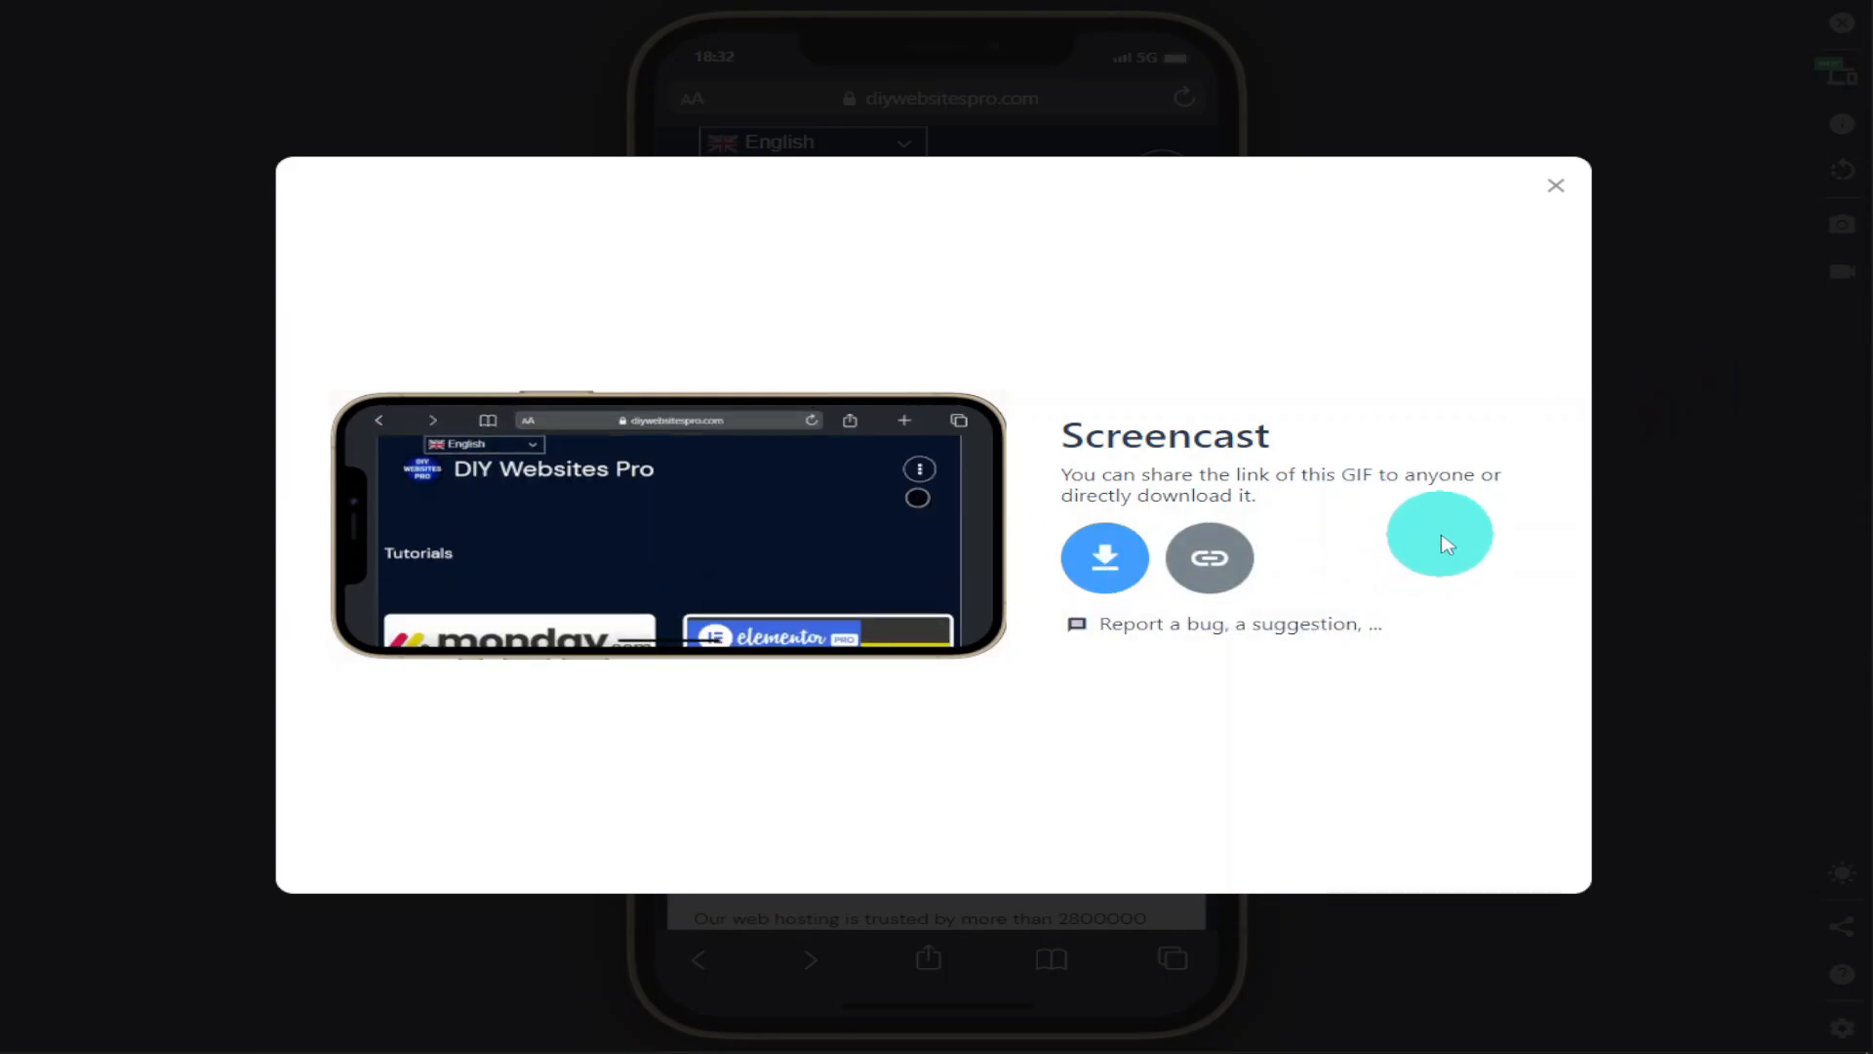
click(1102, 557)
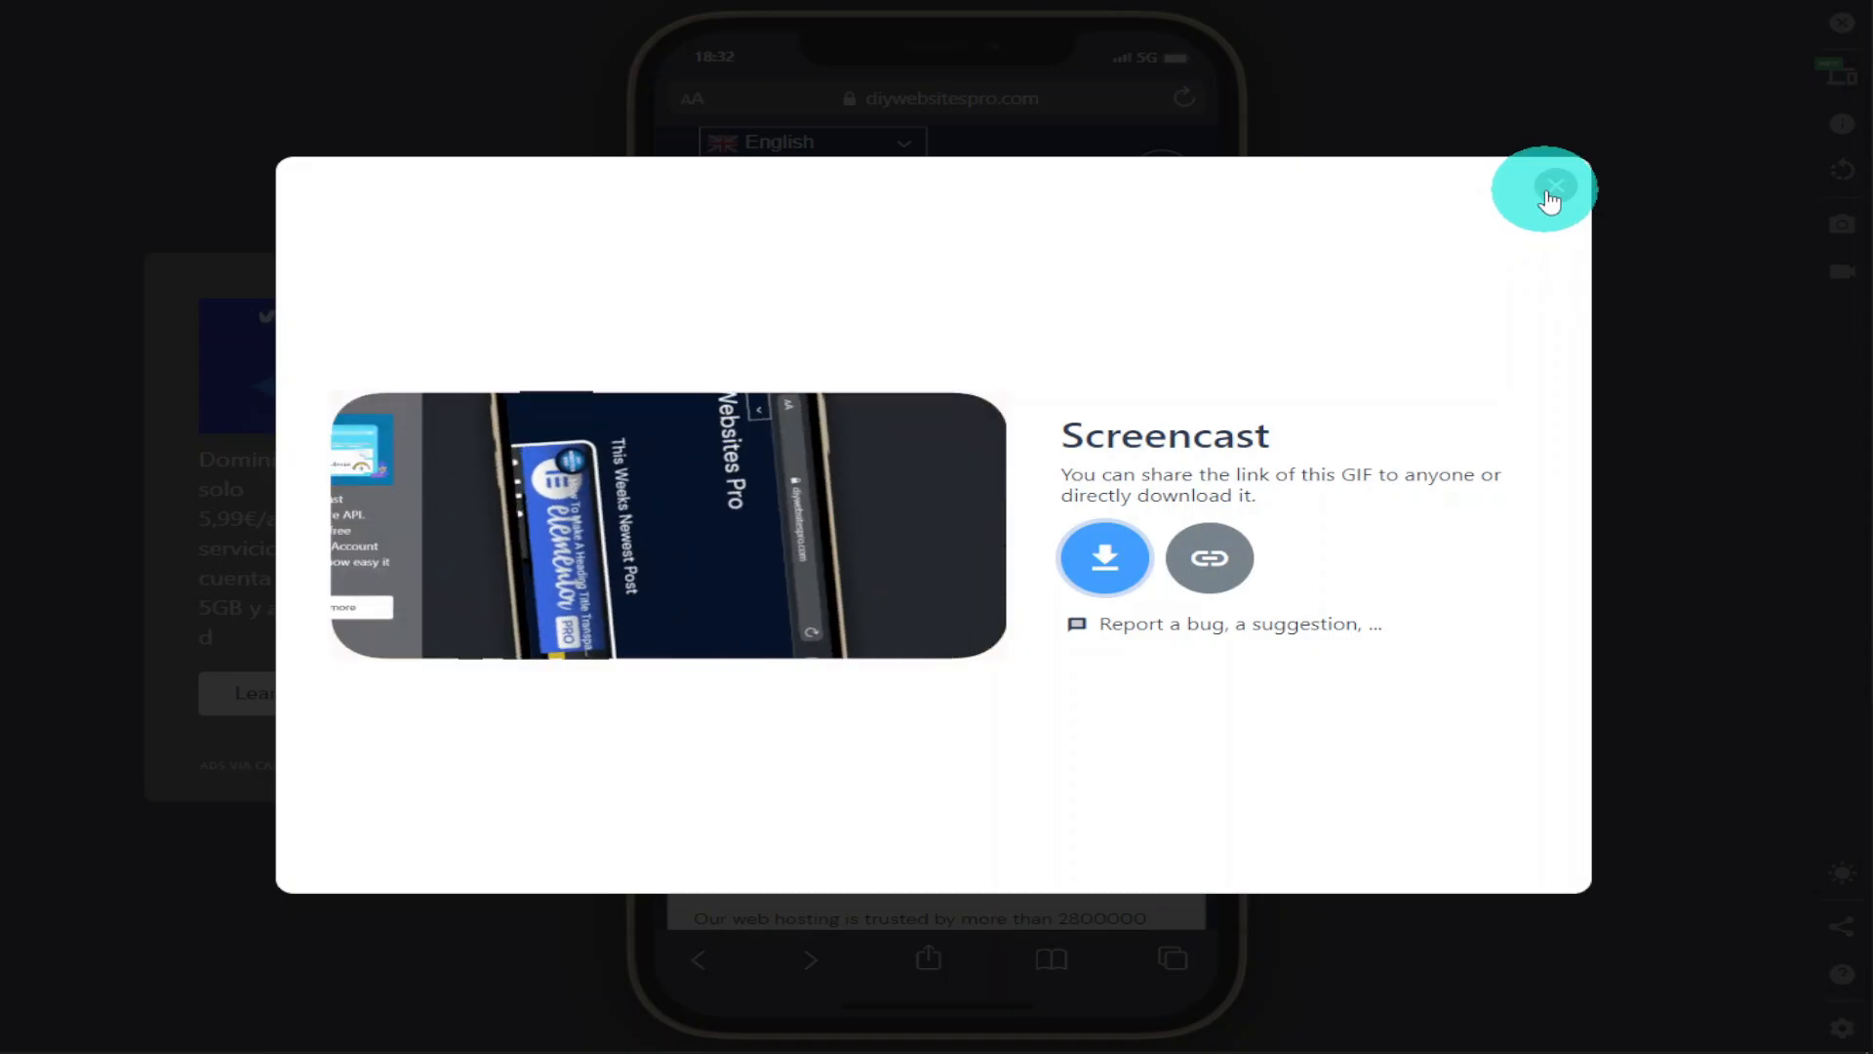
click(1552, 197)
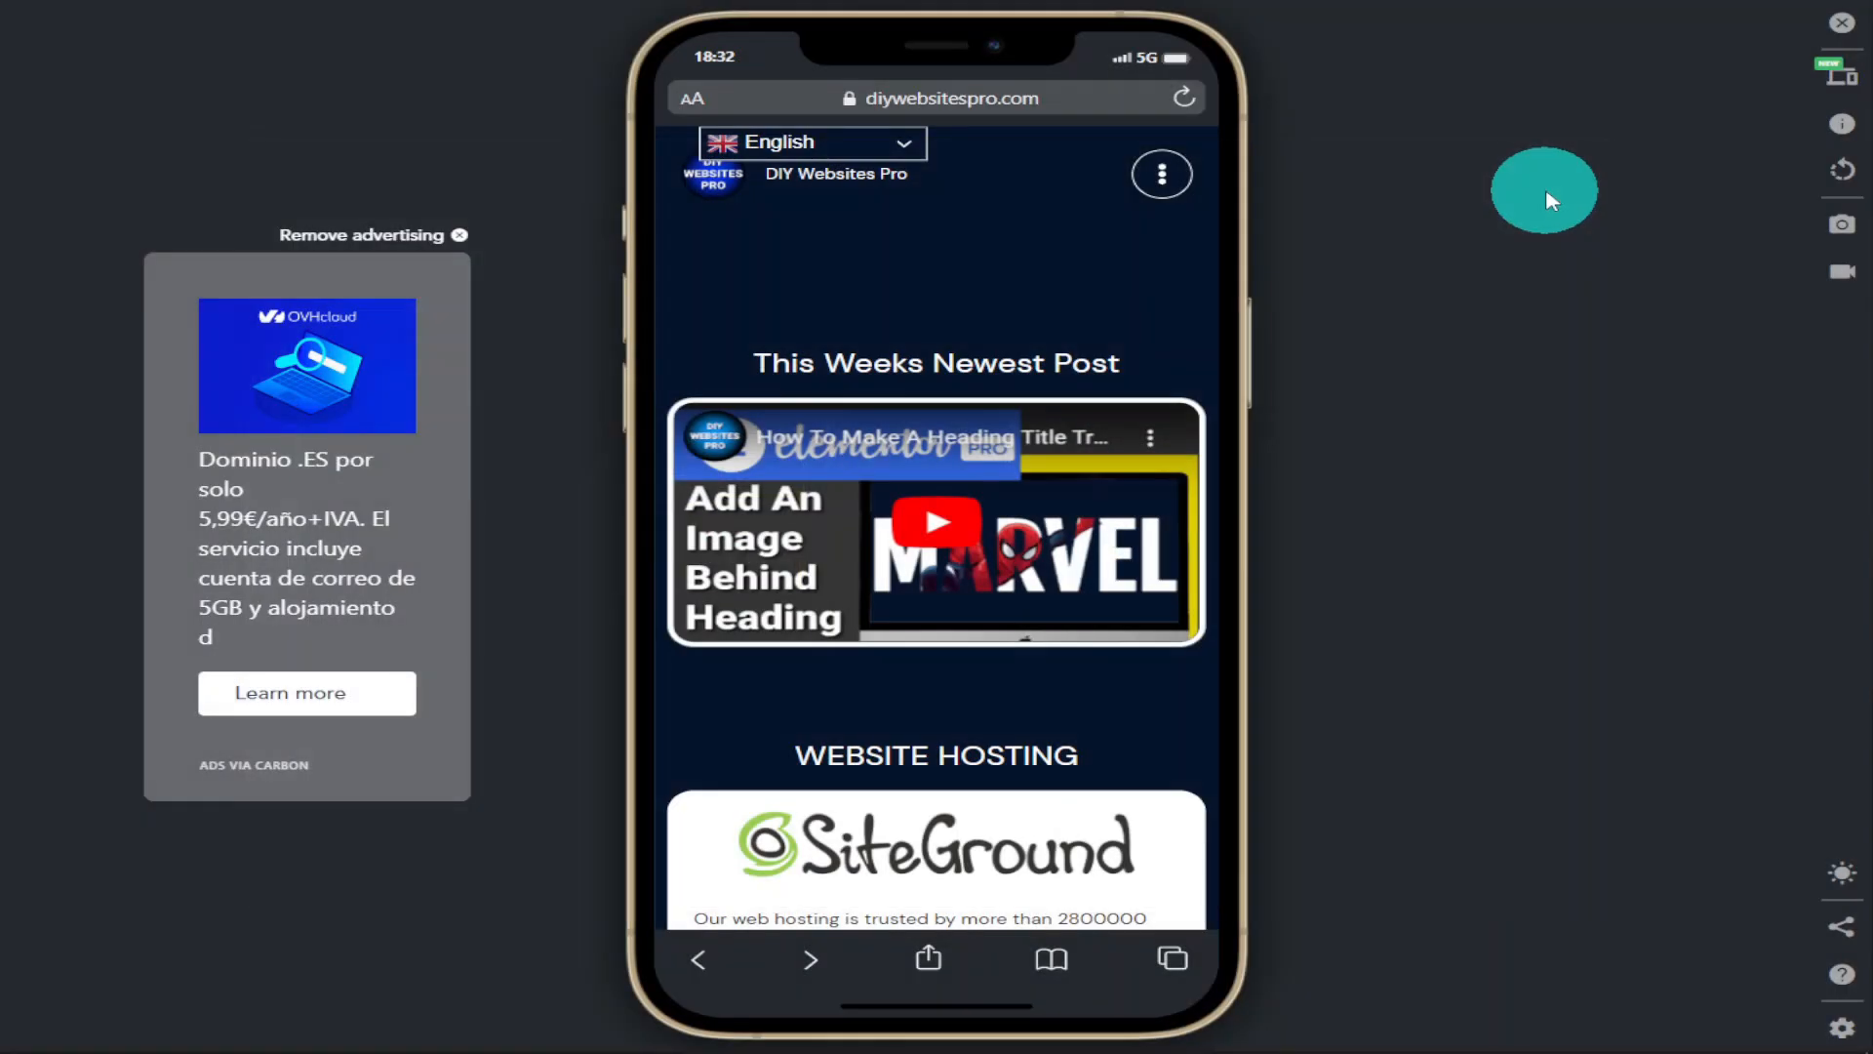
mouse_move(1841, 873)
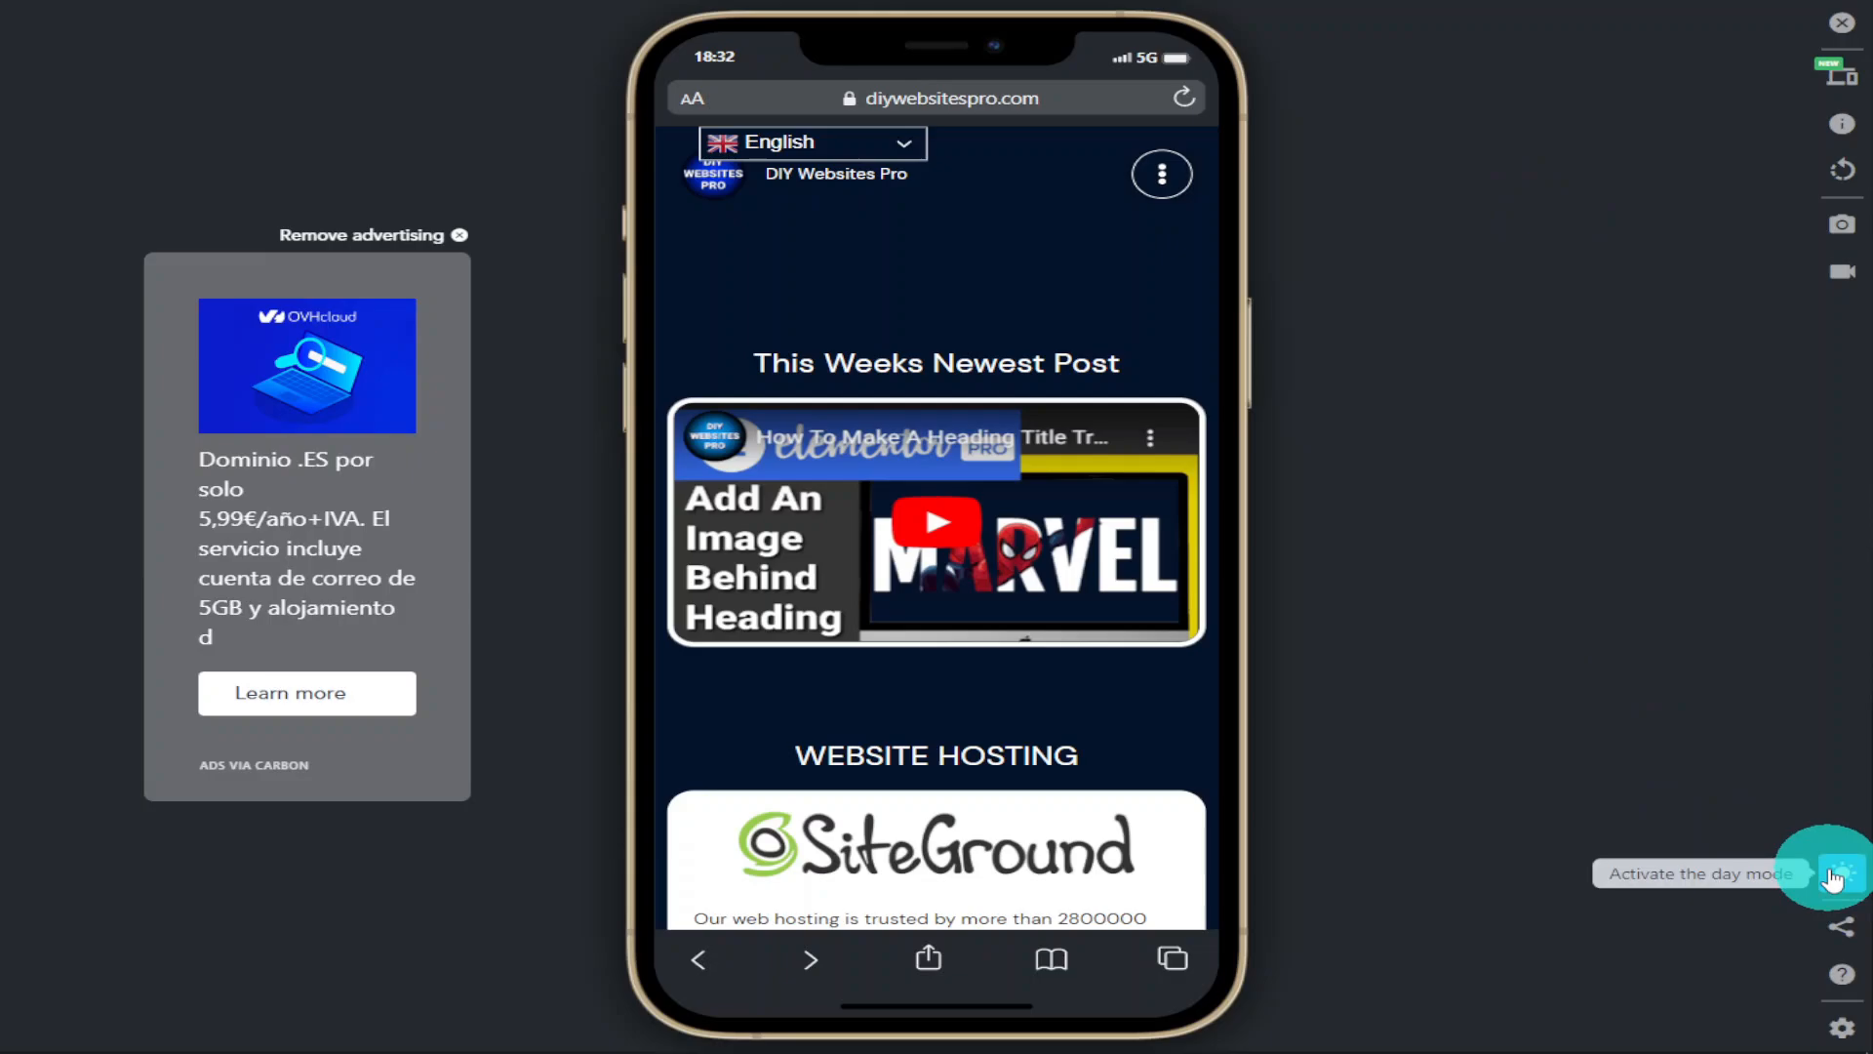
Open the 'This extension is useful to you?' share dialog with its Chrome Web Store link
click(1837, 874)
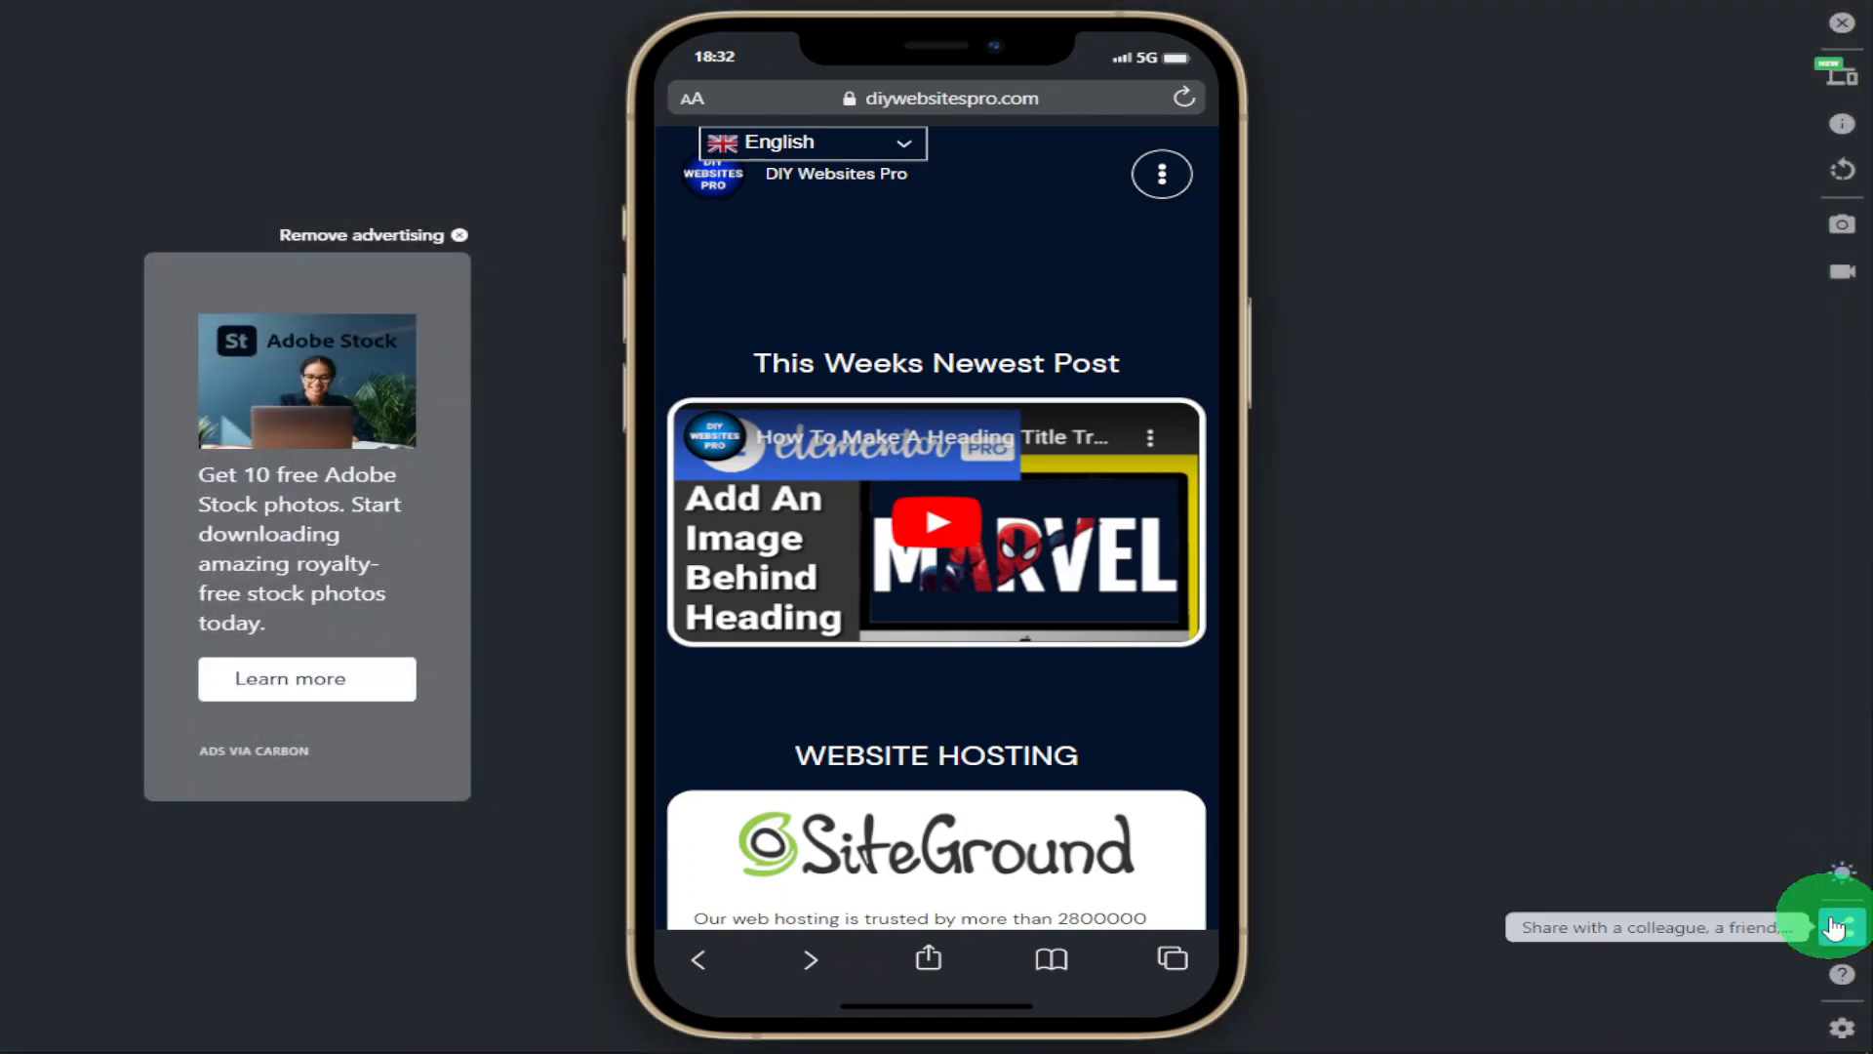
click(1832, 926)
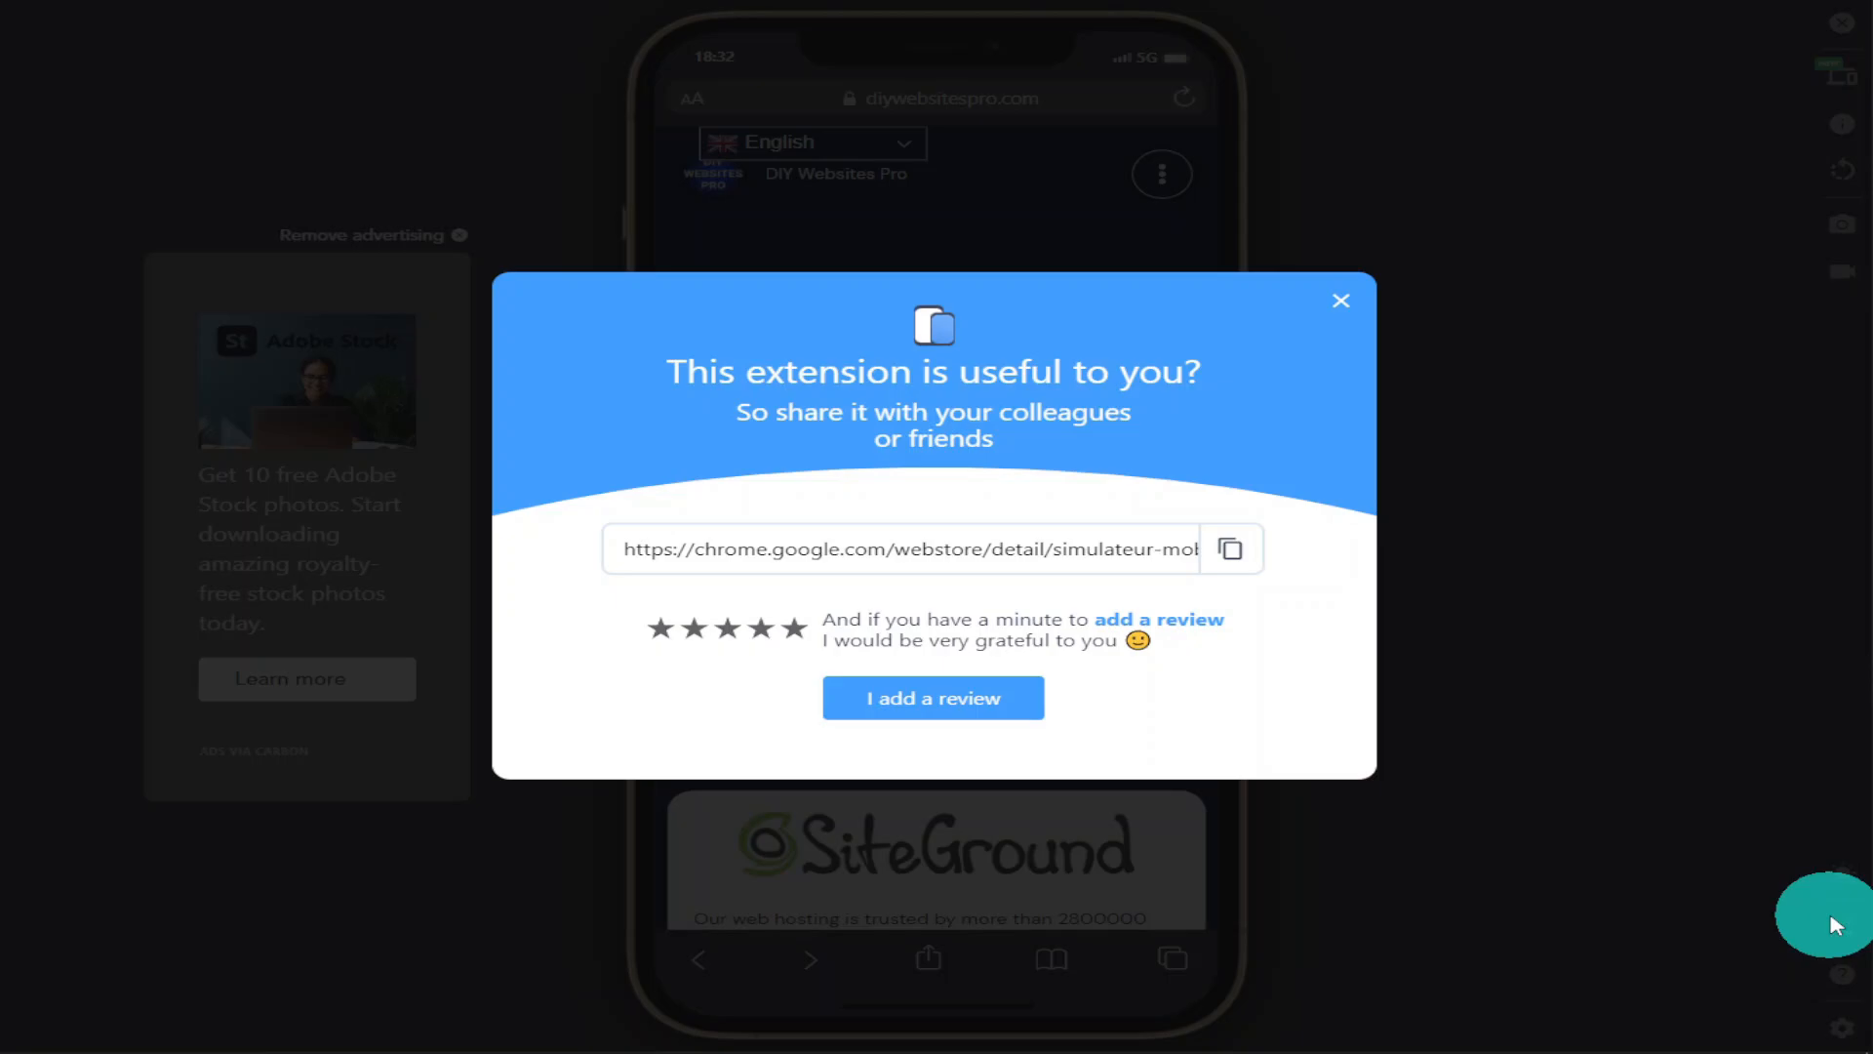
mouse_move(1426, 464)
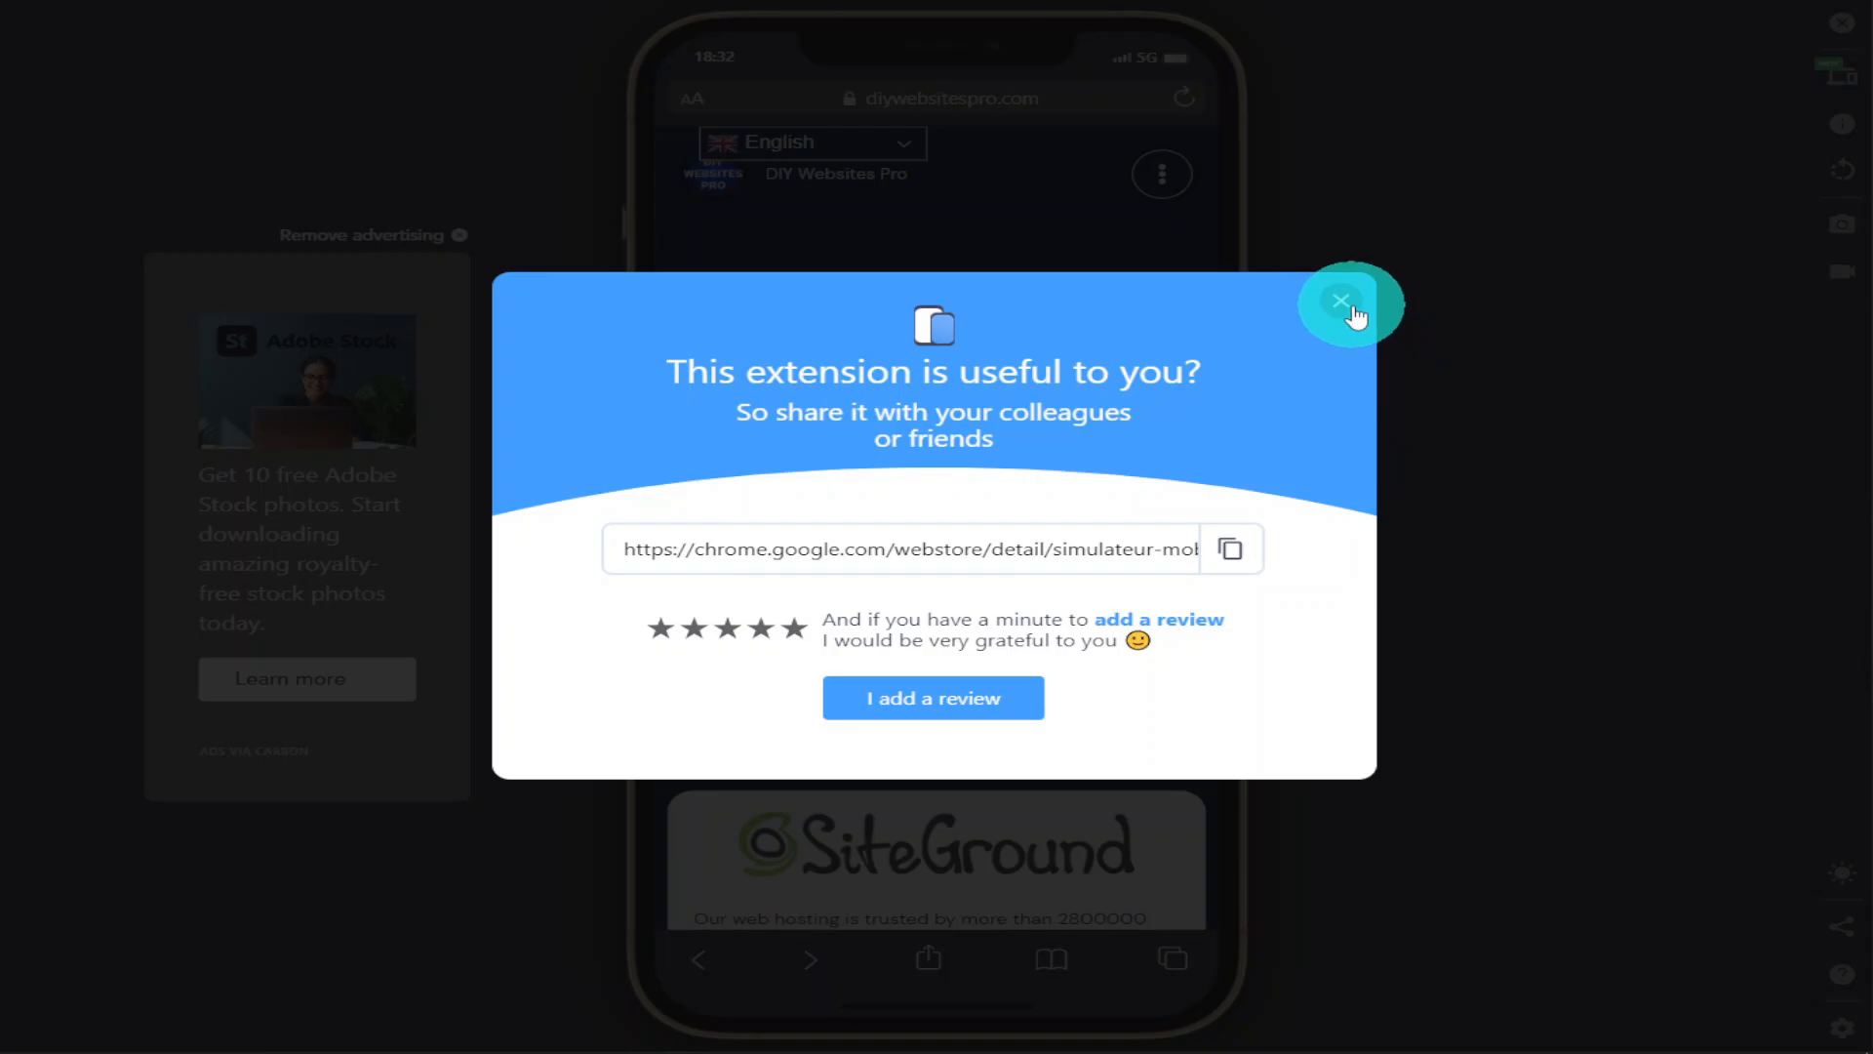
Dismiss the share dialog, then open and close the simulator's settings panel
click(1341, 302)
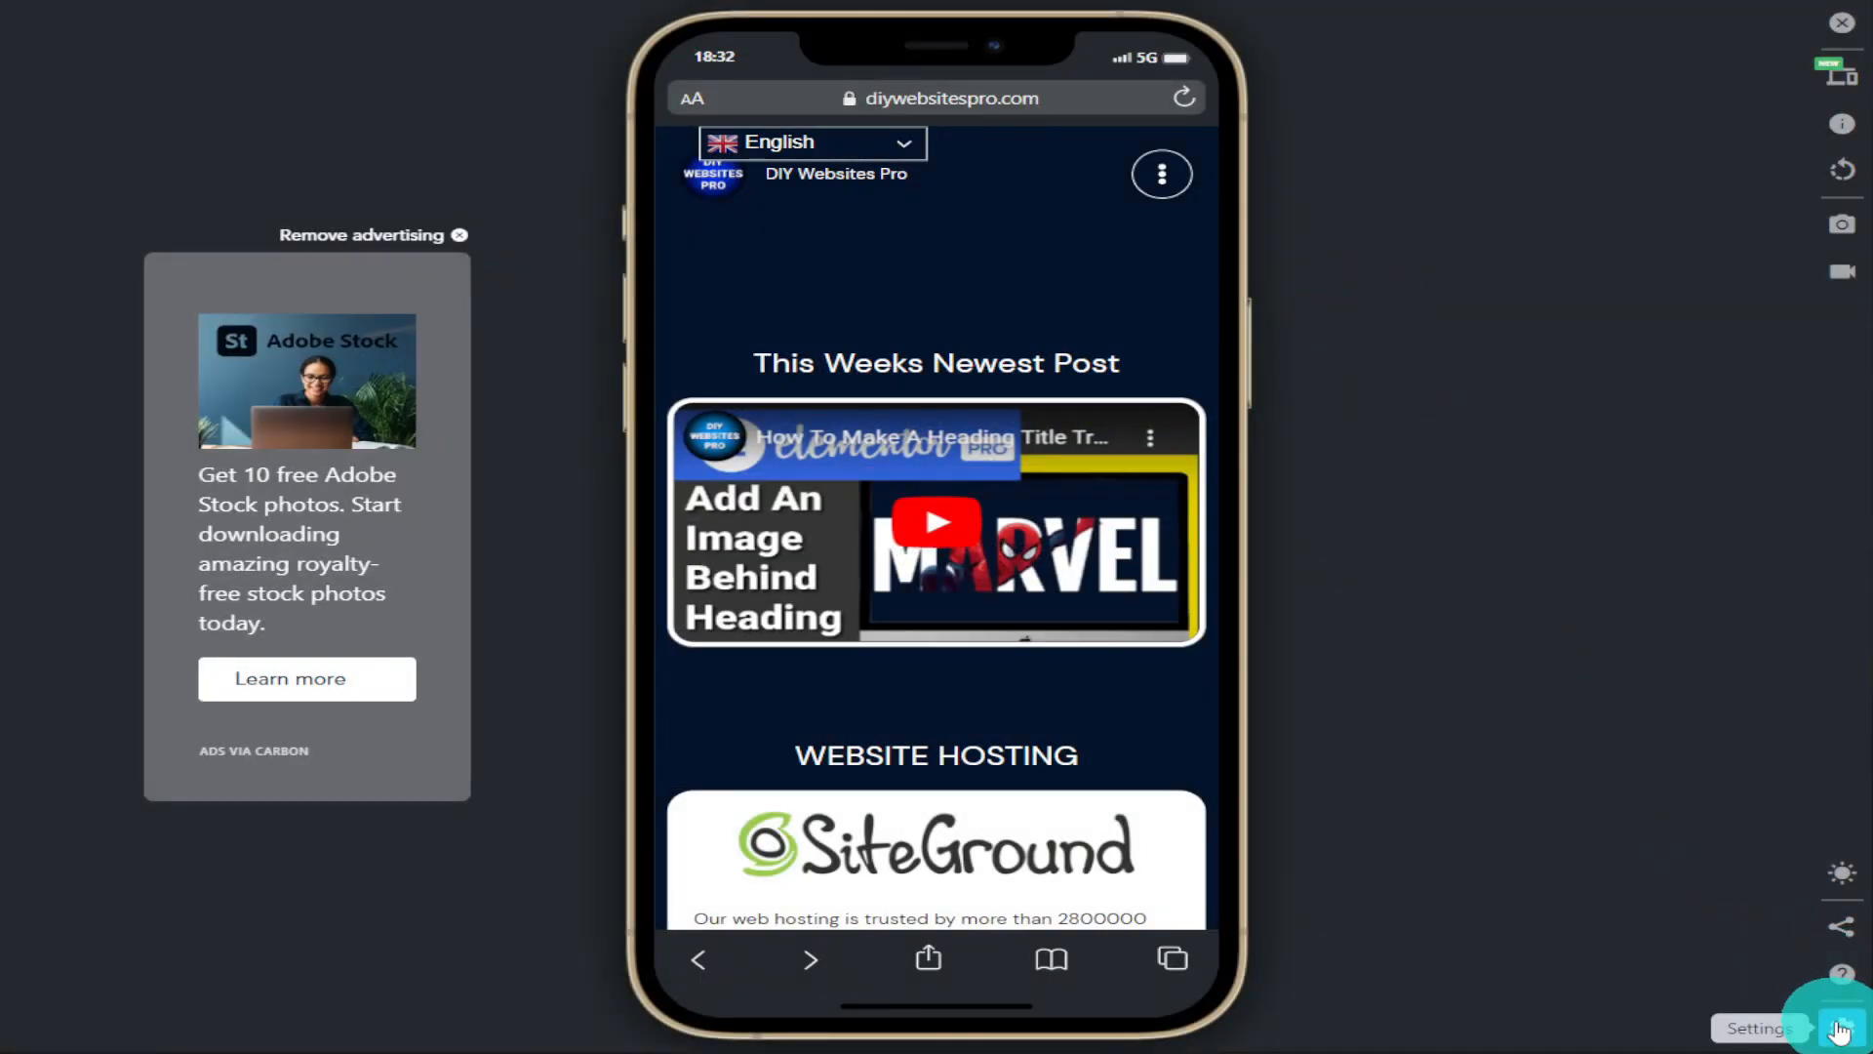
click(1840, 1028)
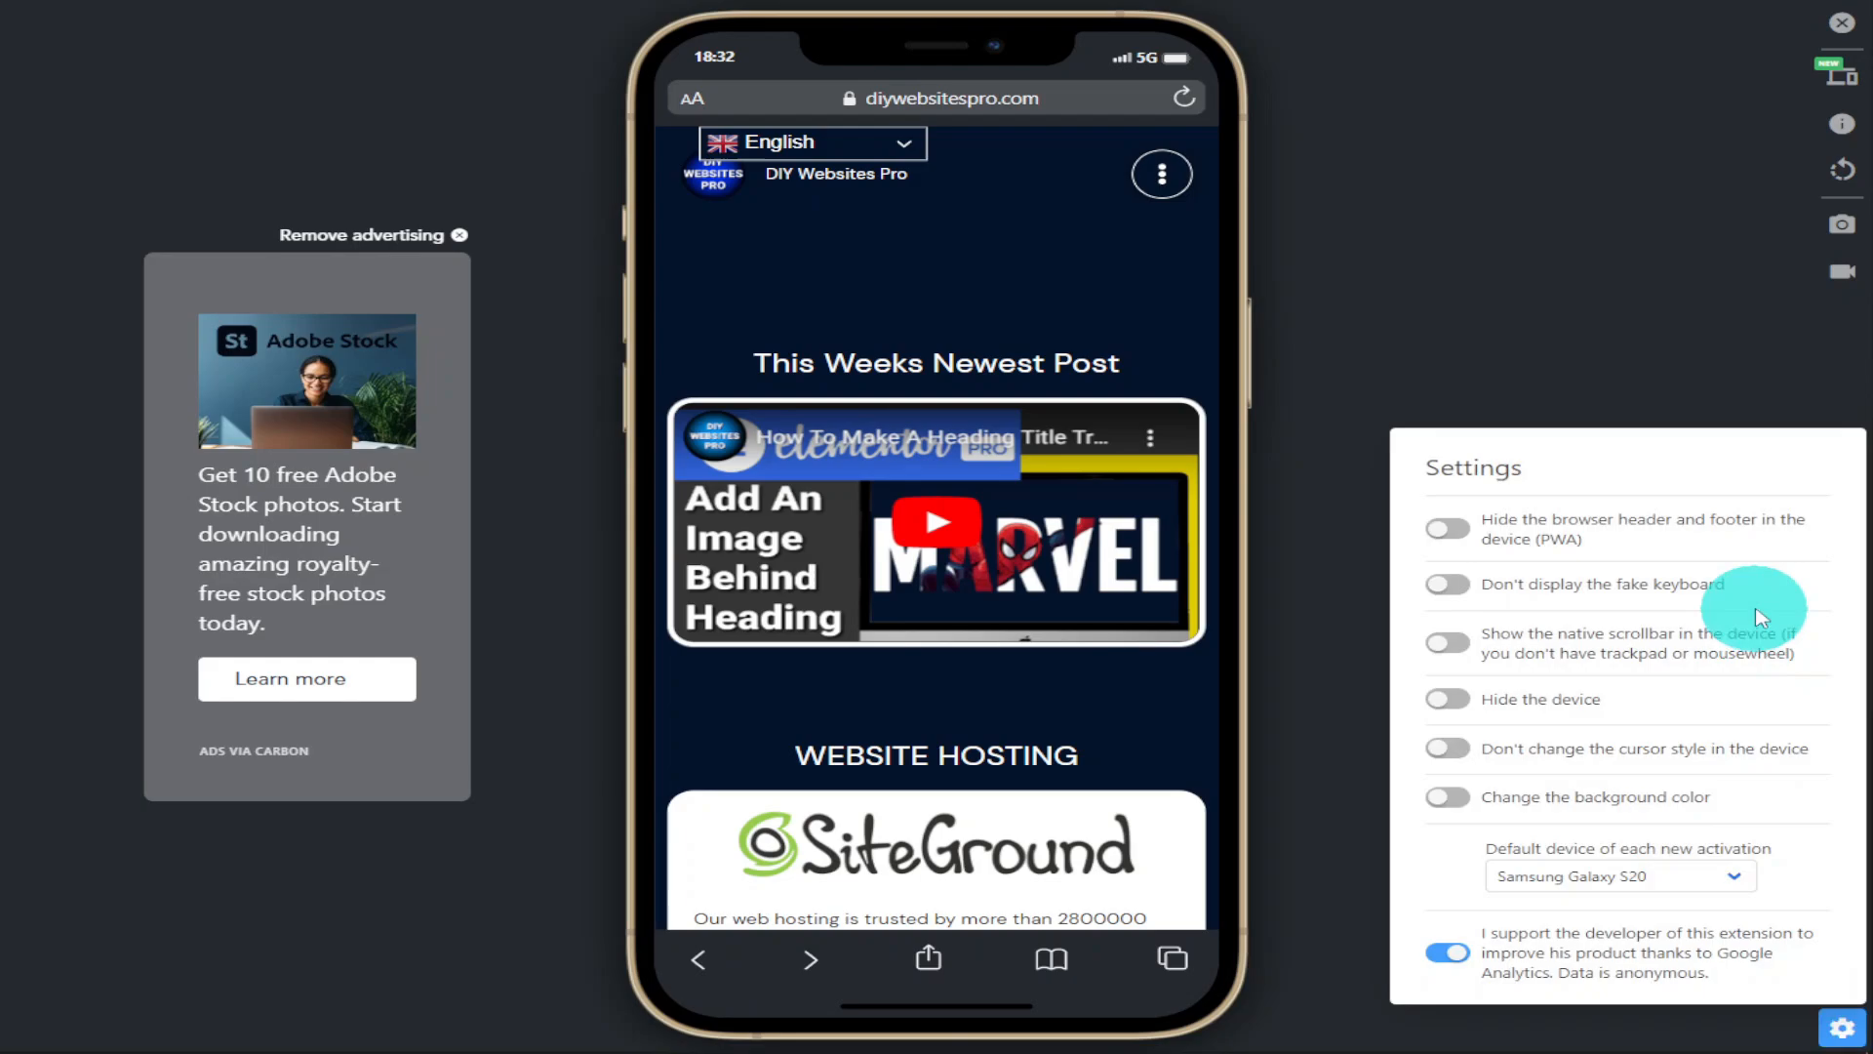
mouse_move(1788, 568)
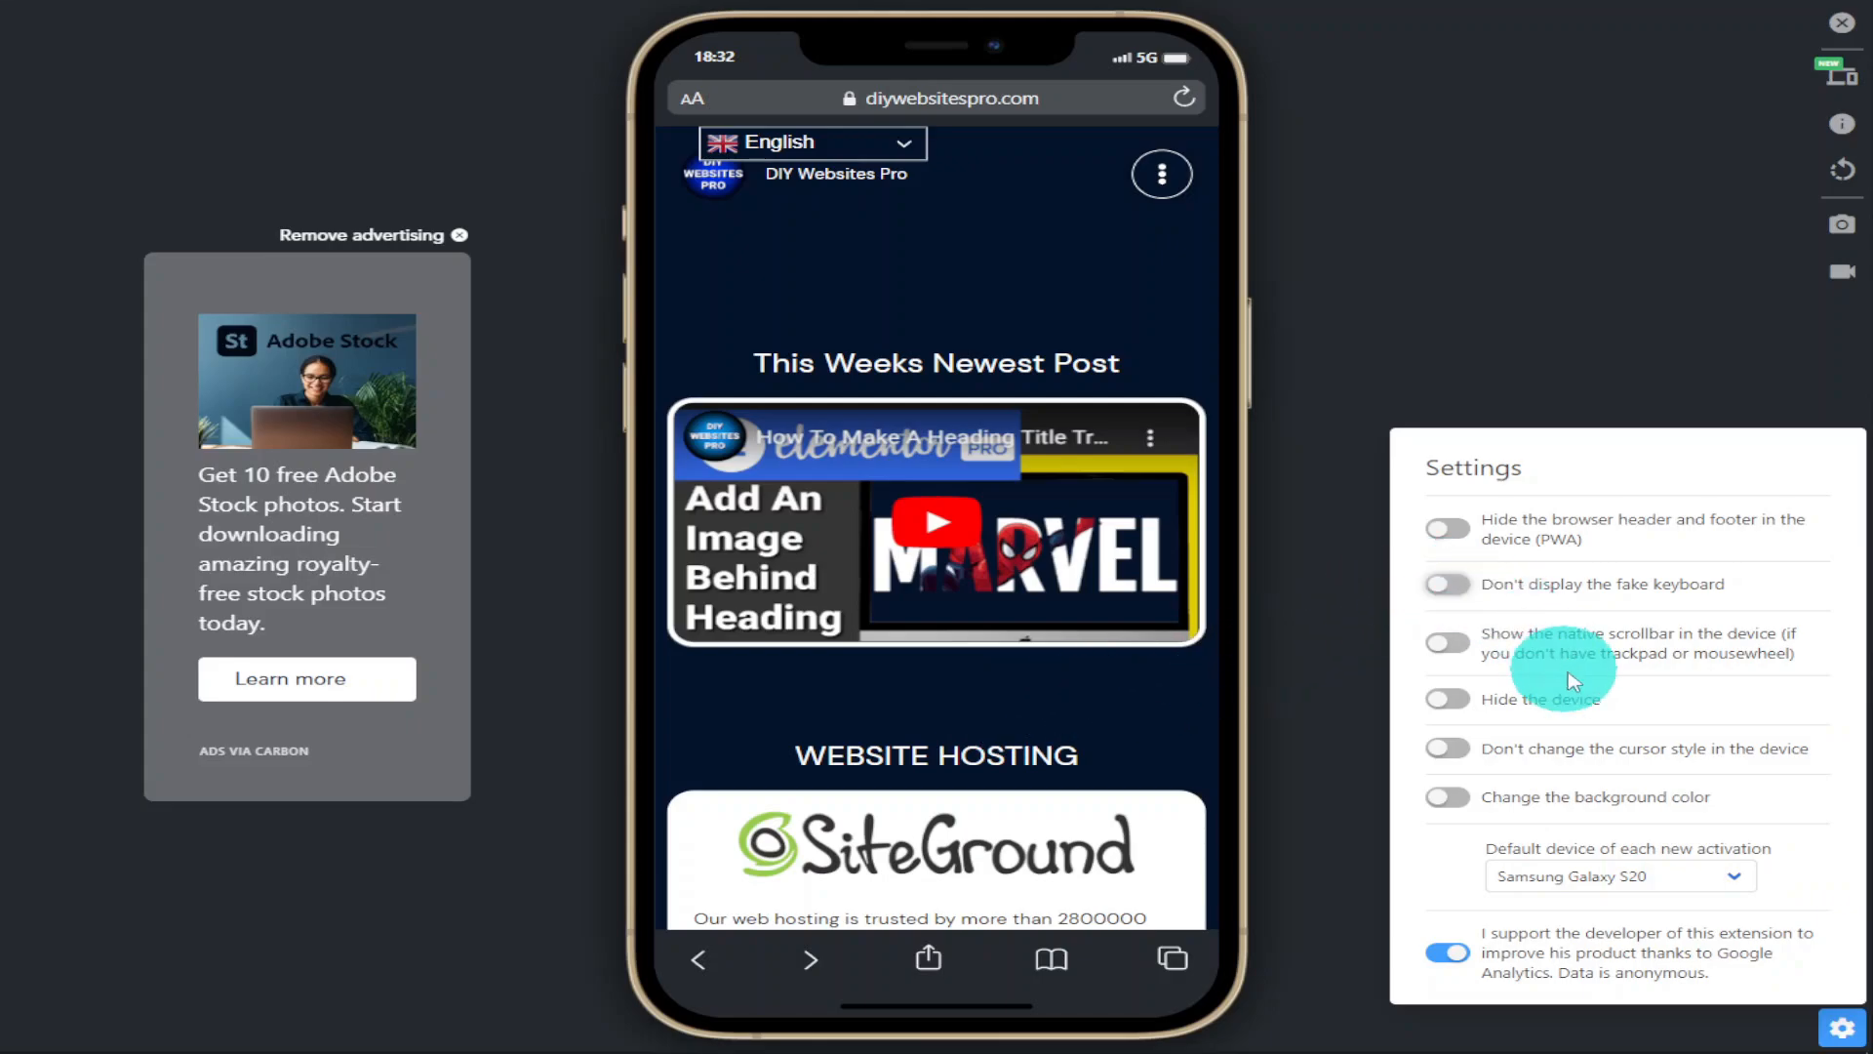
click(1619, 876)
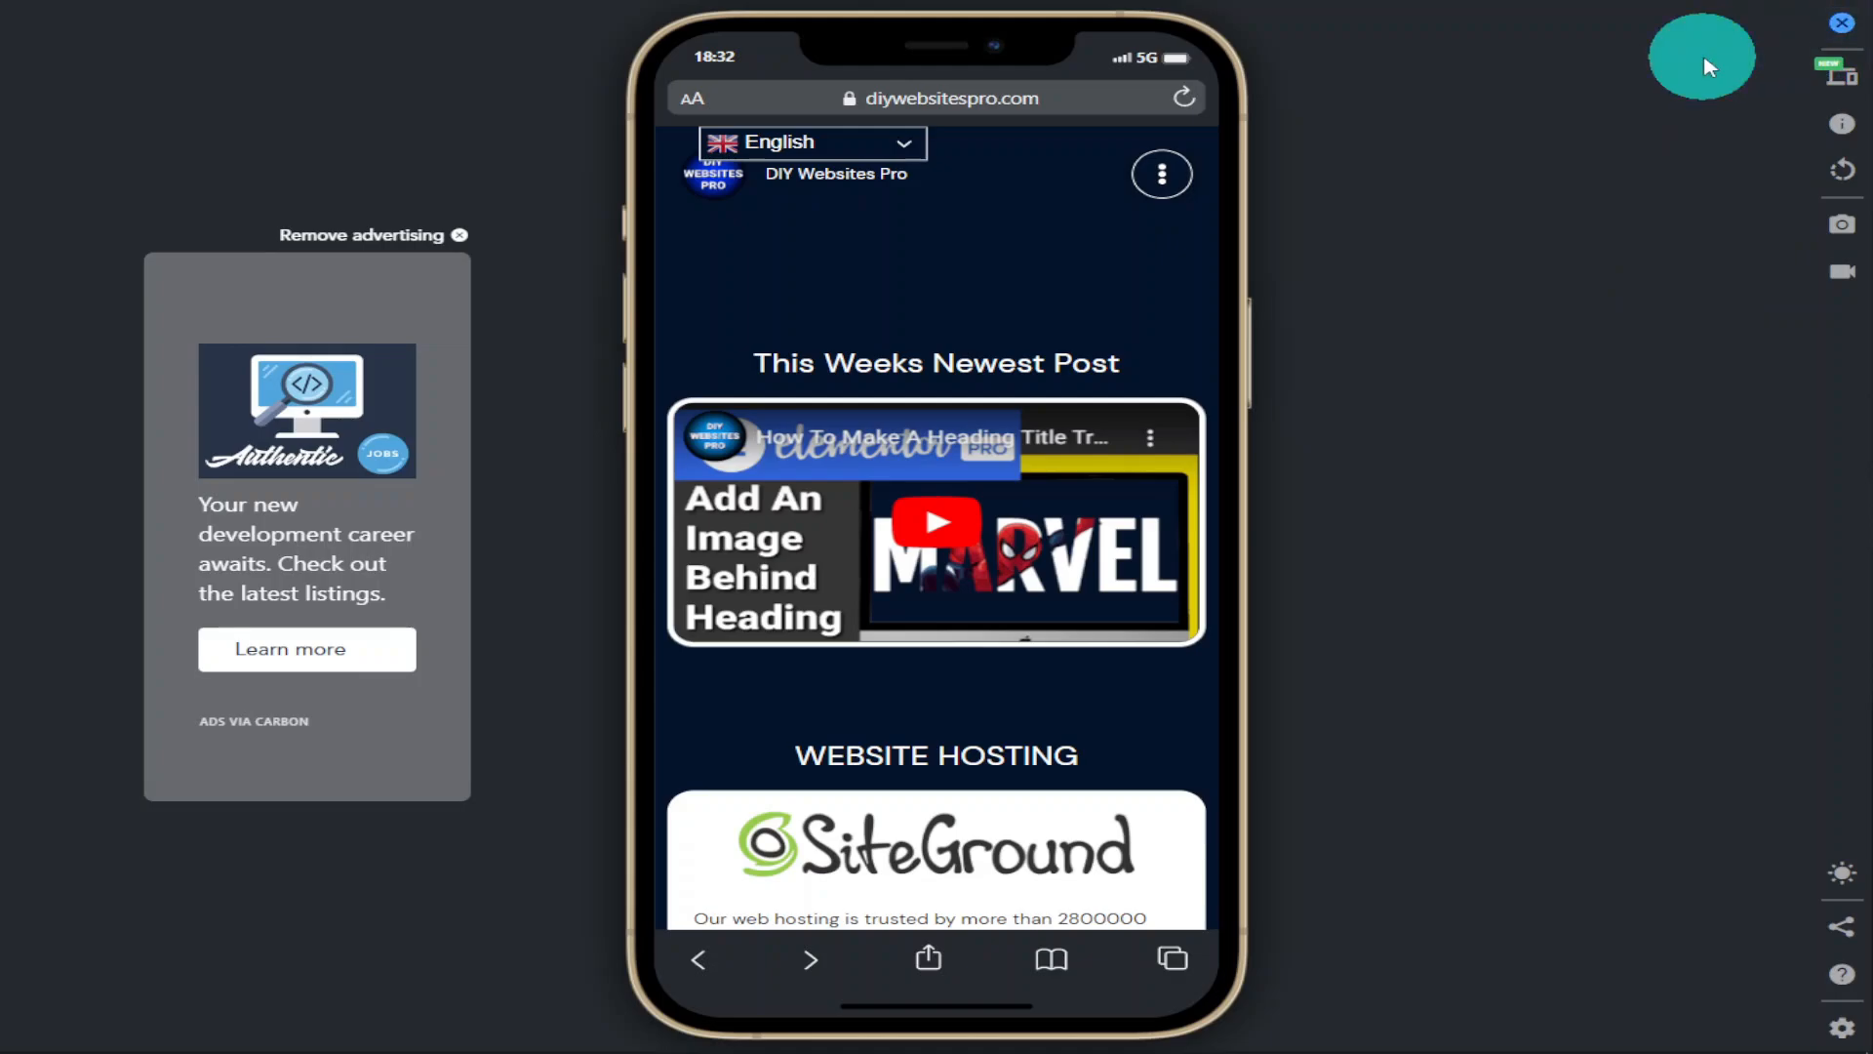
mouse_move(1841, 225)
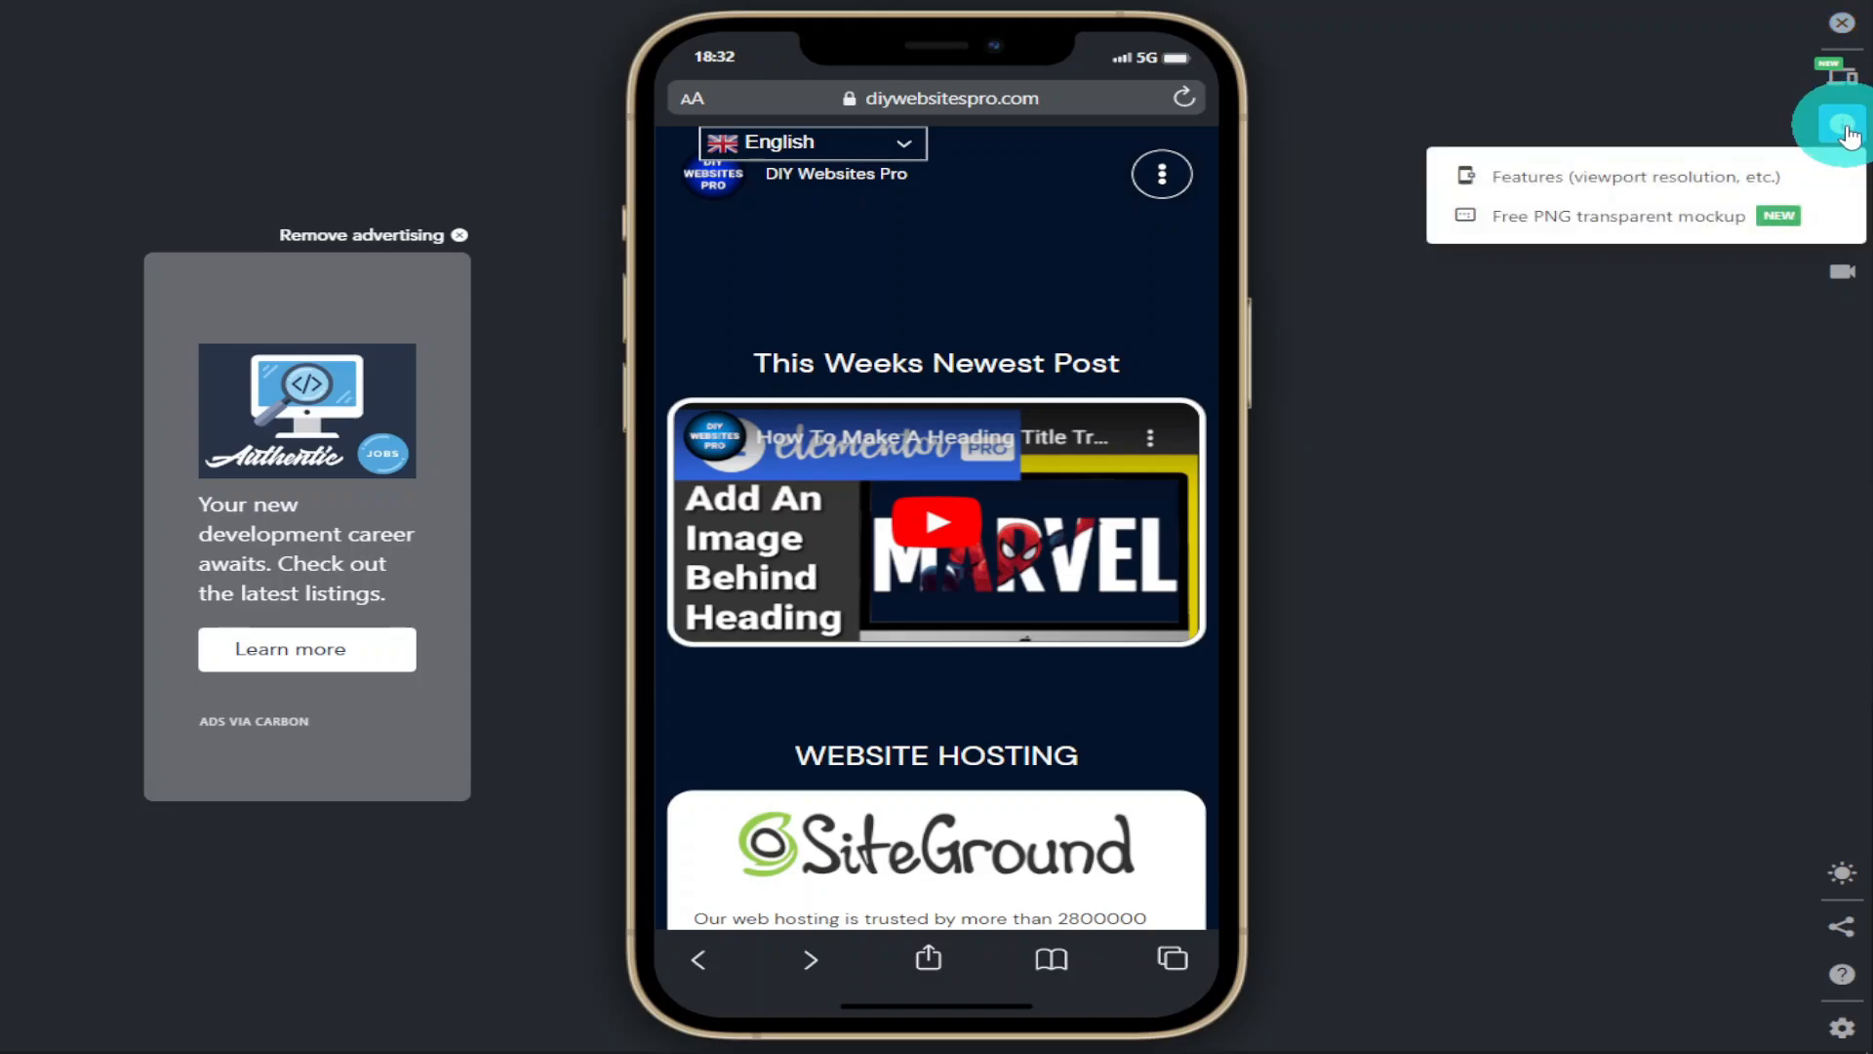
Open the iPhone 12 Pro Max 'Free PNG transparent mockup' page from the info icon
click(1618, 216)
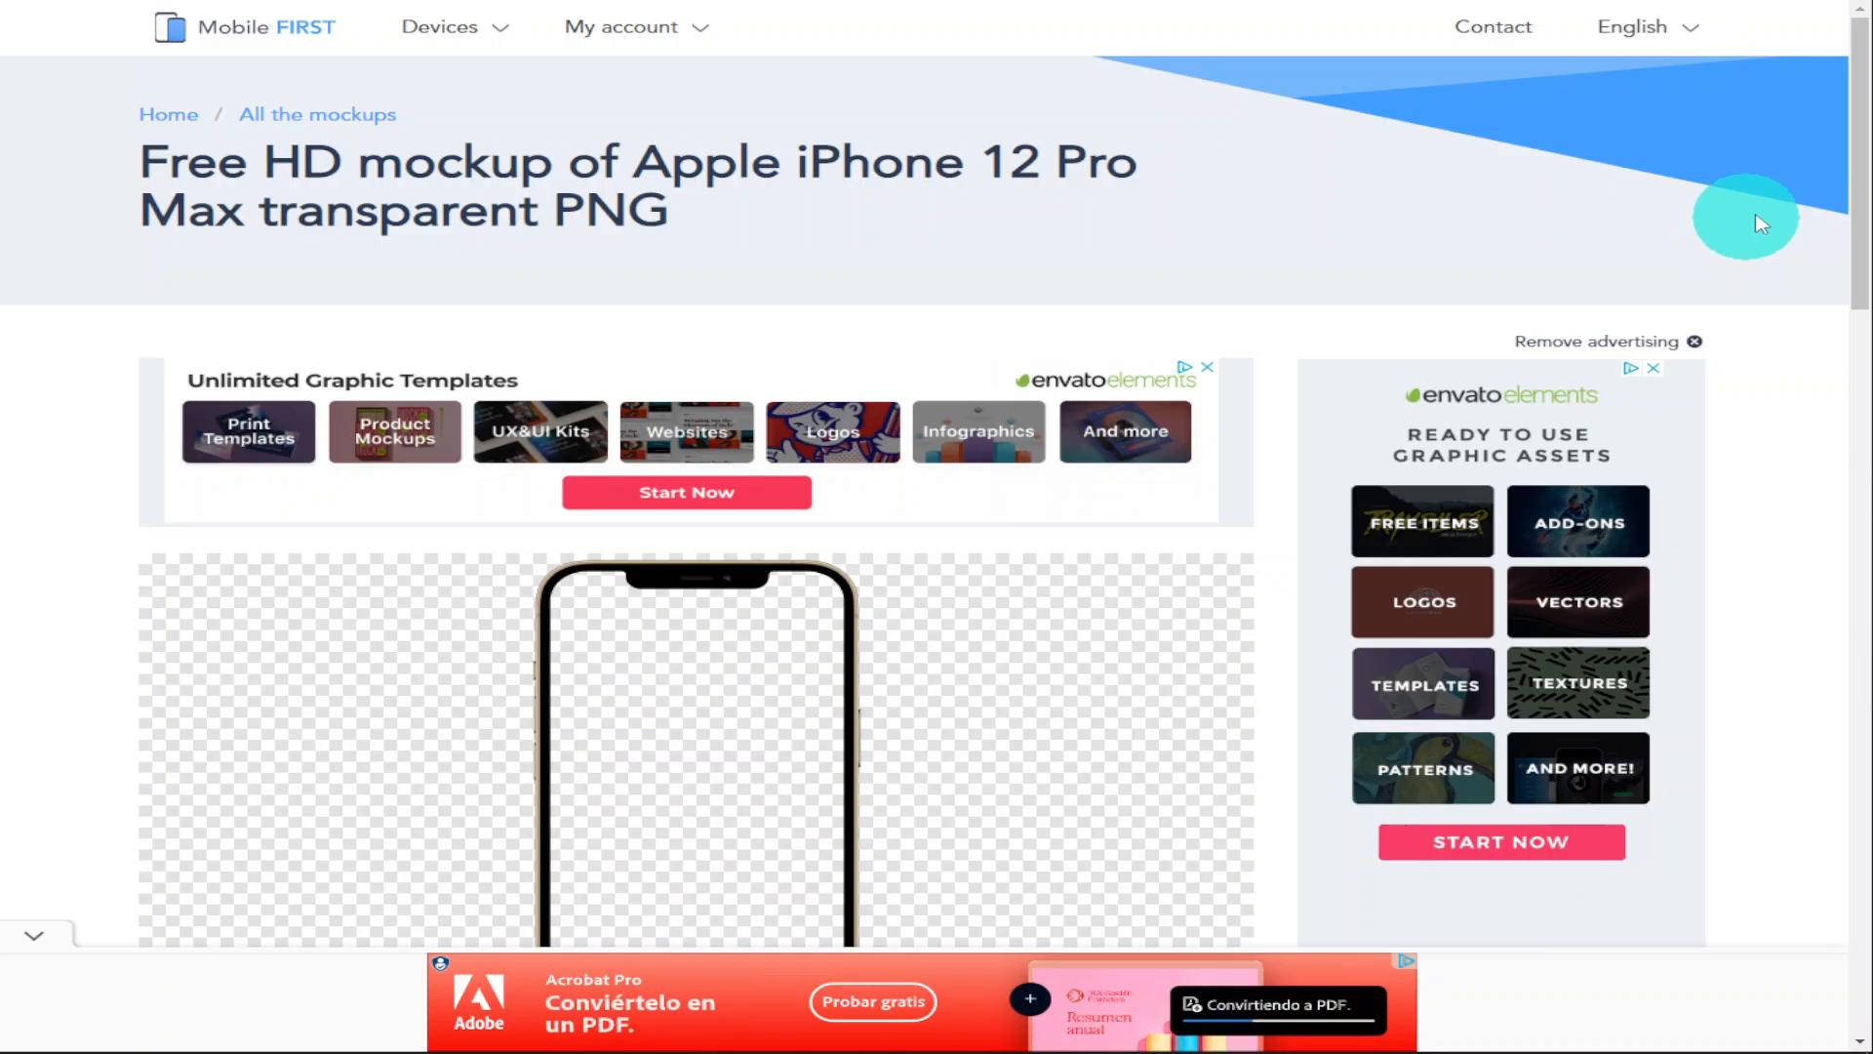
Scroll down the iPhone 12 Pro Max mockup page and follow 'Browse the other mockups'
scroll(down, 3)
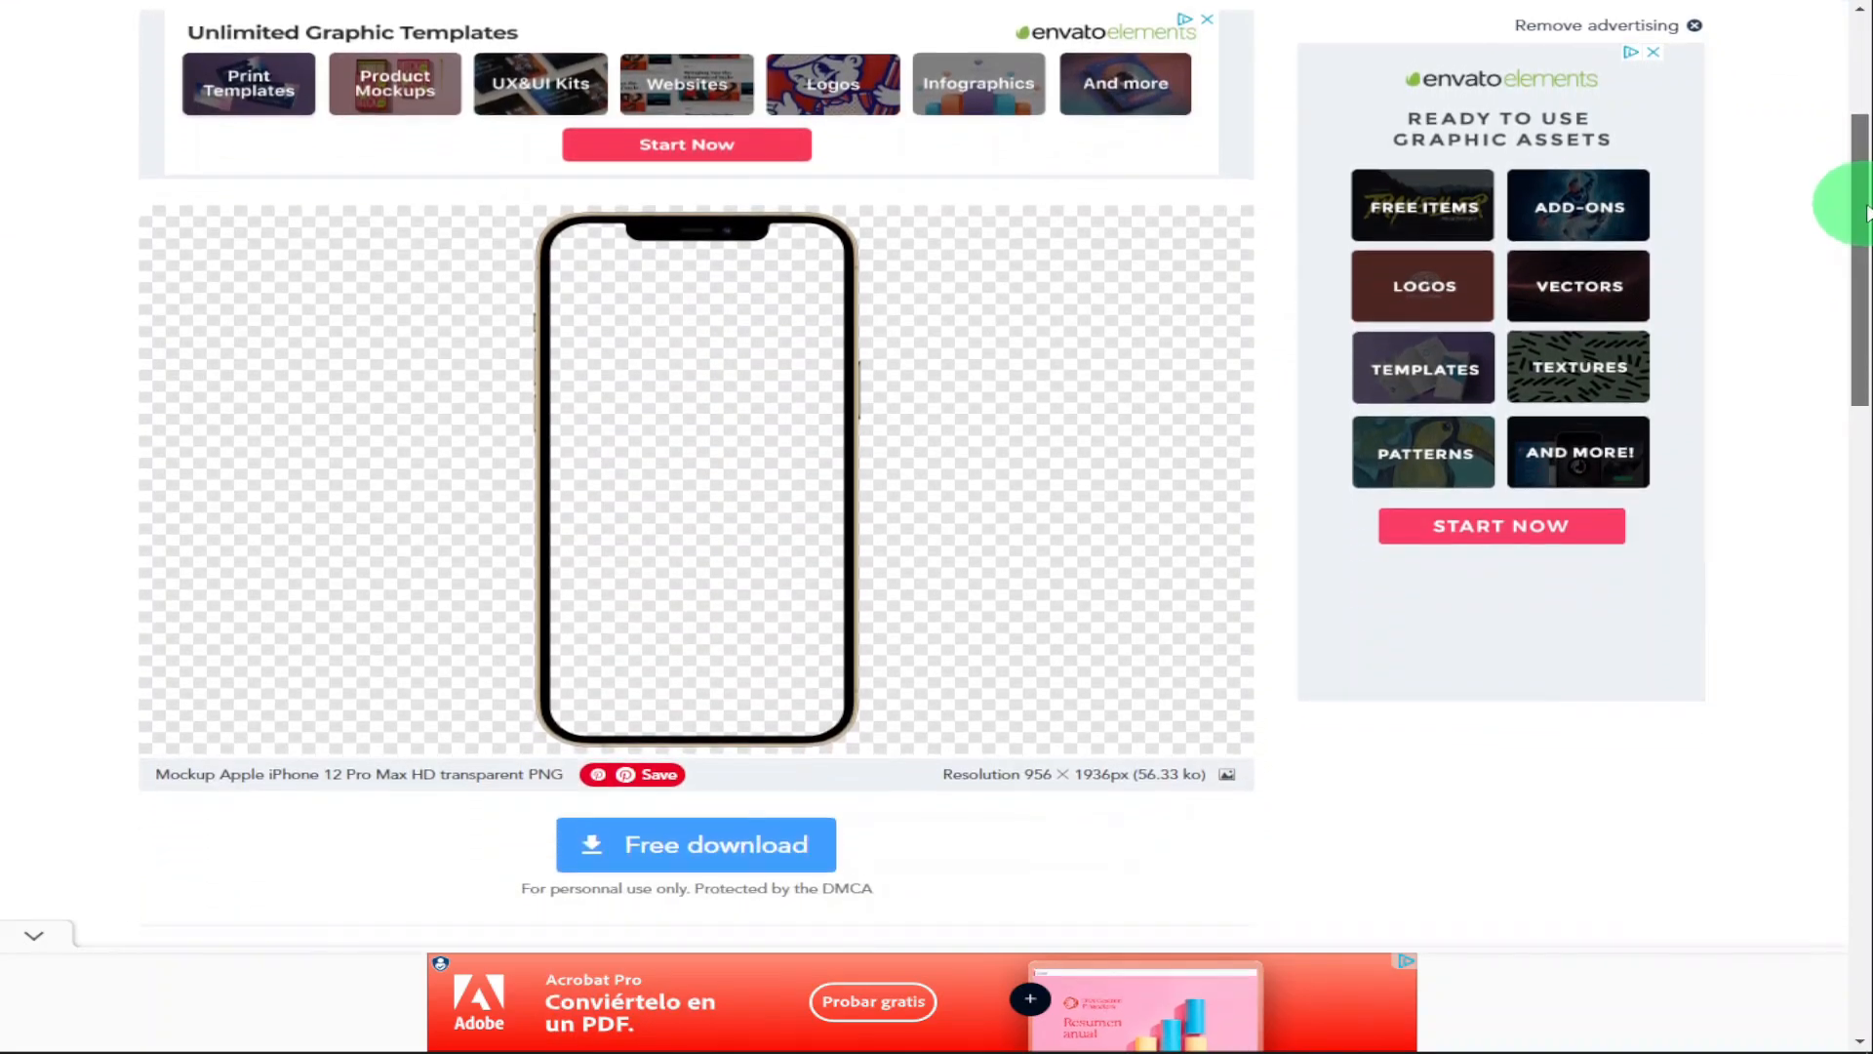
scroll(down, 3)
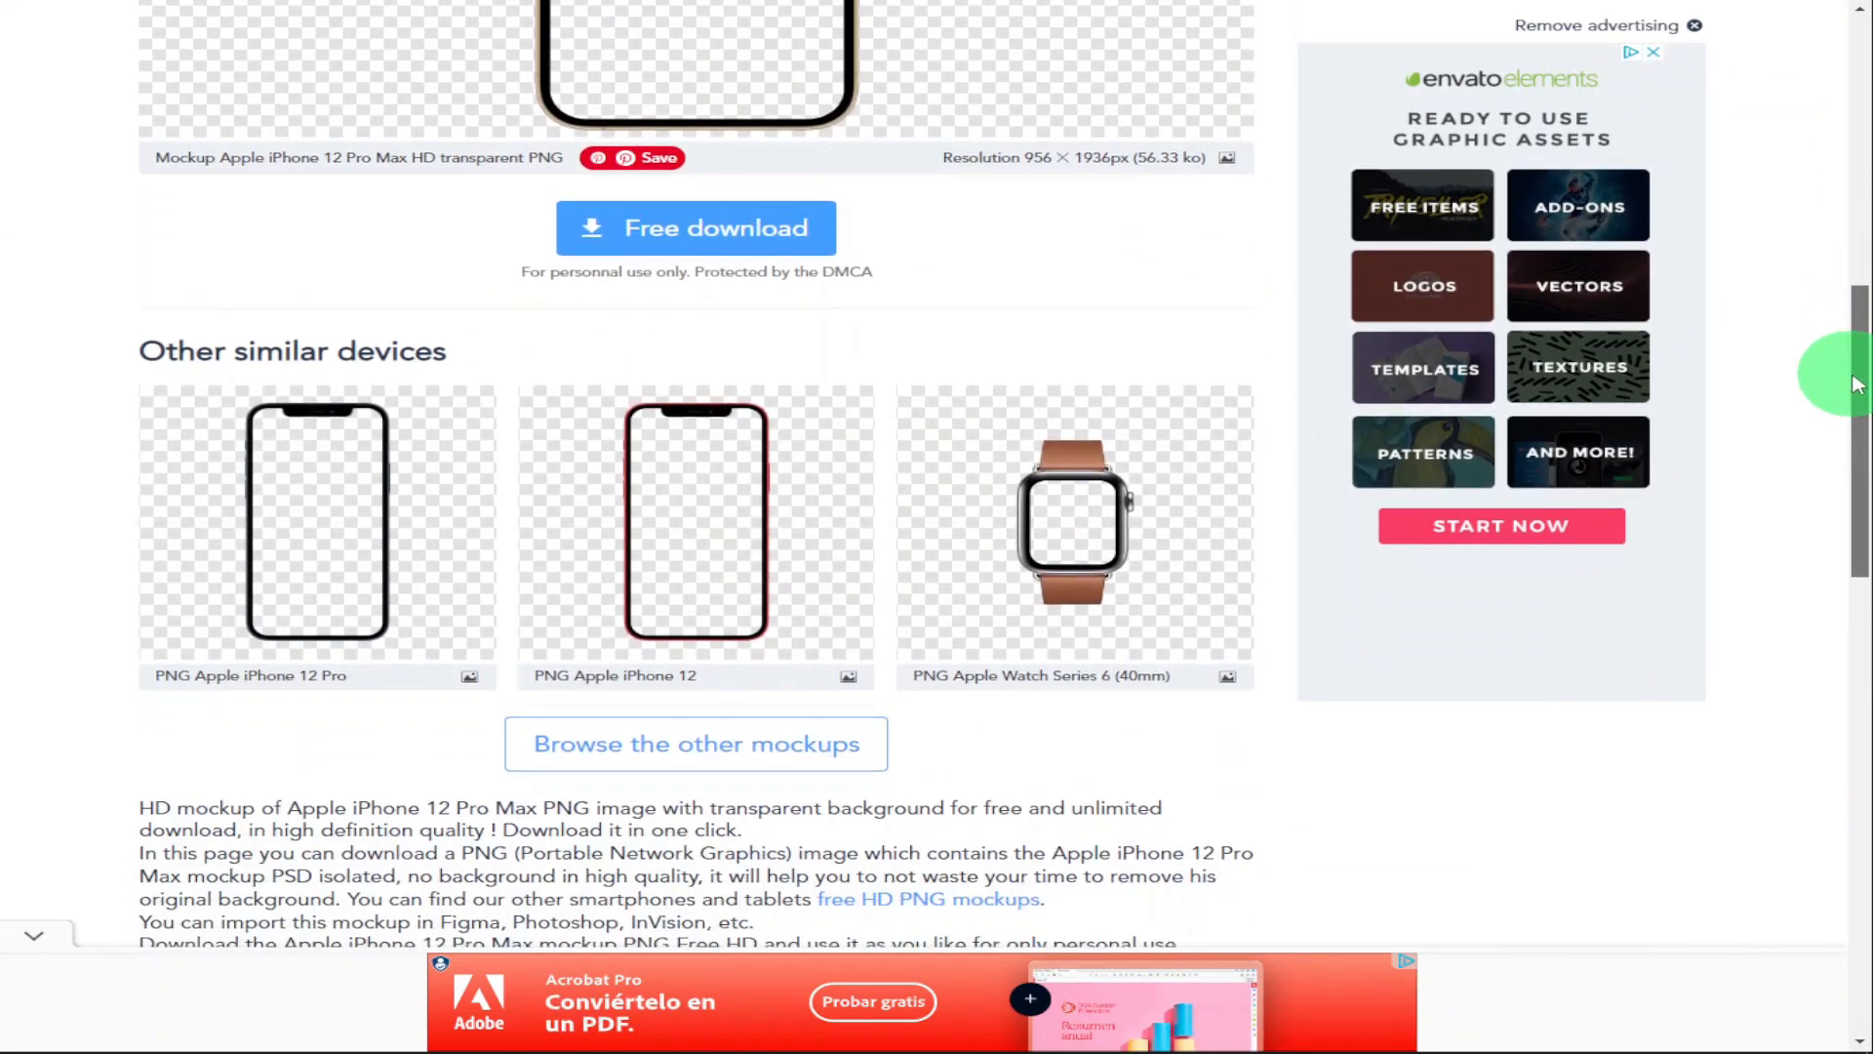
scroll(down, 3)
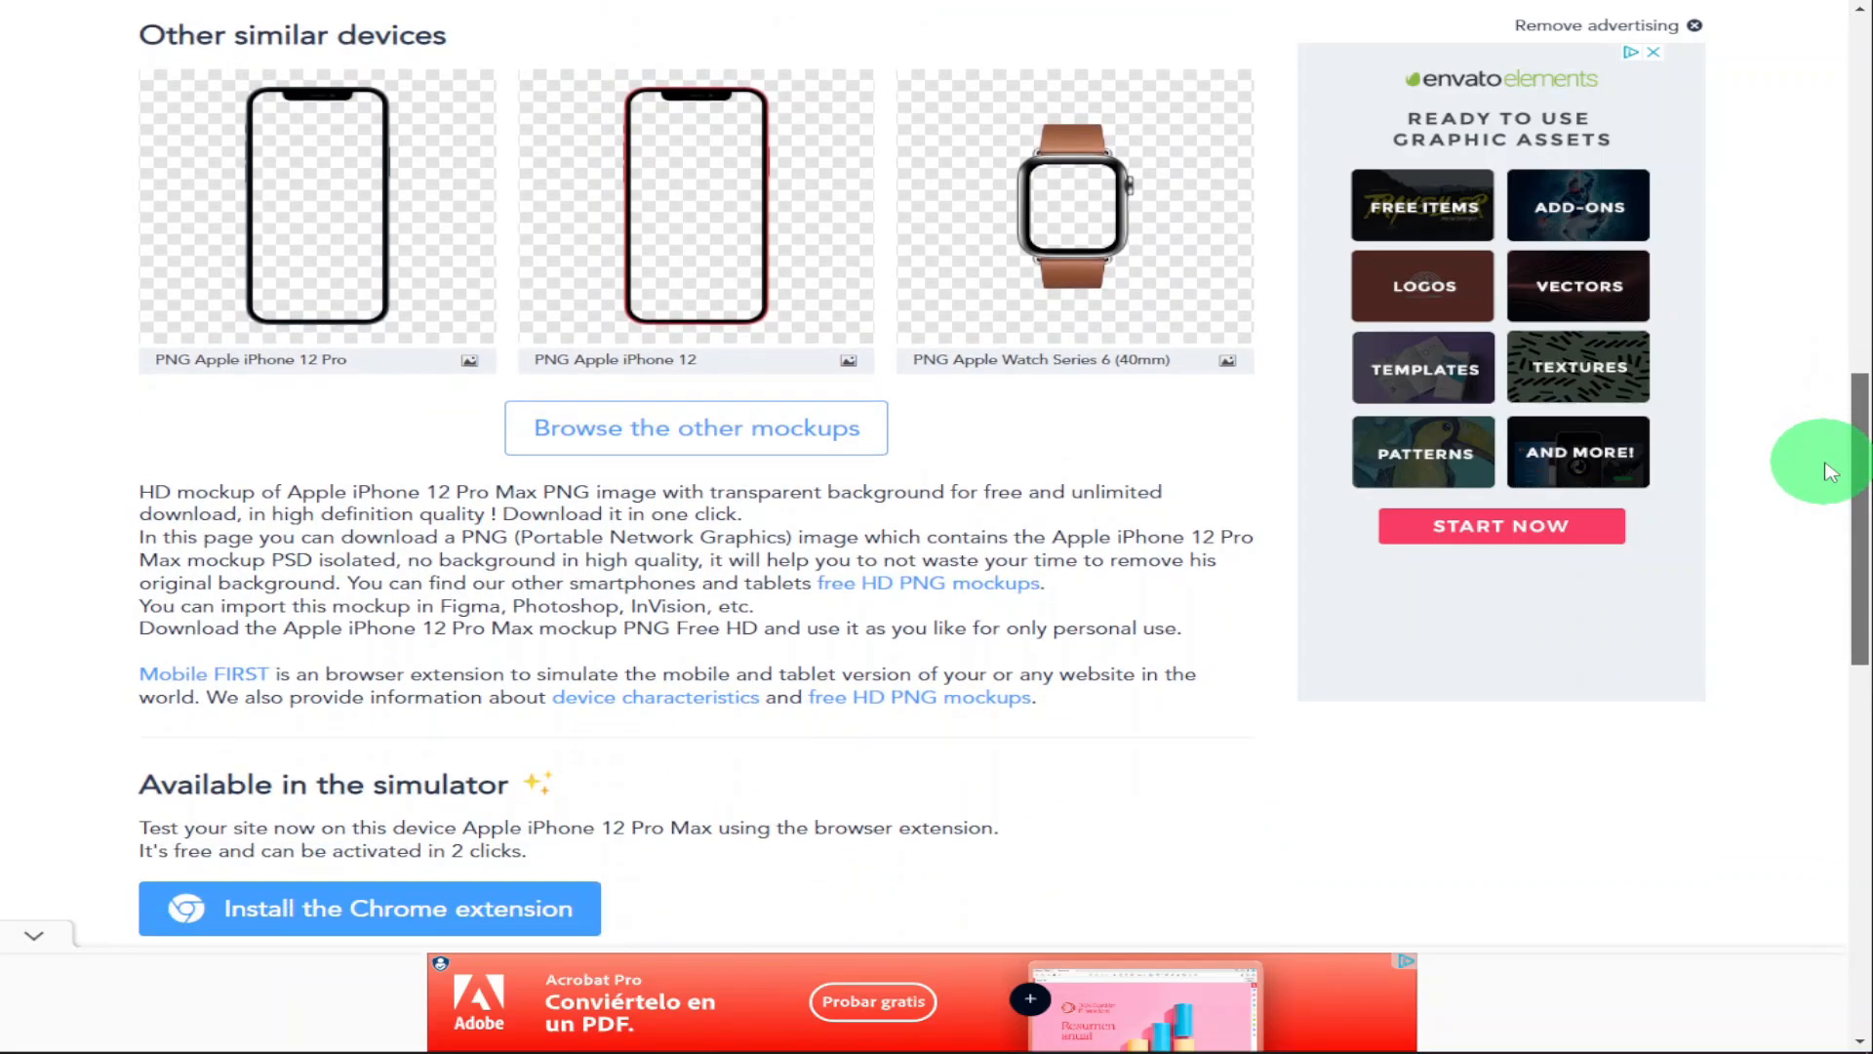
click(695, 427)
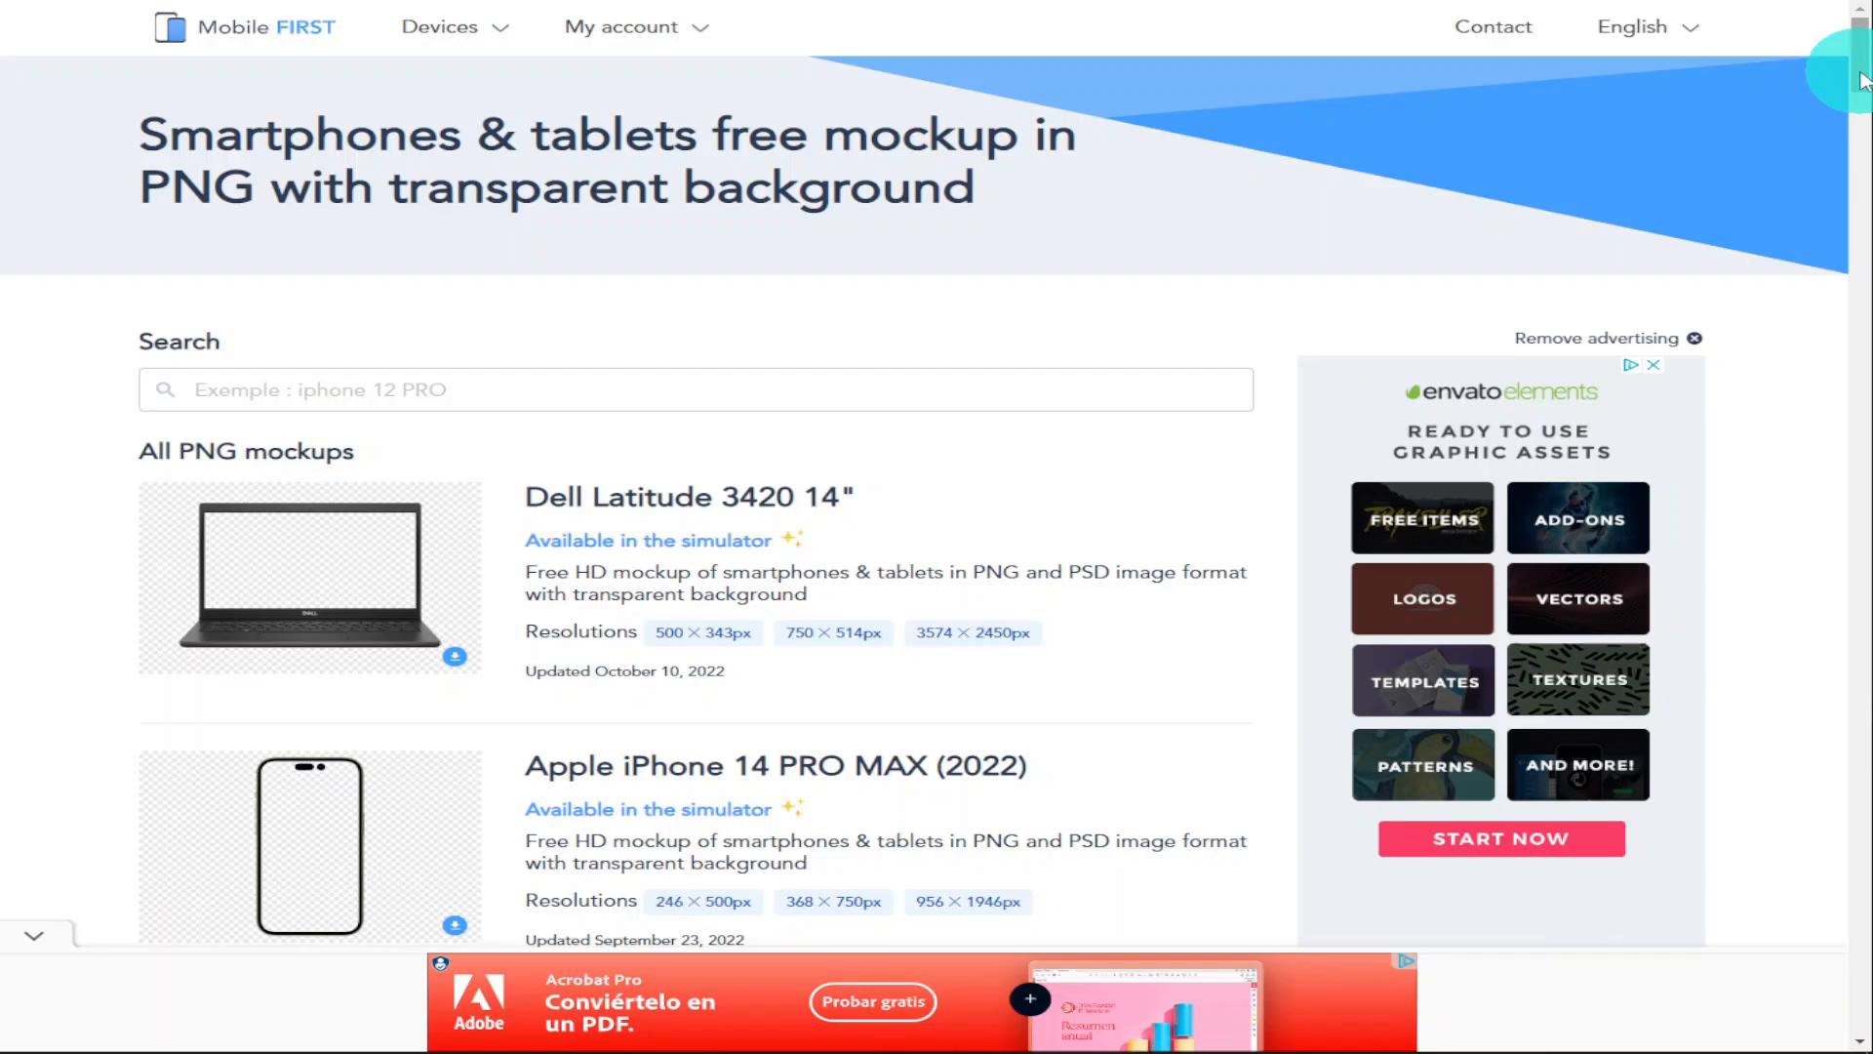
Scroll through the catalogue of free smartphone and tablet PNG mockups and back up
scroll(down, 3)
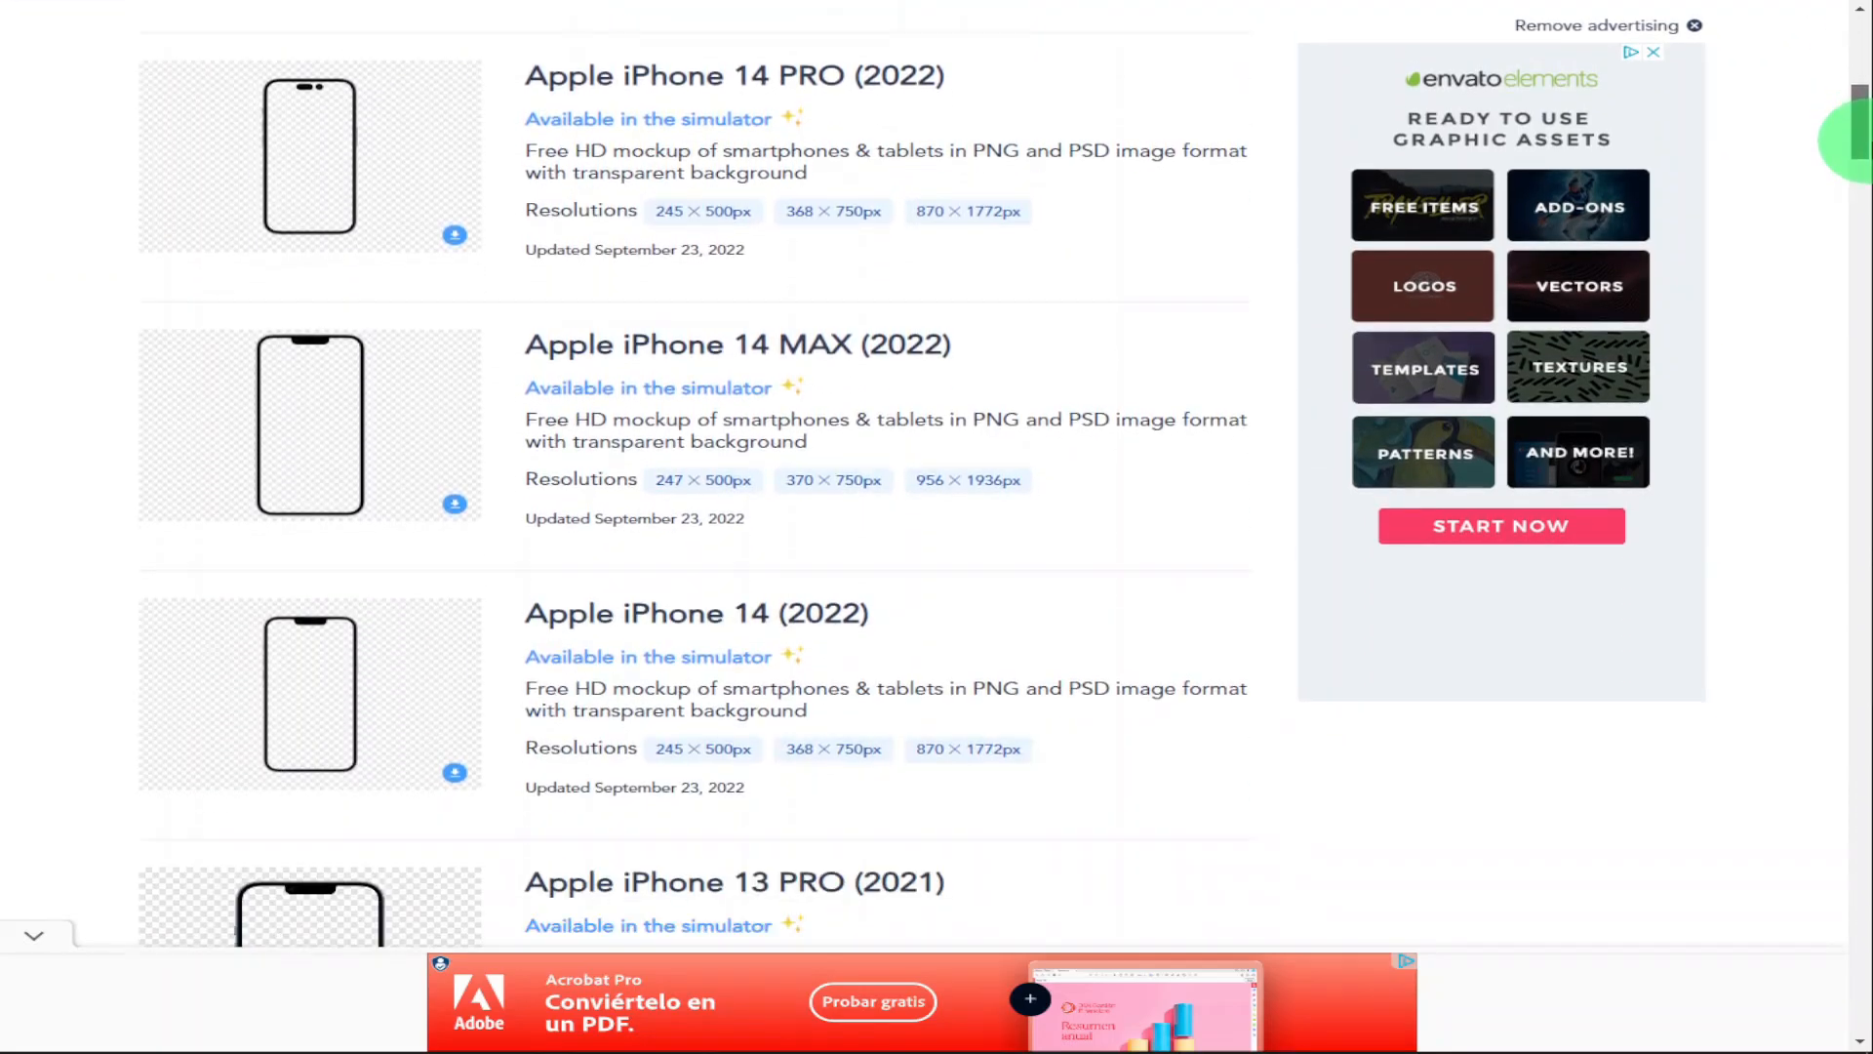
scroll(down, 3)
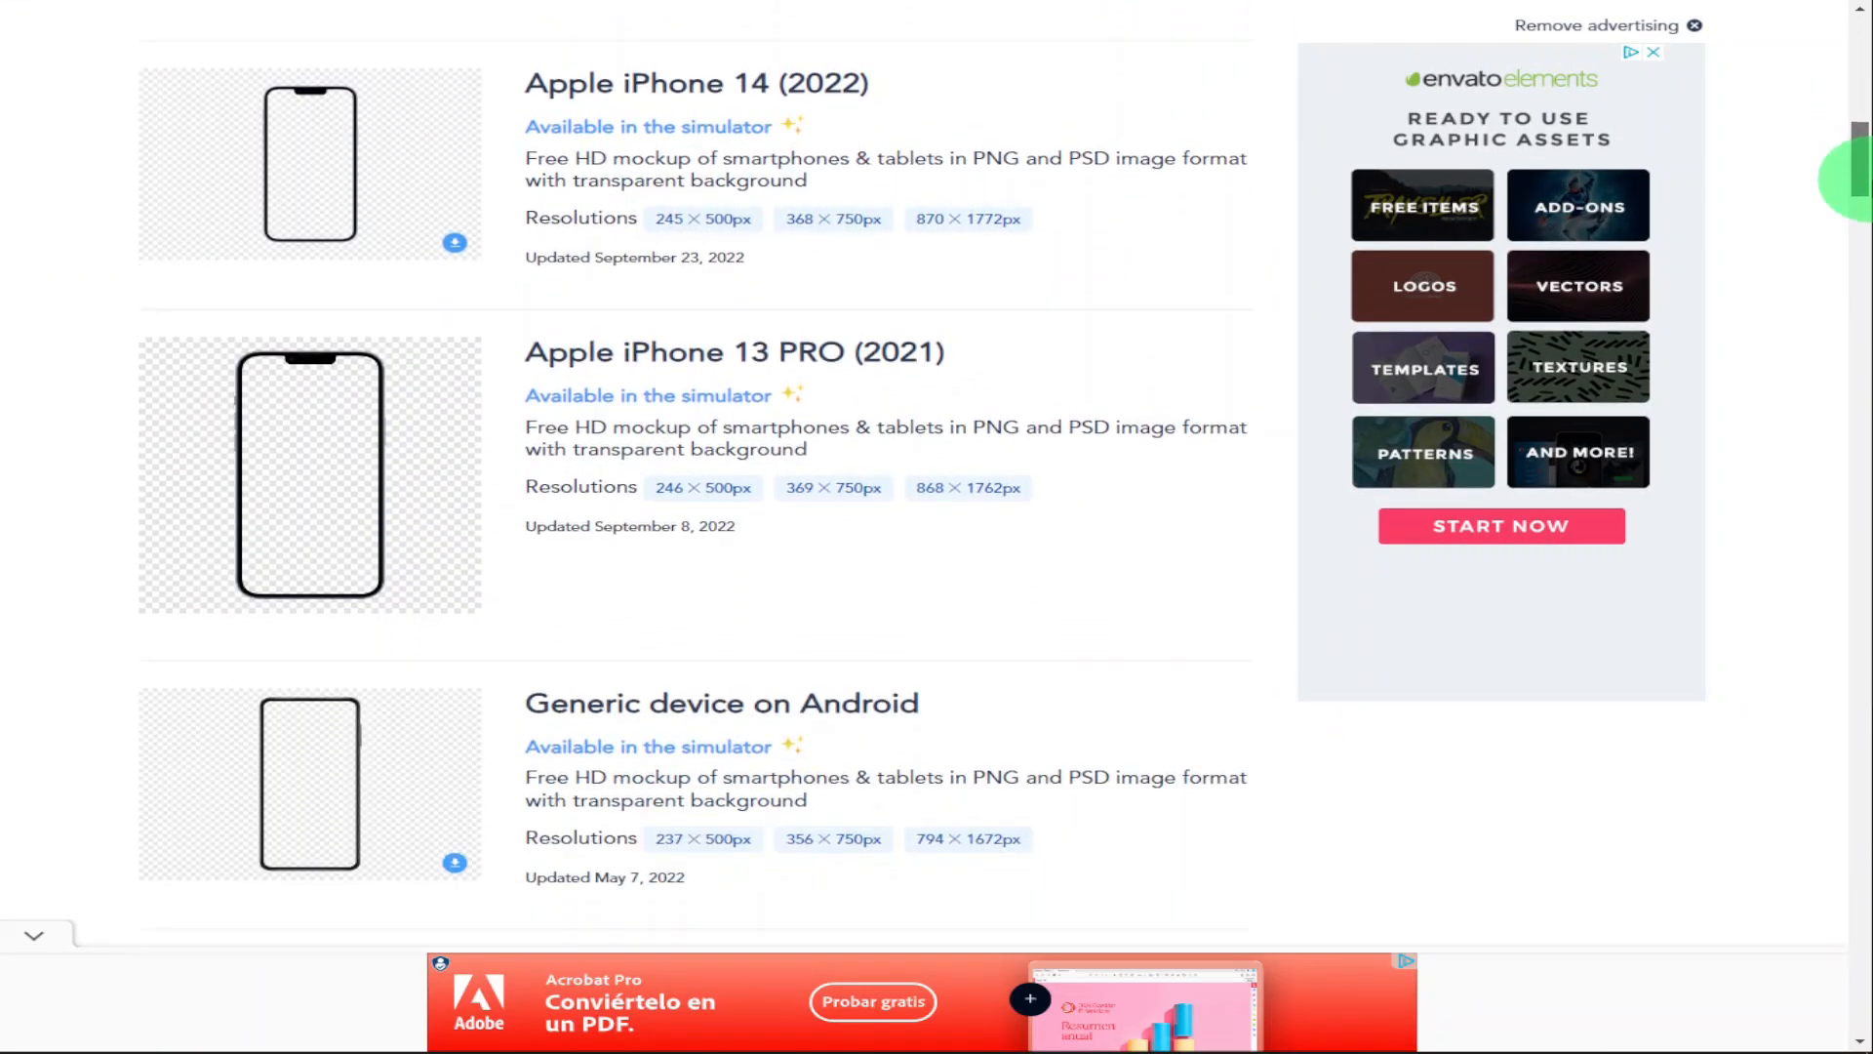
scroll(down, 3)
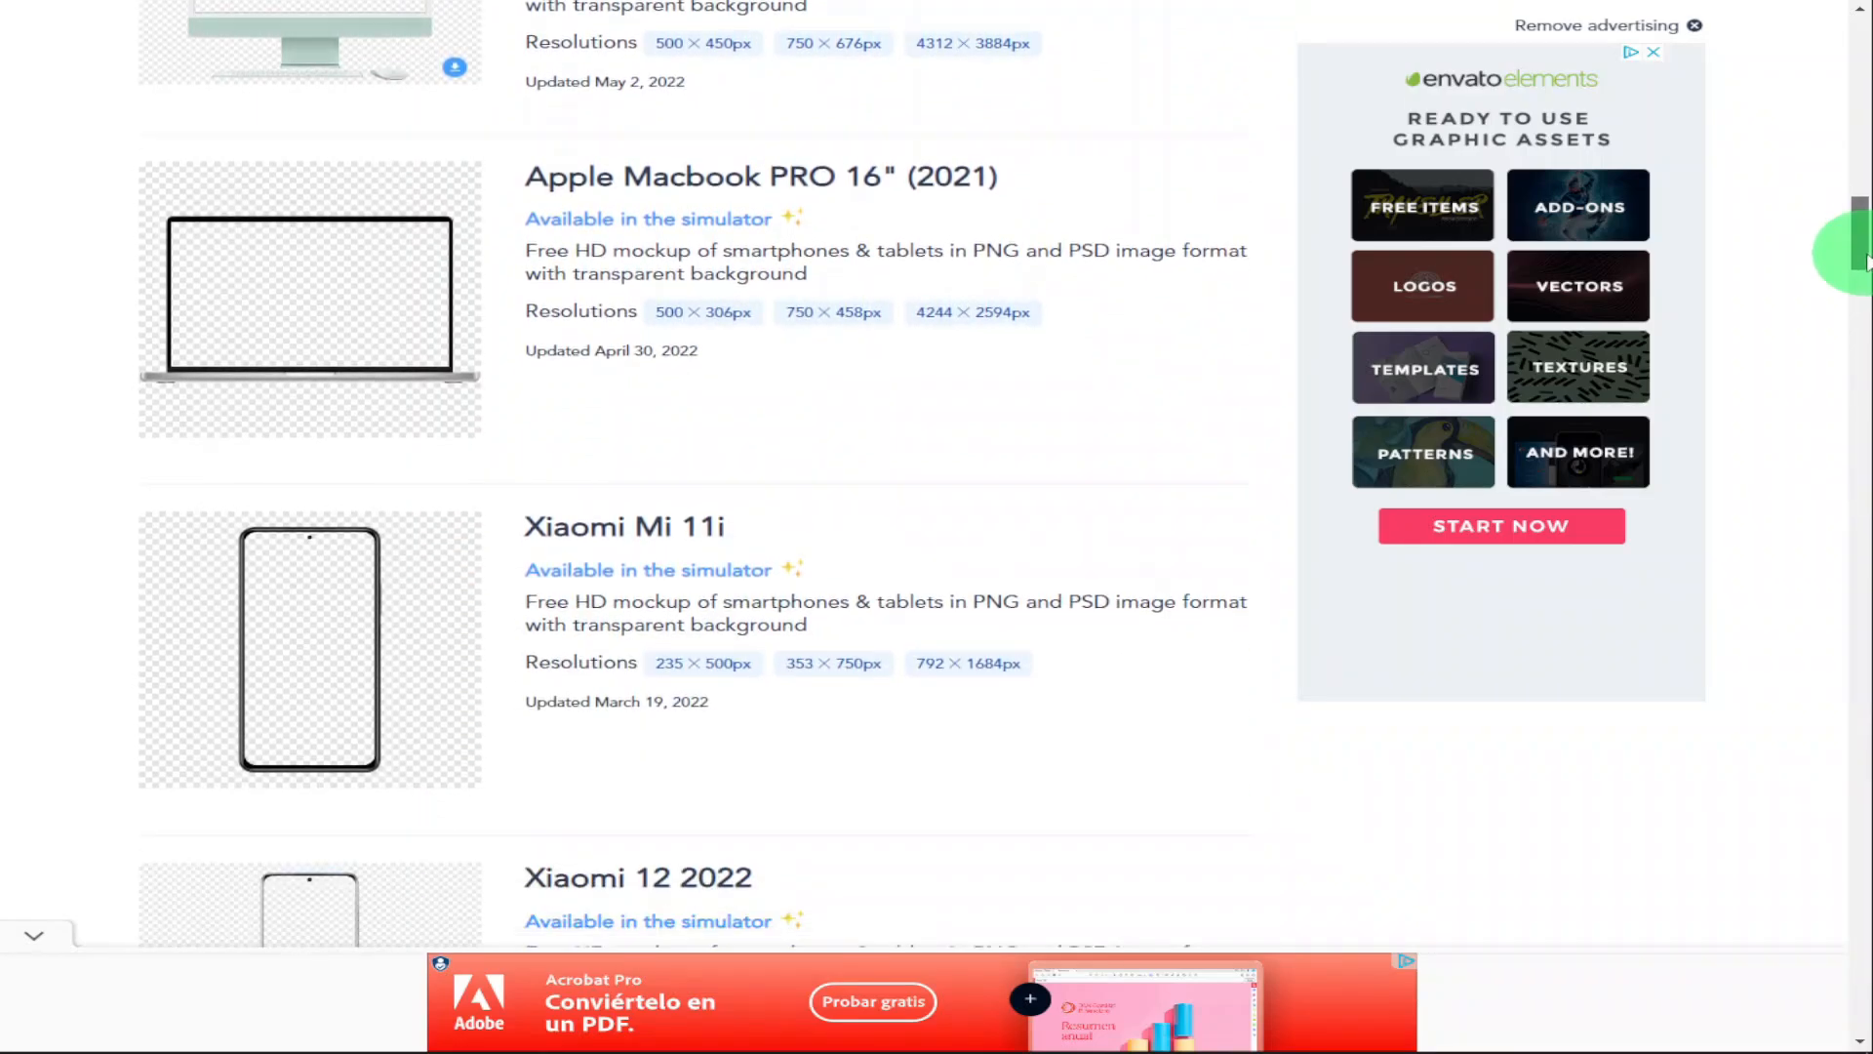
scroll(down, 3)
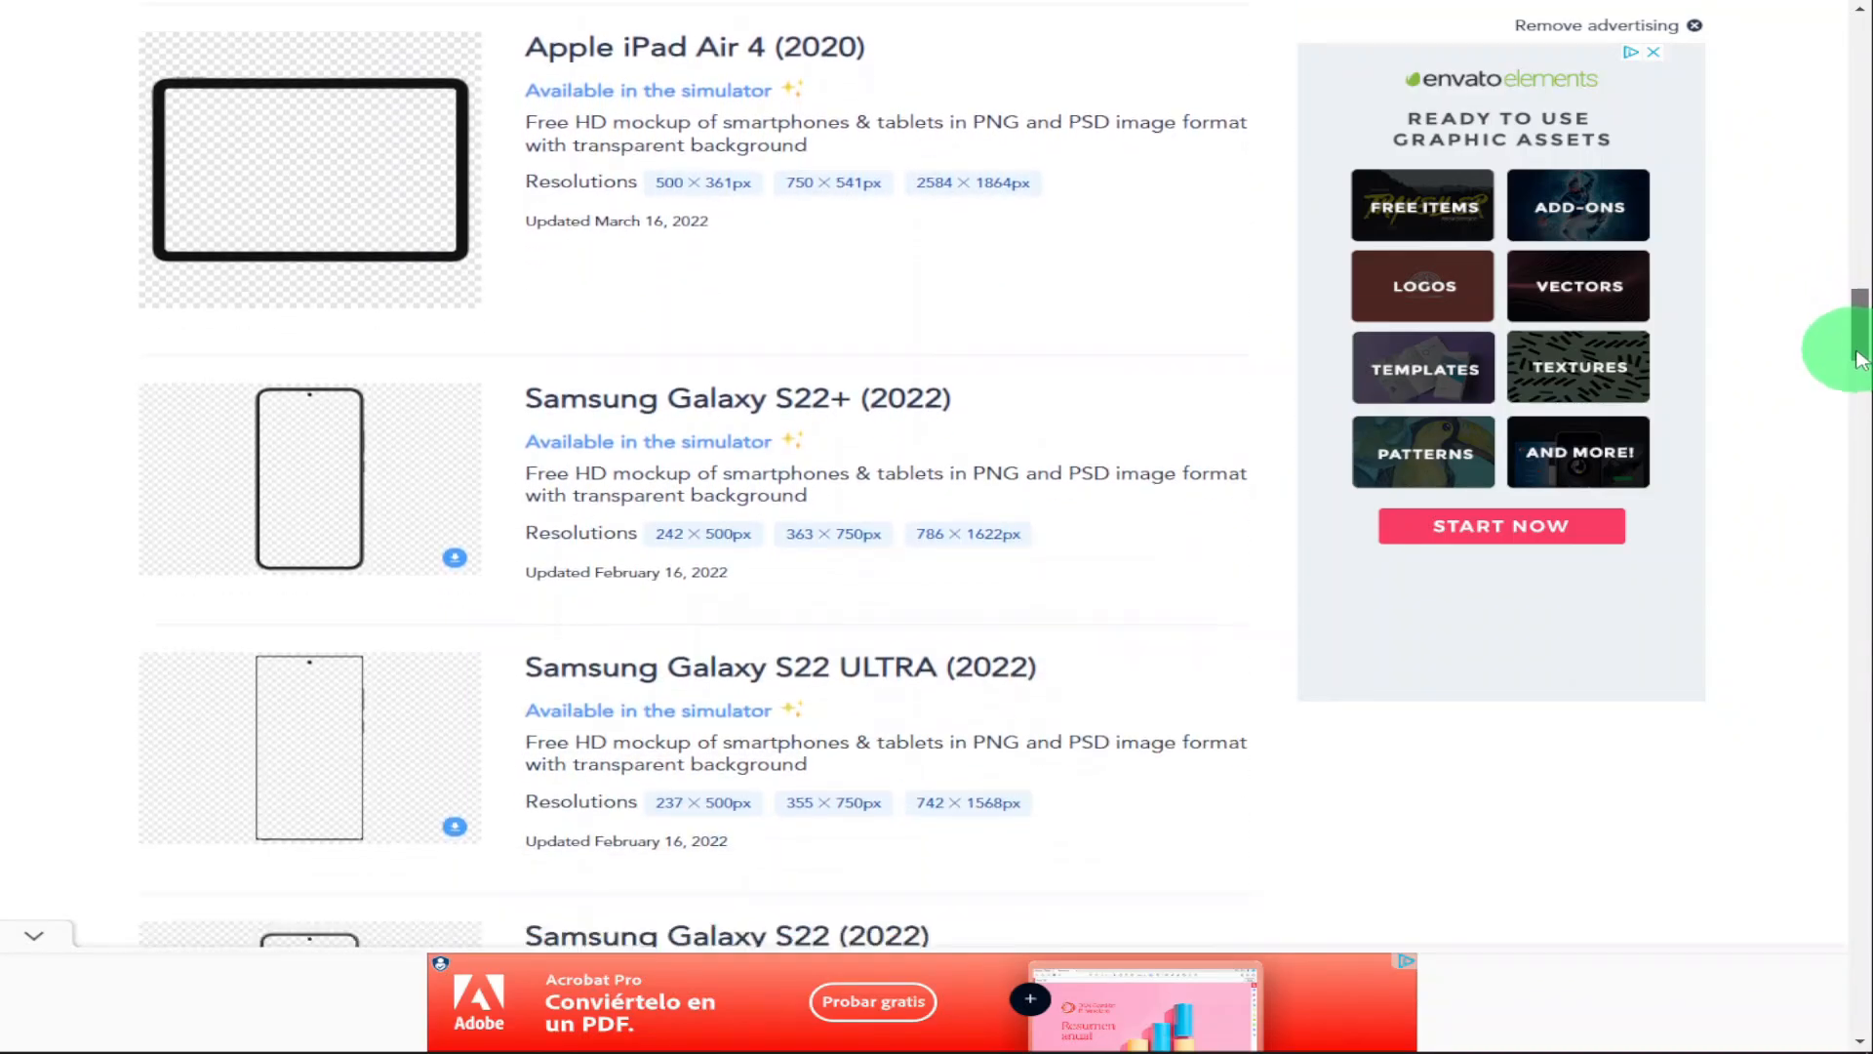
scroll(down, 3)
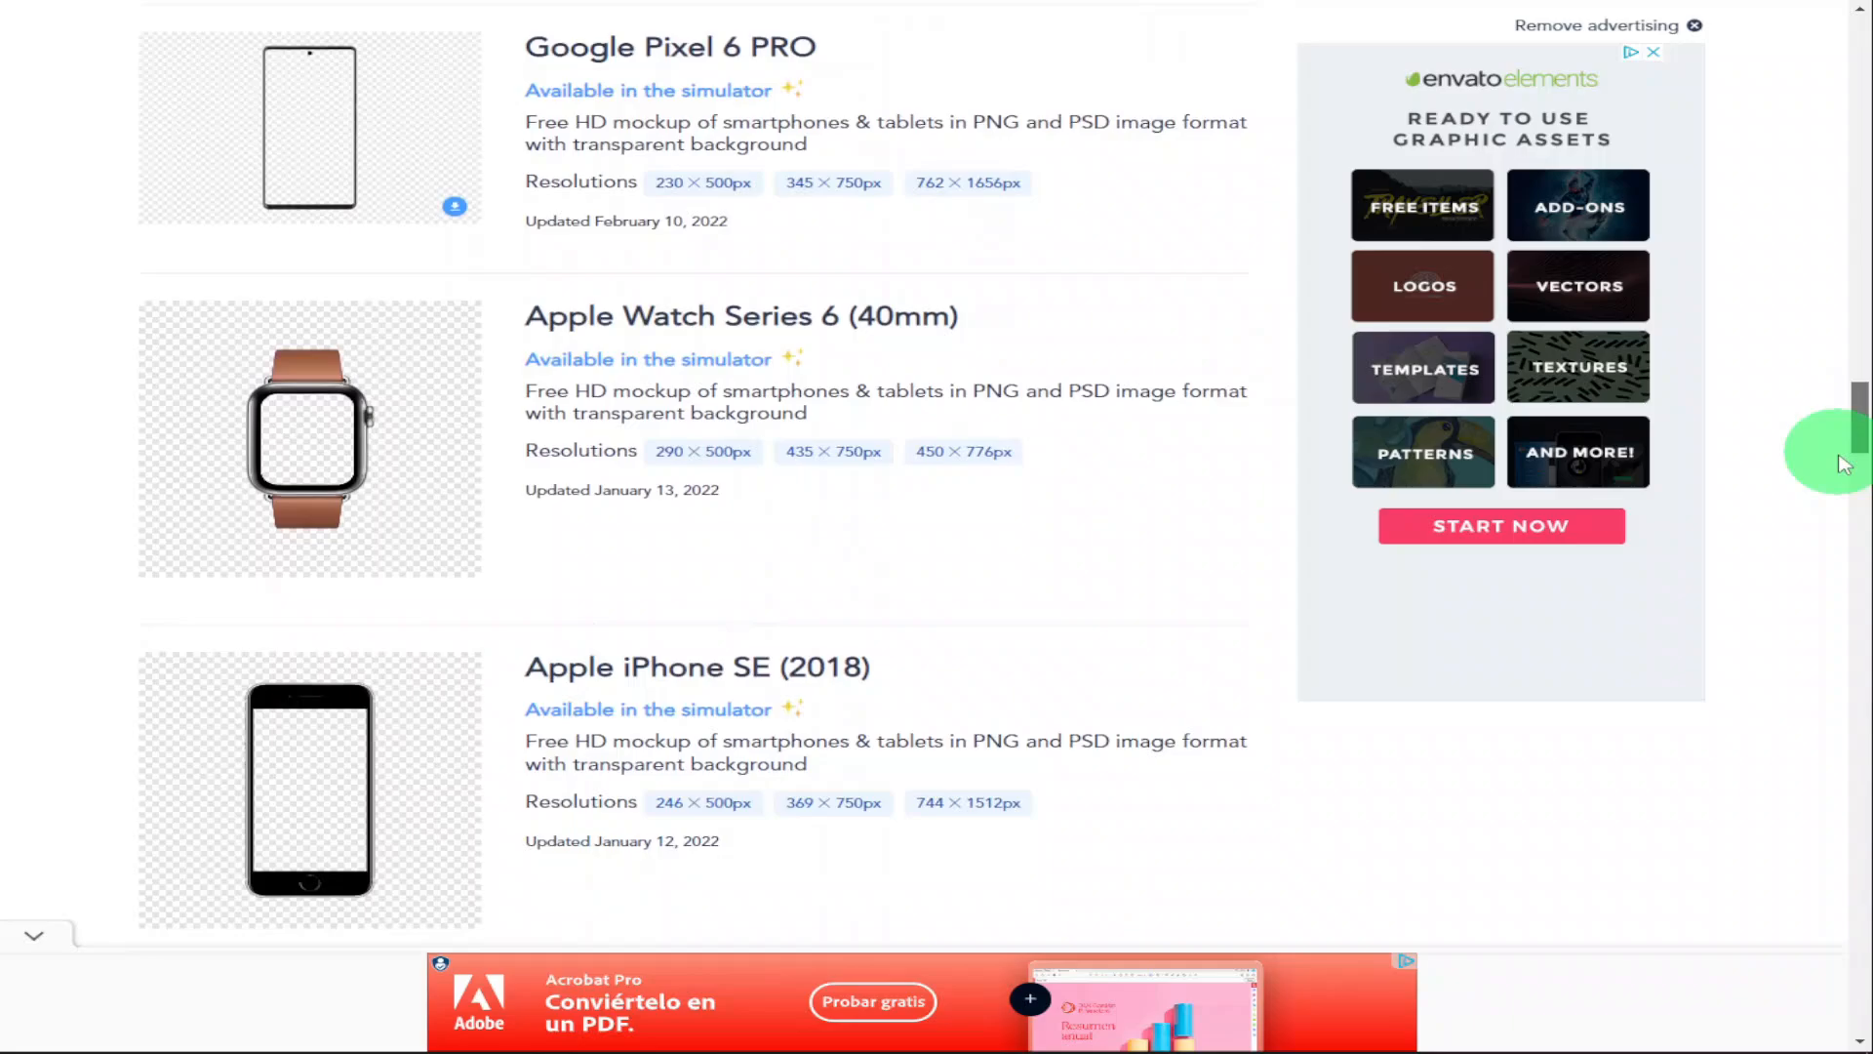
scroll(down, 3)
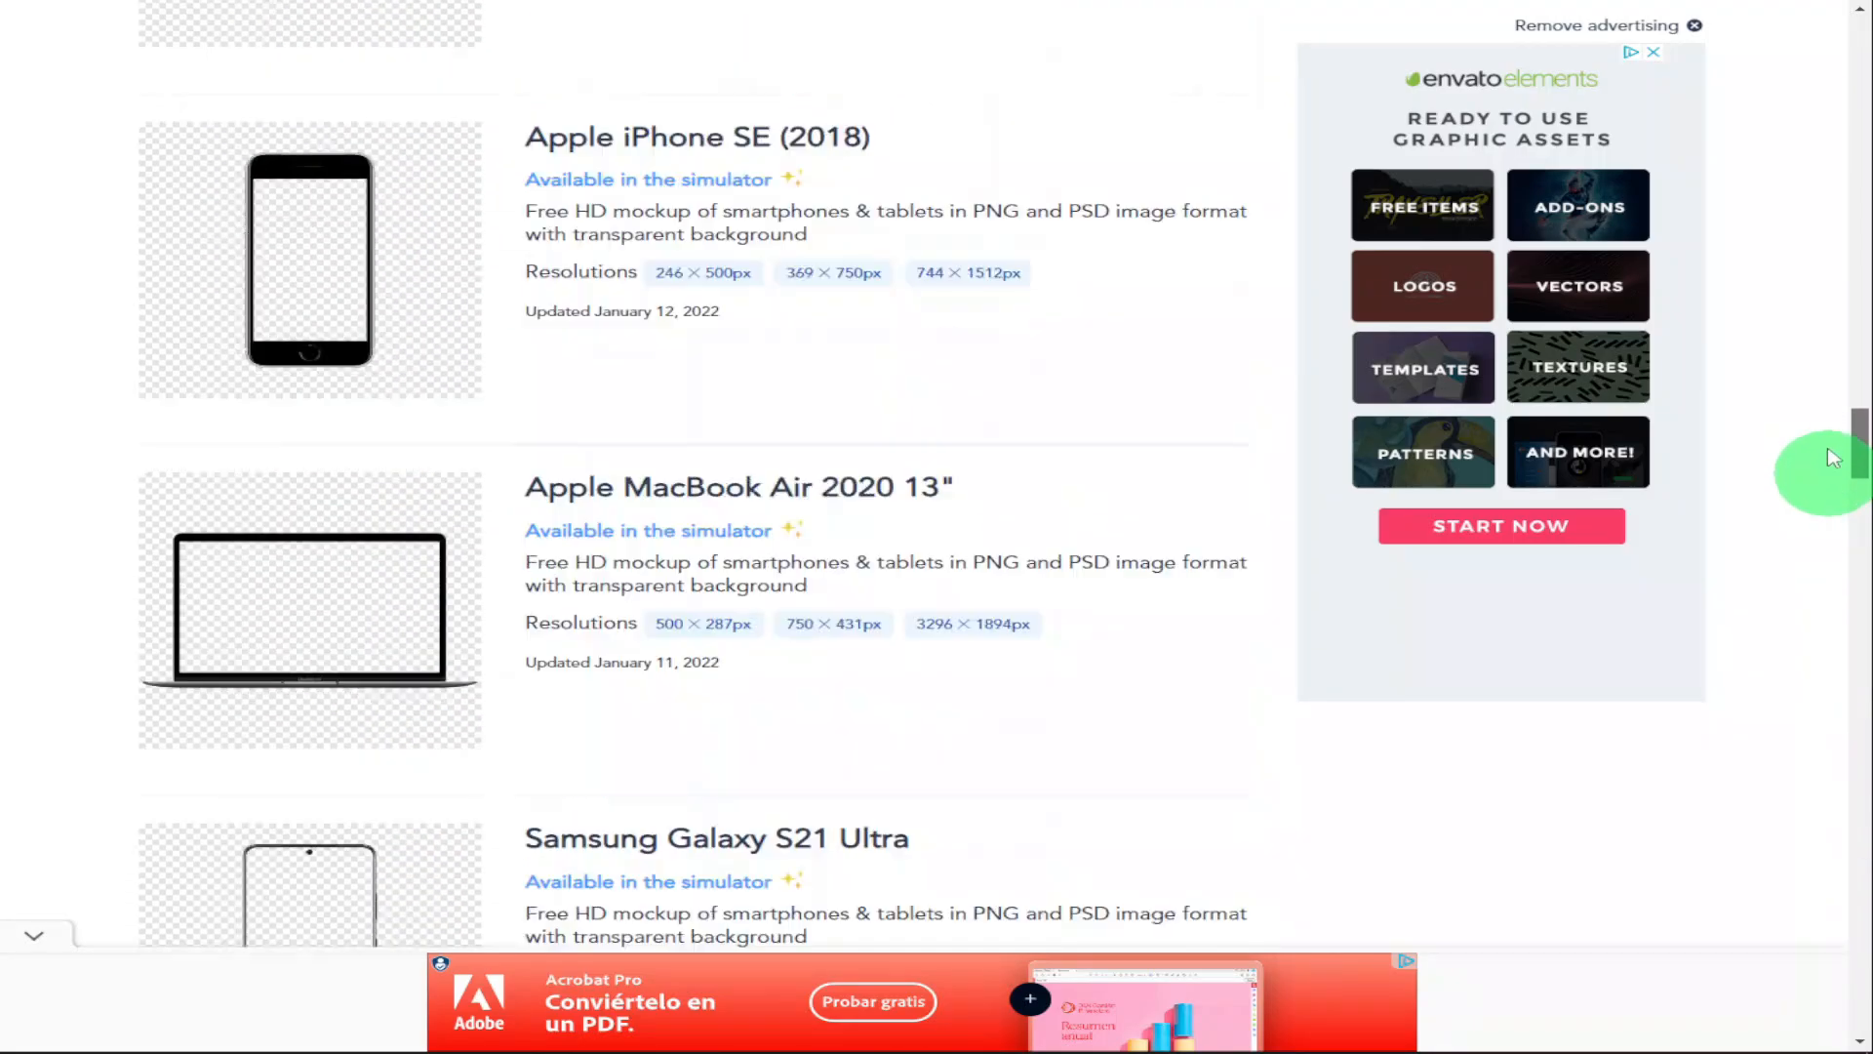
scroll(up, 3)
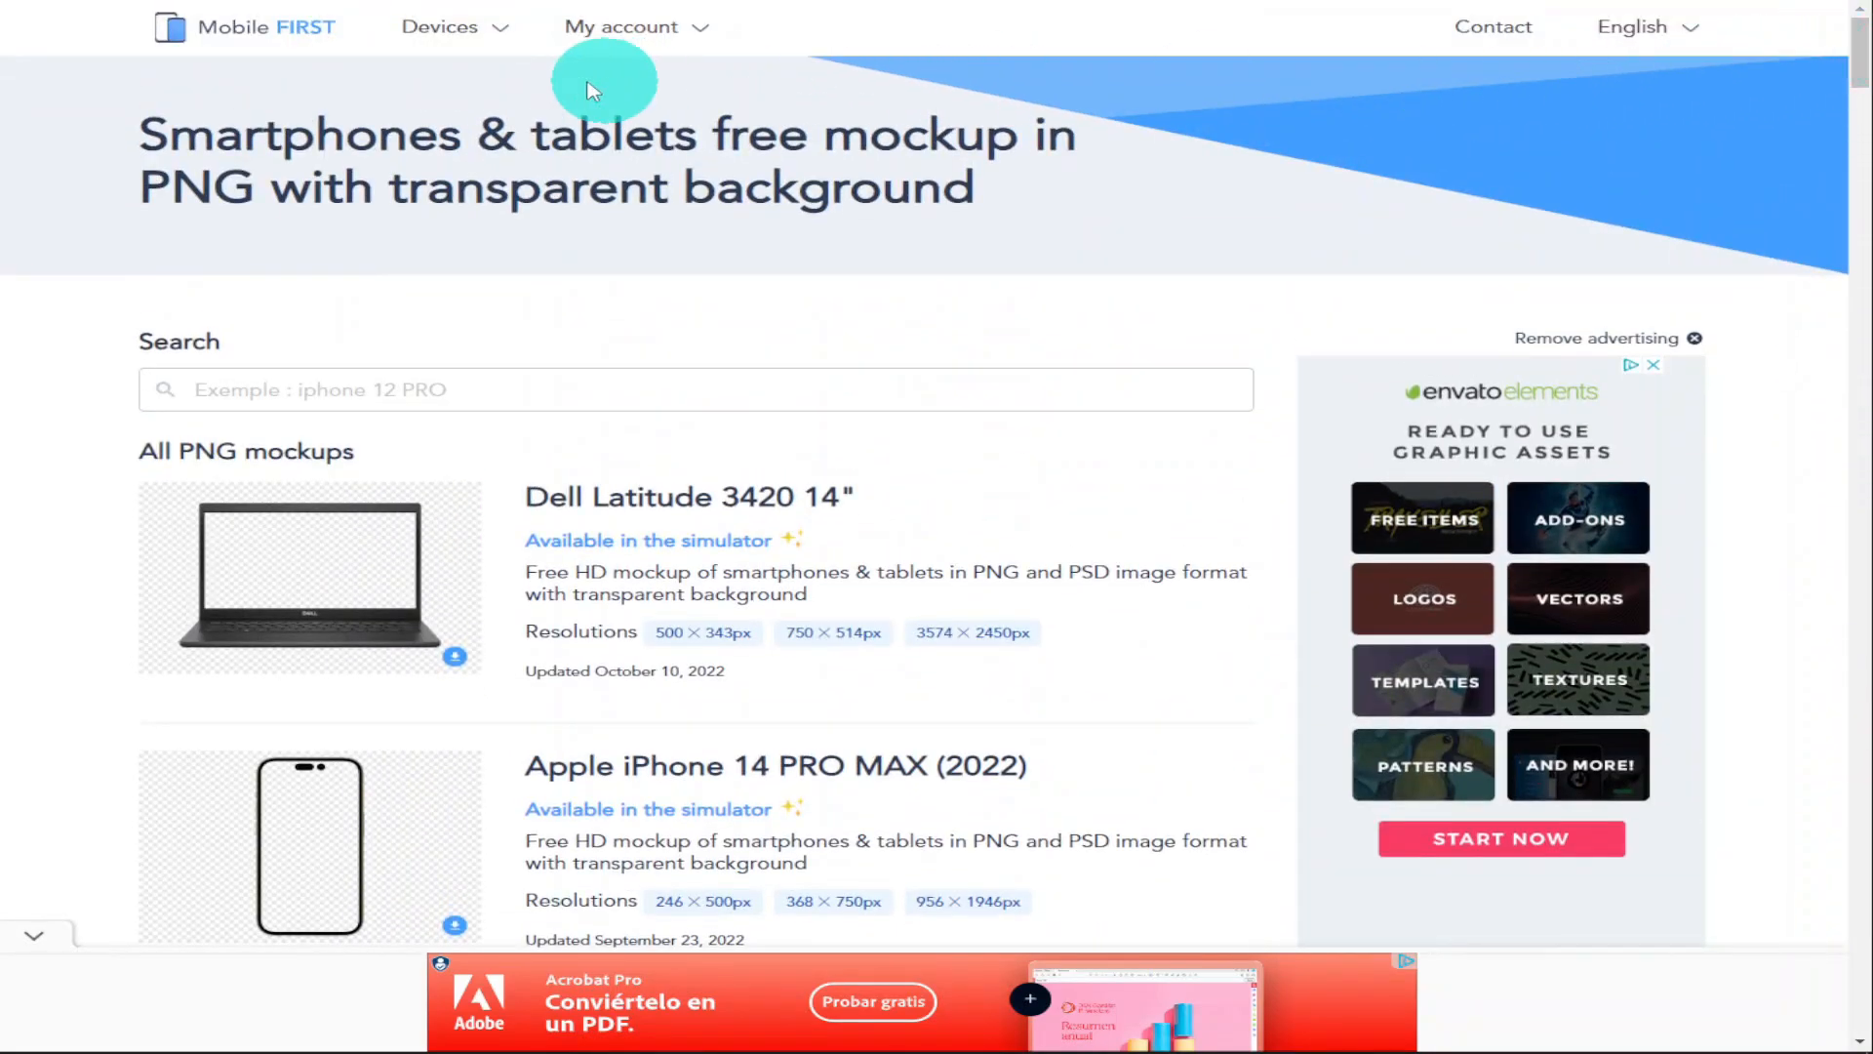
Open Mobile FIRST's Devices Features page and scroll down the list of smartphones and tablets
click(438, 27)
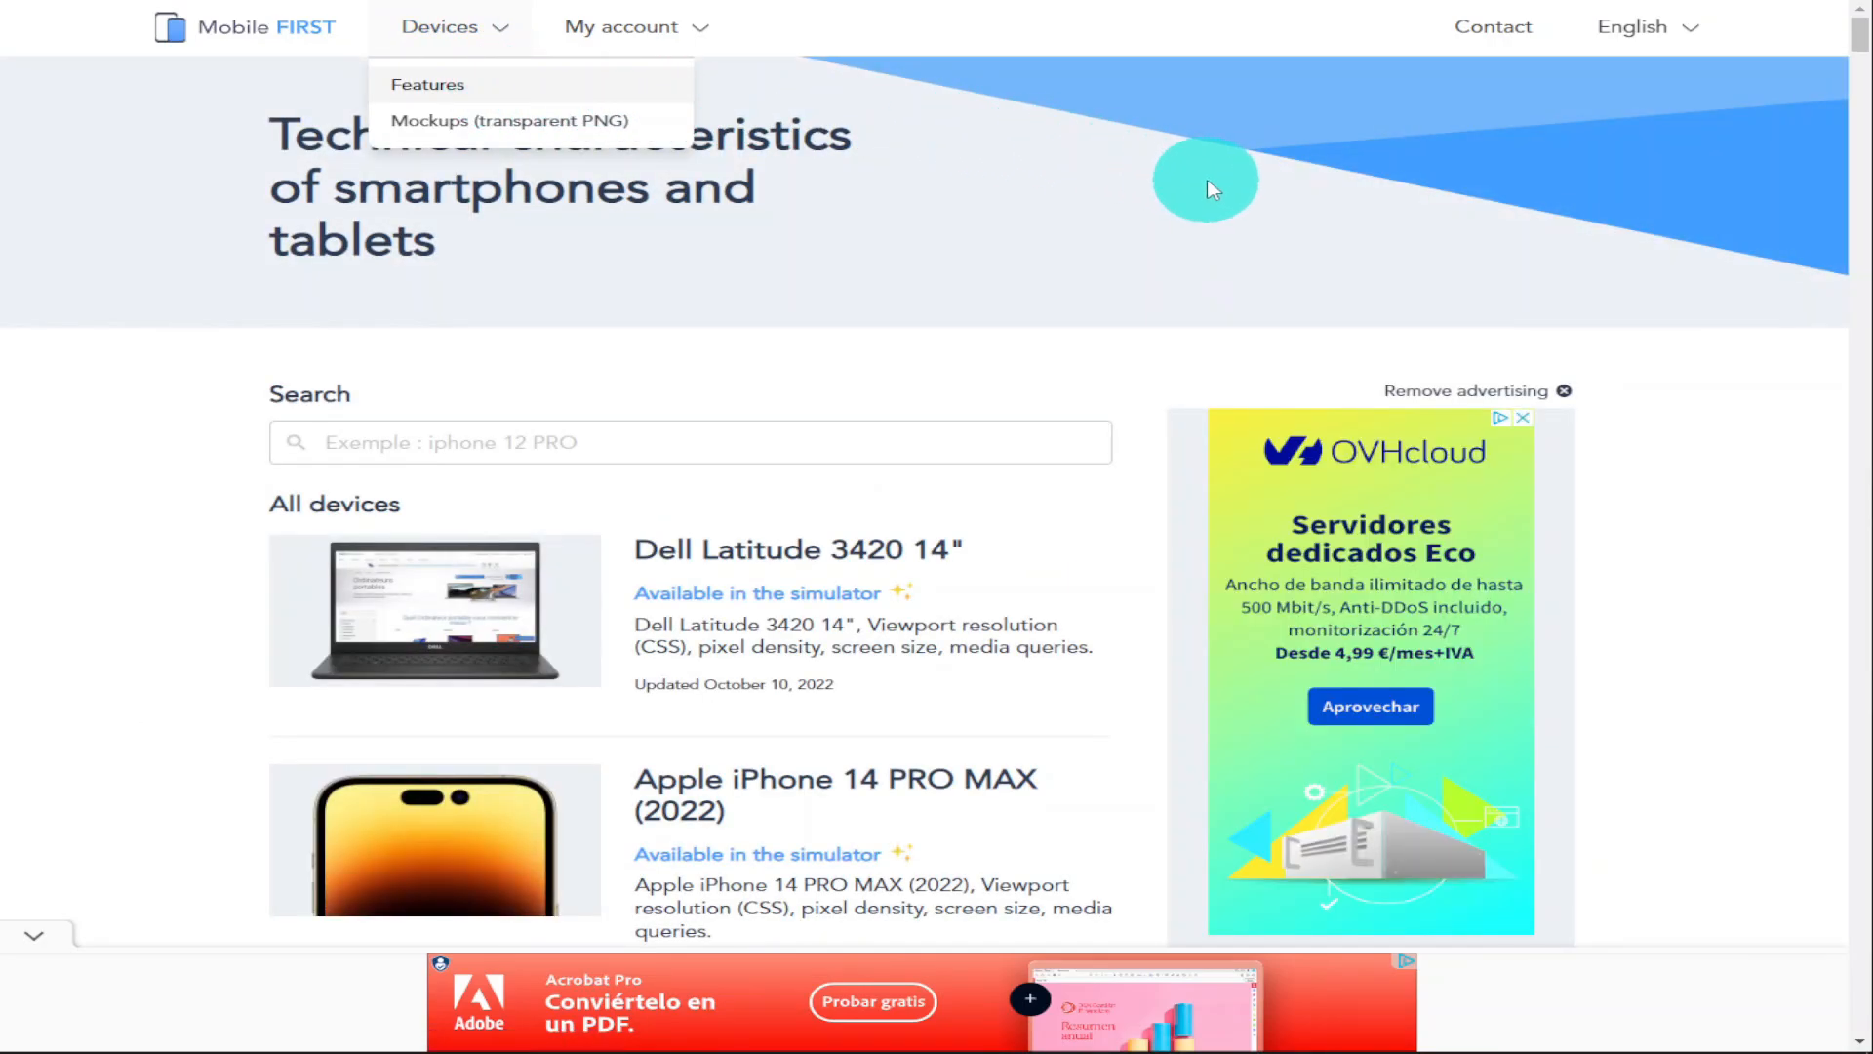
scroll(down, 3)
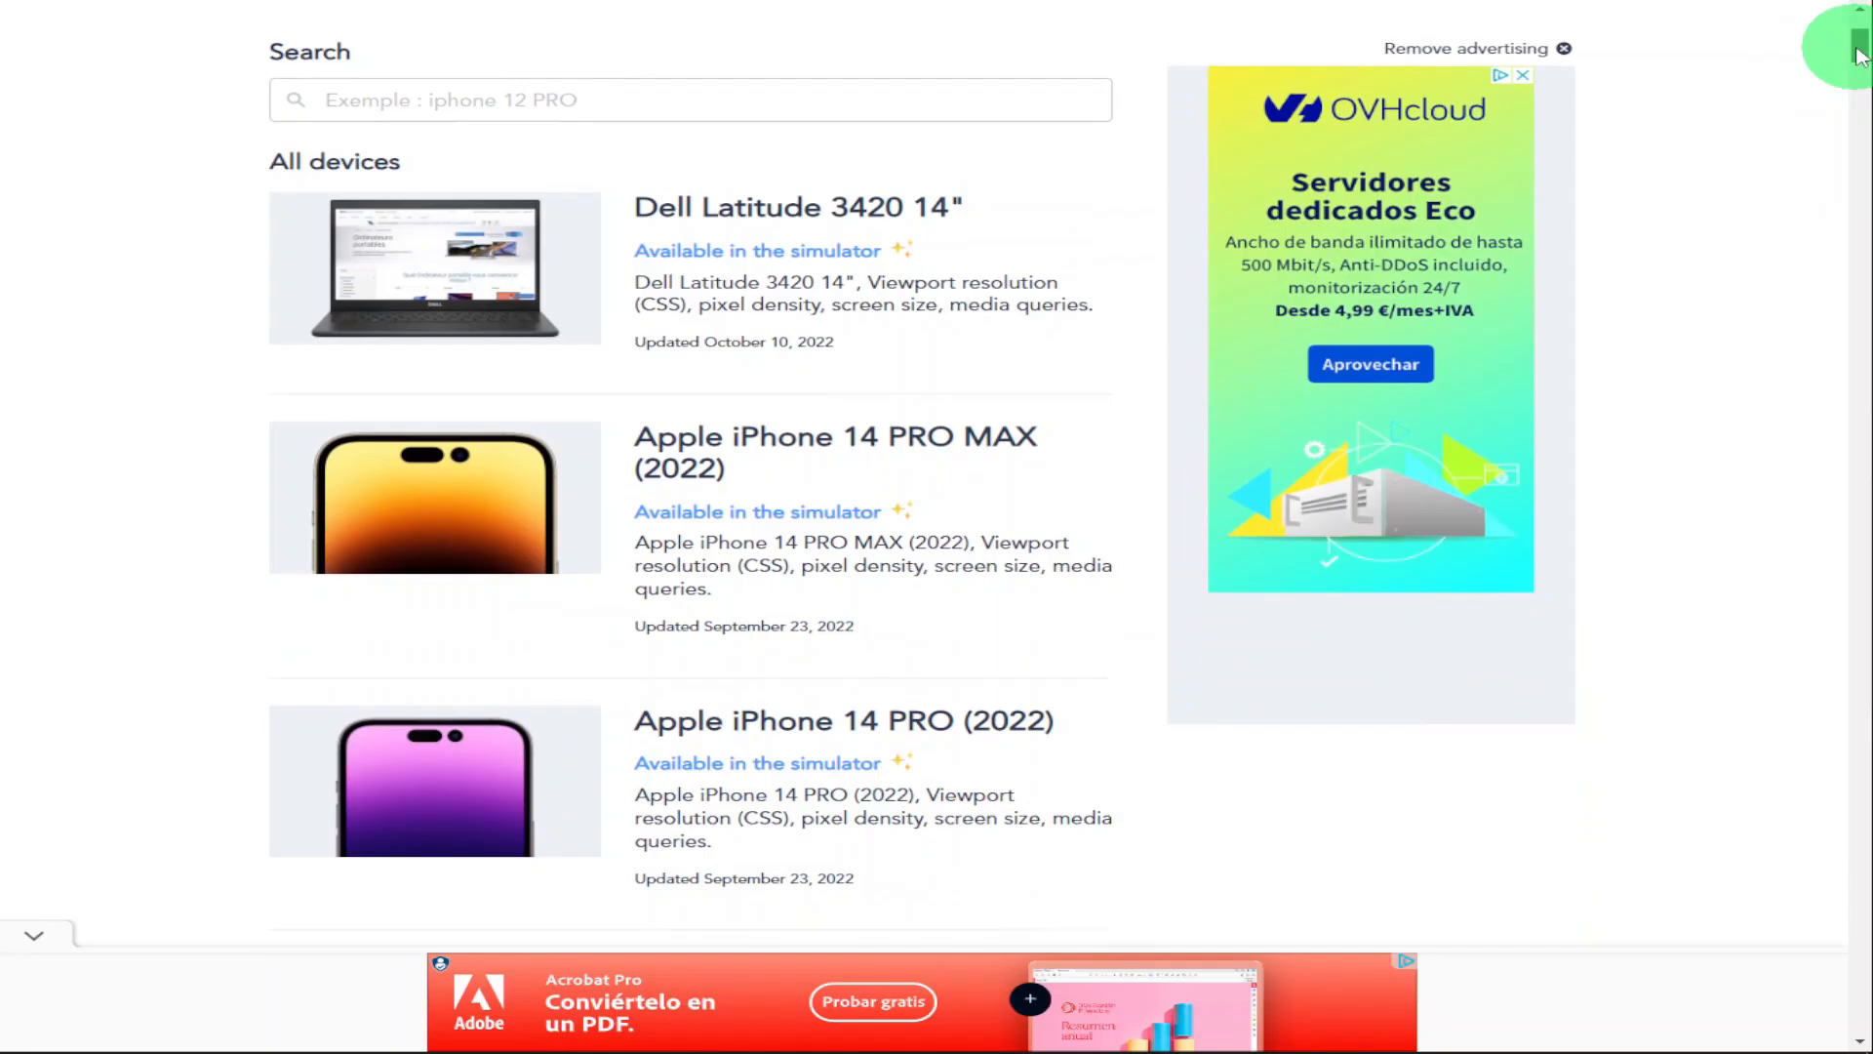